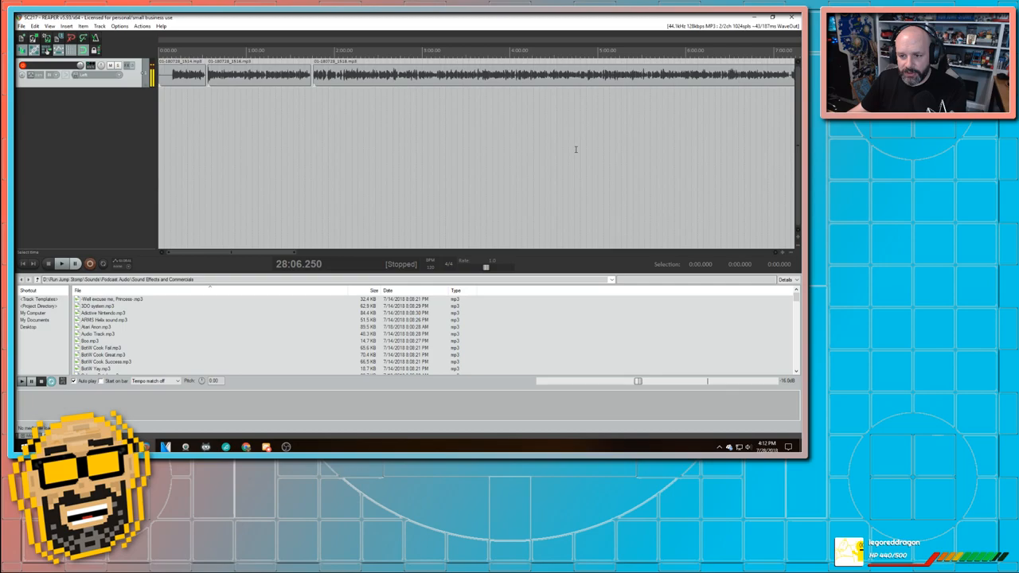
{"action": "mouse_move", "coordinate": [207, 178]}
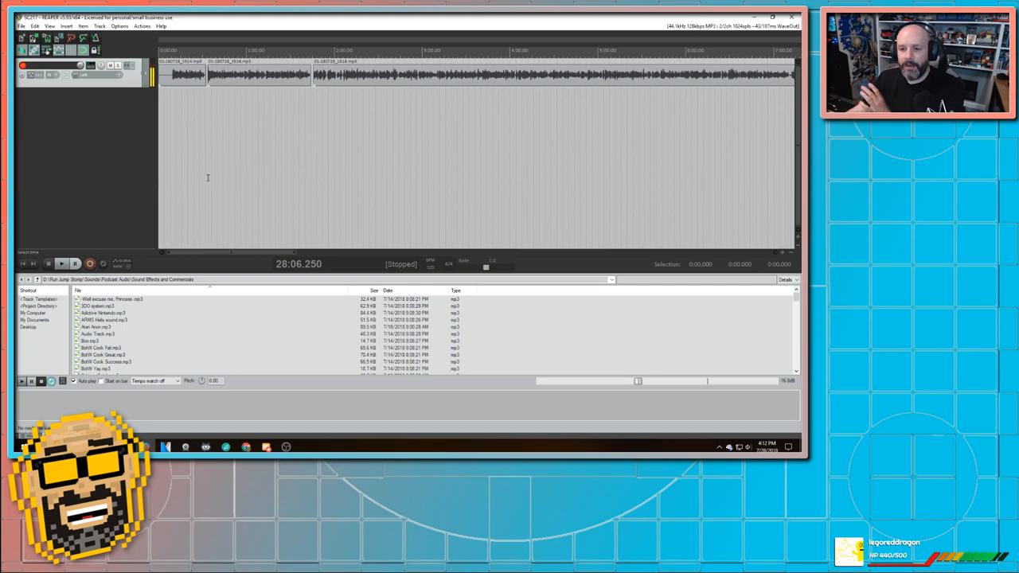
{"action": "mouse_move", "coordinate": [119, 165]}
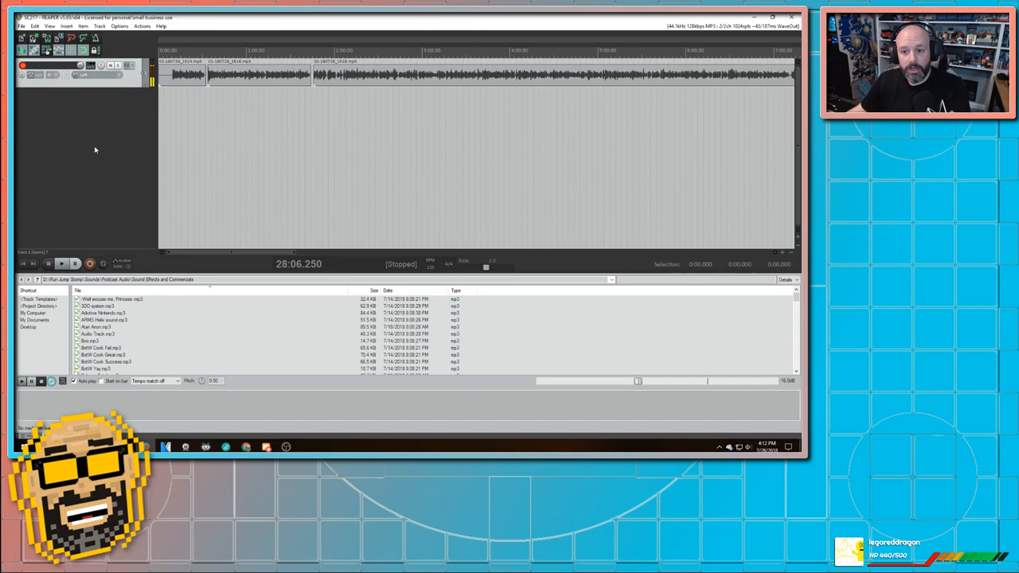
{"action": "mouse_move", "coordinate": [98, 135]}
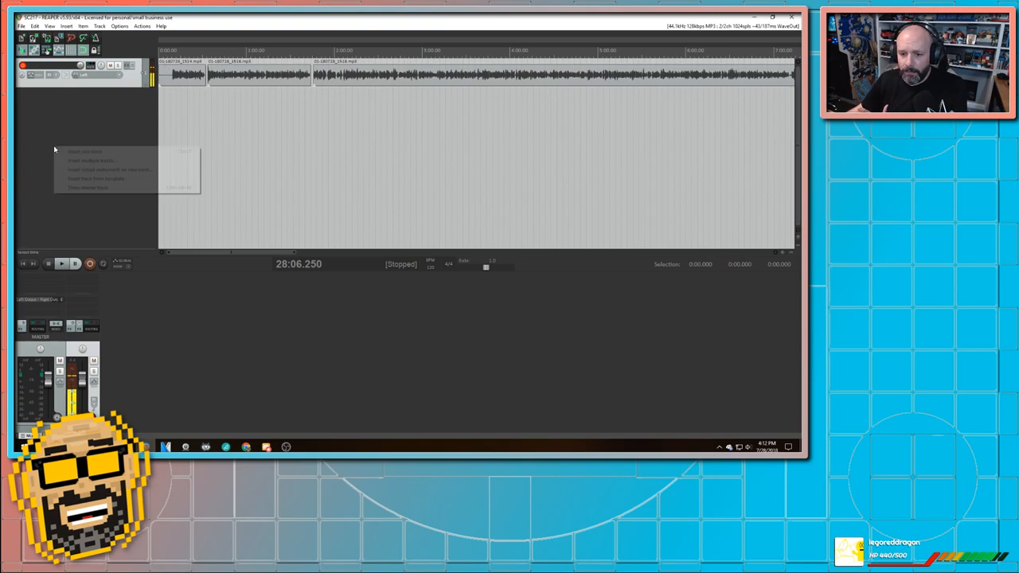
- Add and arm a test track, record briefly, then discard the take and its file
{"action": "left_click", "coordinate": [85, 151]}
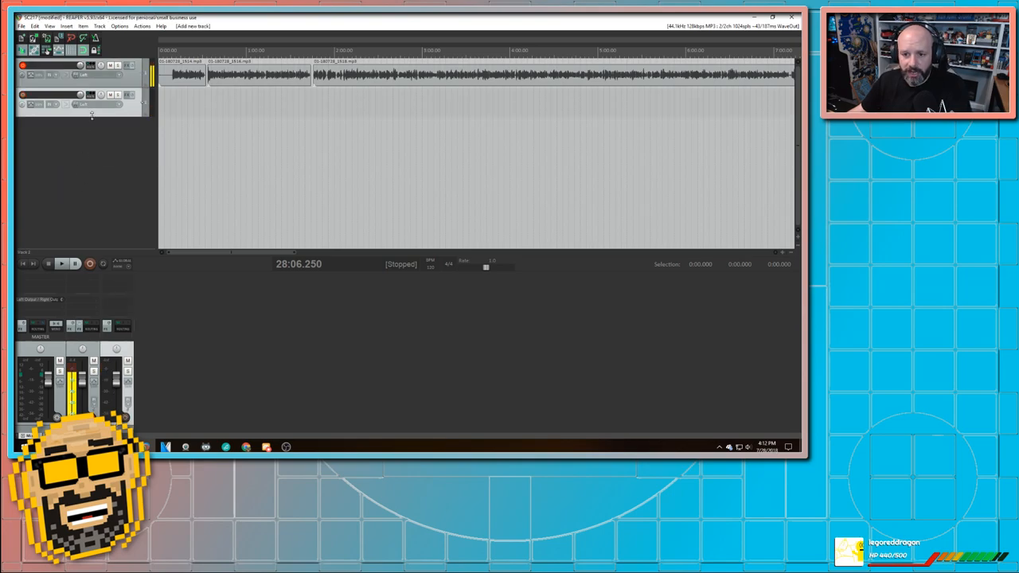
{"action": "left_click", "coordinate": [22, 95]}
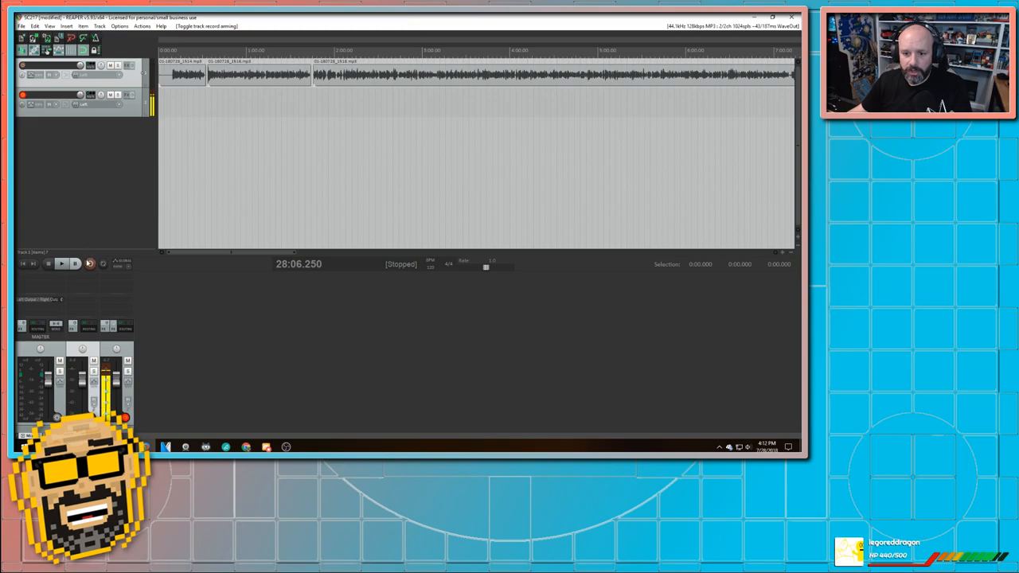
{"action": "left_click", "coordinate": [90, 263]}
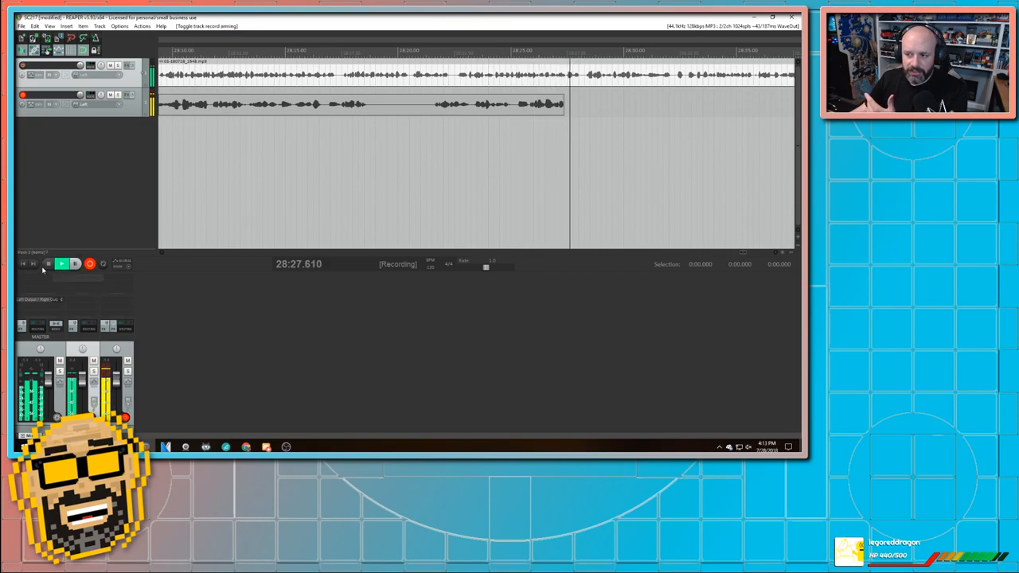
{"action": "left_click", "coordinate": [75, 263]}
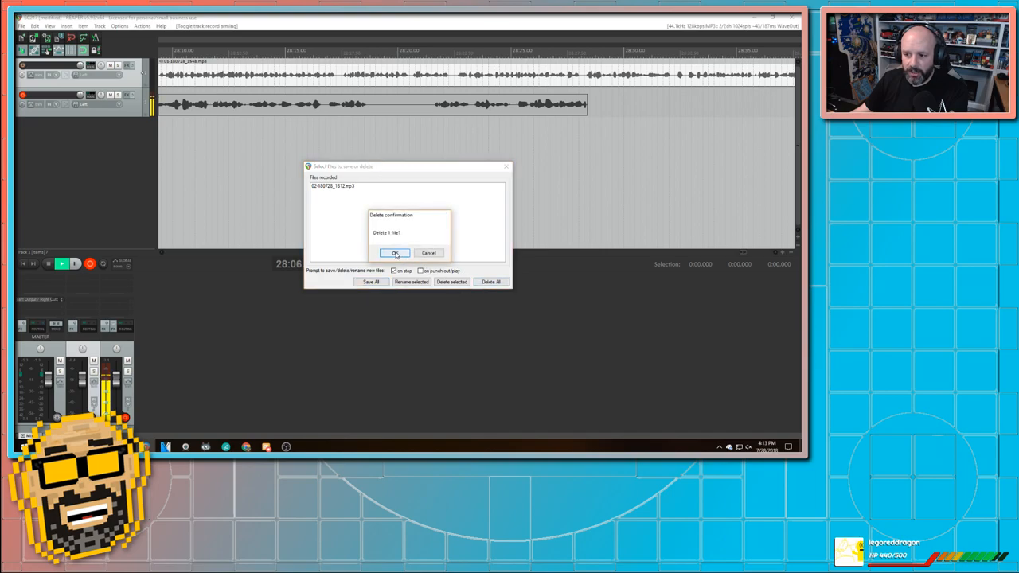
{"action": "left_click", "coordinate": [394, 253]}
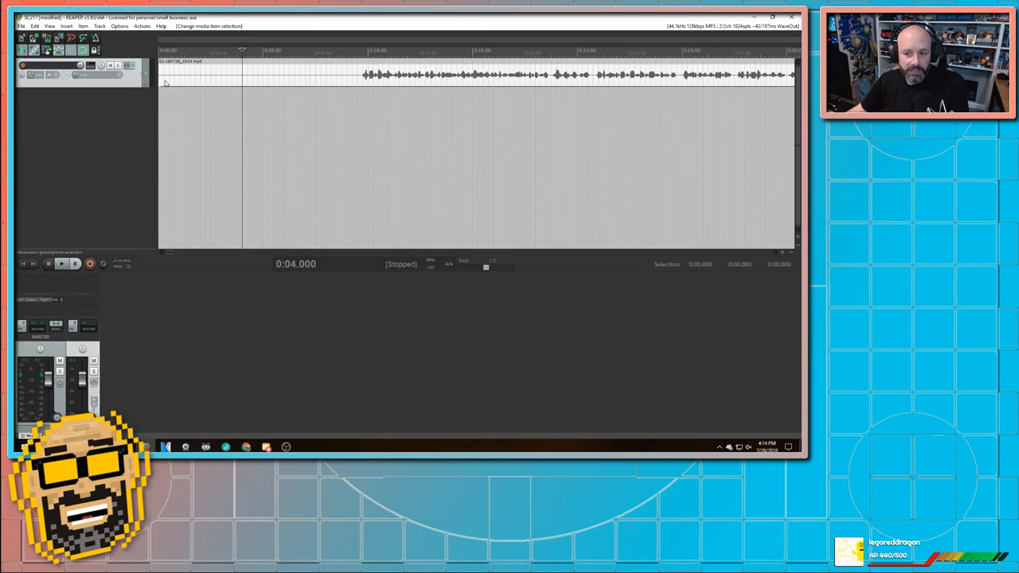
{"action": "mouse_move", "coordinate": [341, 85]}
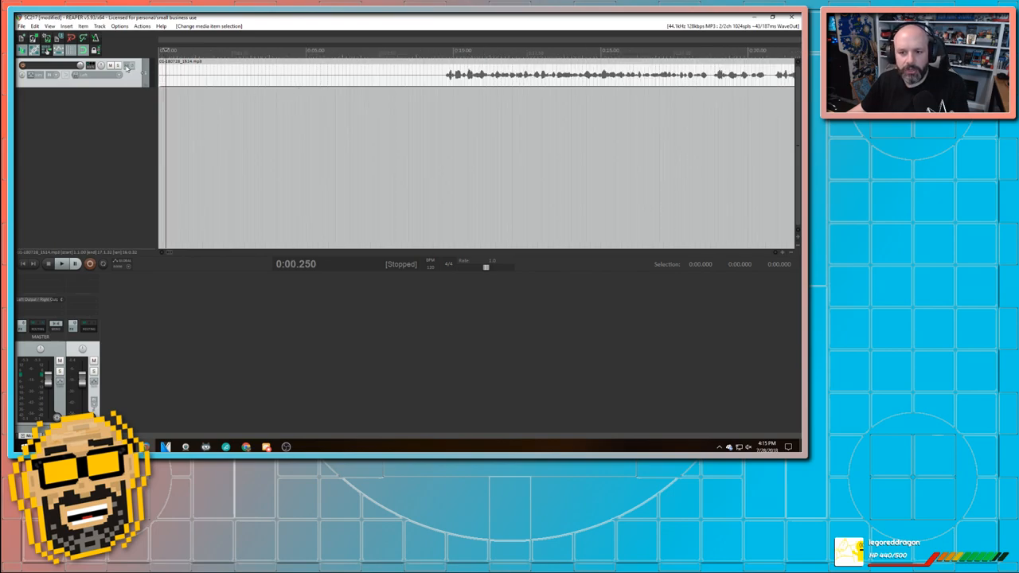
{"action": "mouse_move", "coordinate": [129, 68]}
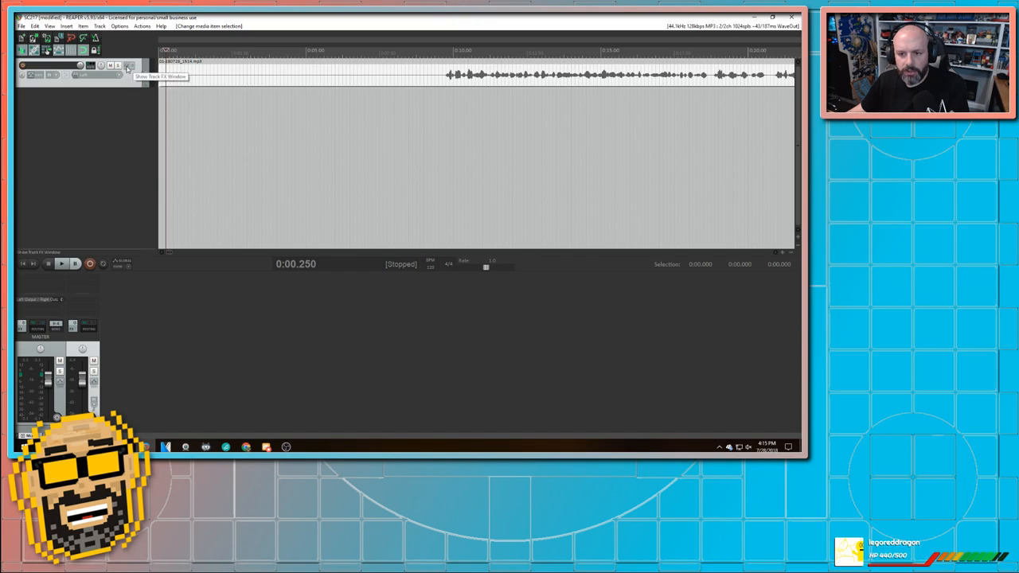
- Add VST: ReaFir (Cockos) to track 1's effects chain, filtering the list to Cockos plugins
{"action": "left_click", "coordinate": [127, 65]}
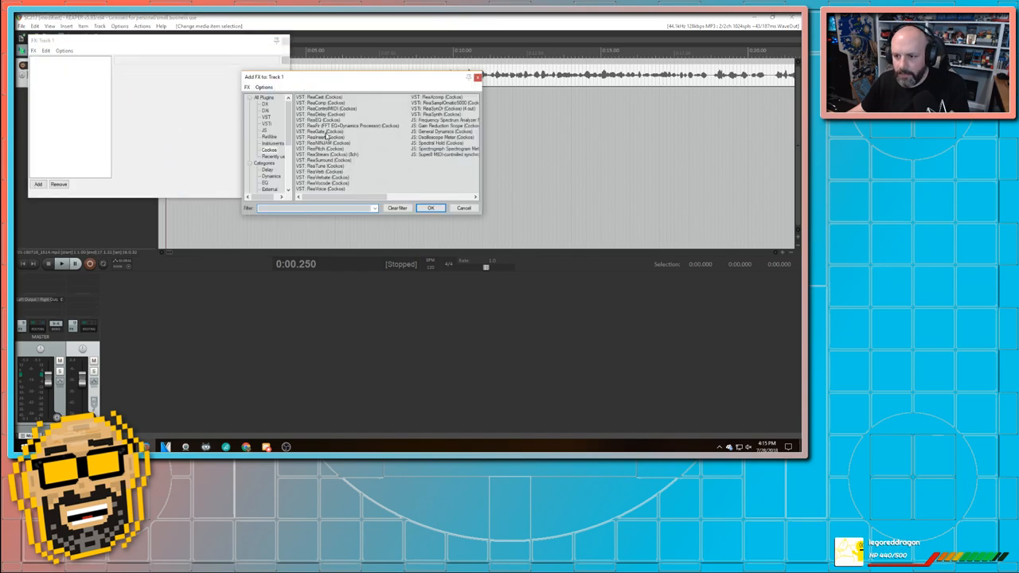
{"action": "left_click", "coordinate": [348, 126]}
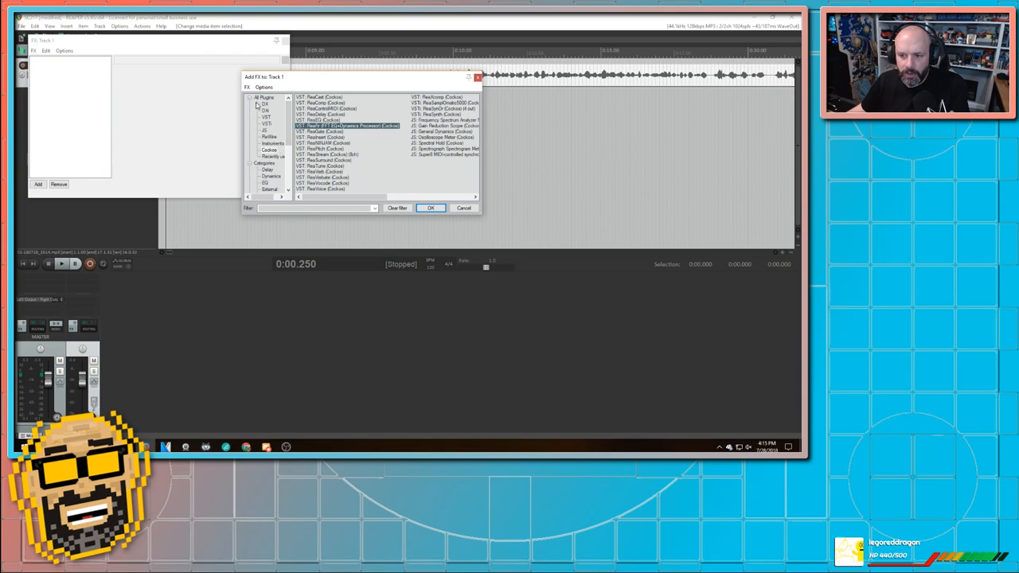
{"action": "left_click", "coordinate": [269, 151]}
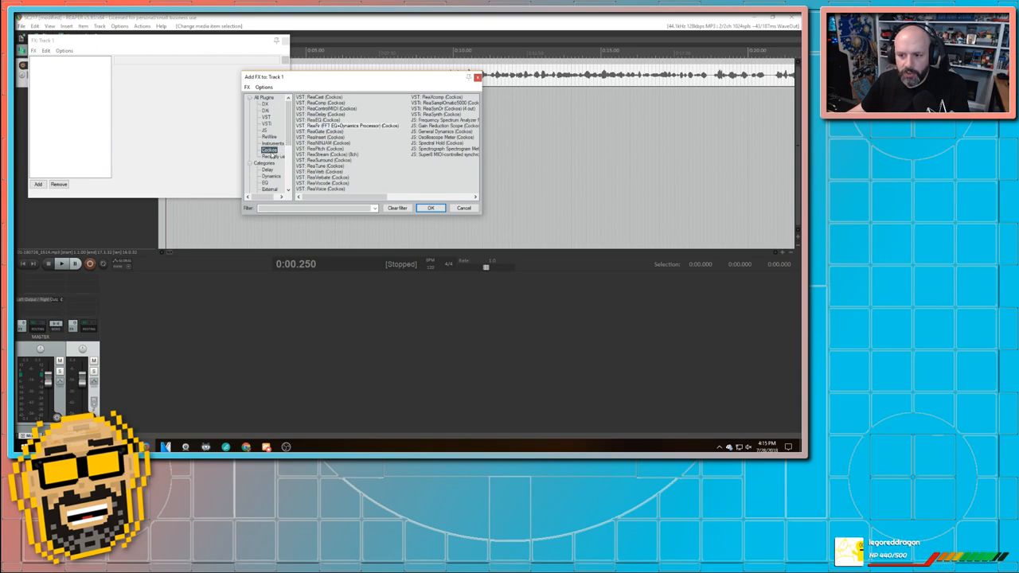
{"action": "left_click", "coordinate": [350, 125]}
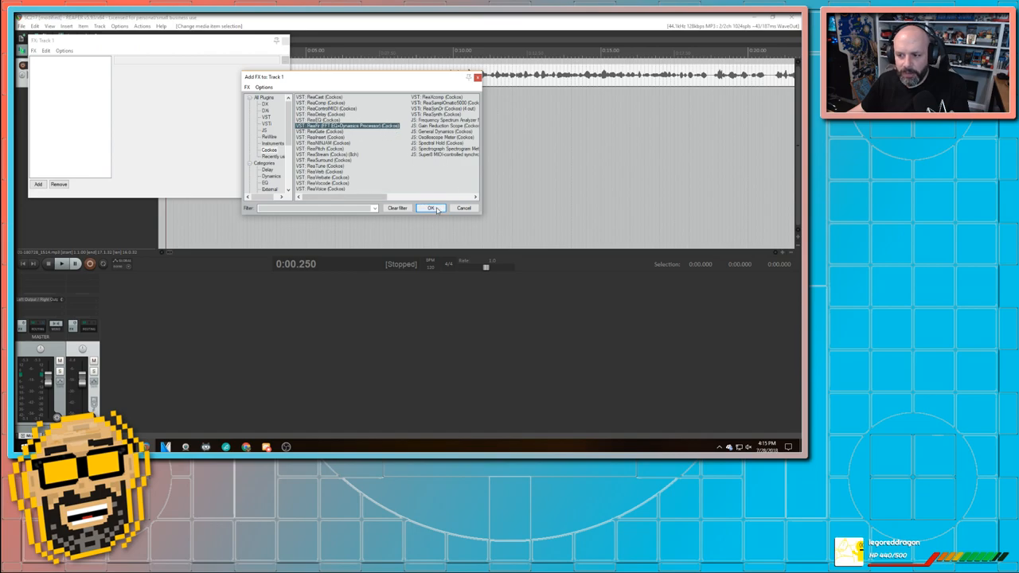
{"action": "left_click", "coordinate": [430, 207]}
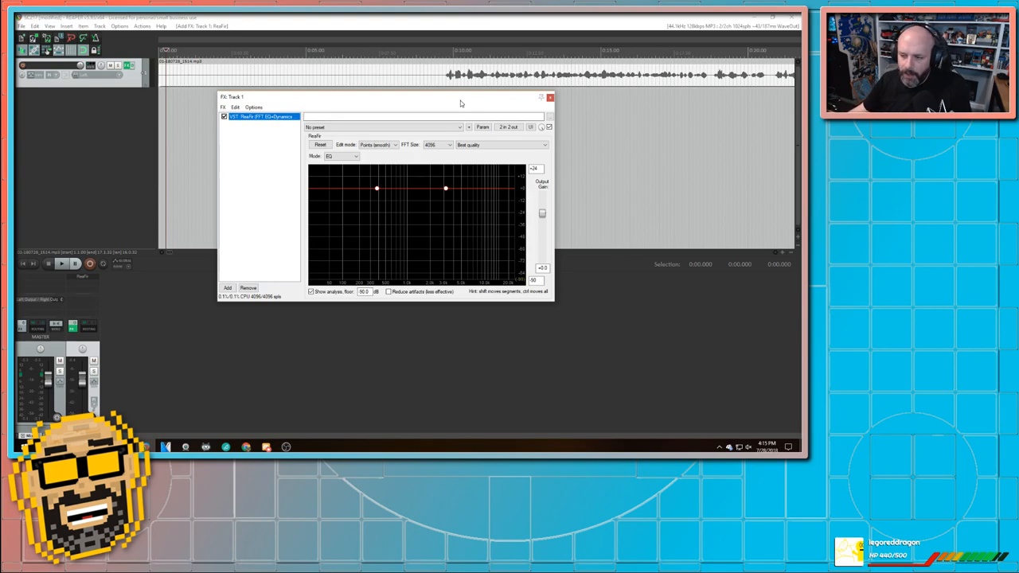
{"action": "mouse_move", "coordinate": [413, 234]}
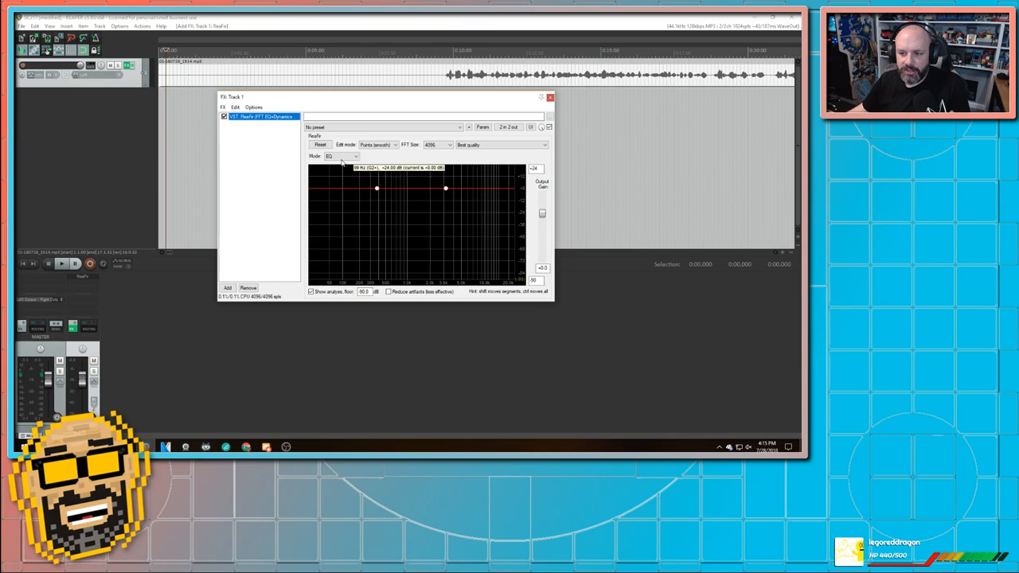
{"action": "left_click", "coordinate": [342, 156]}
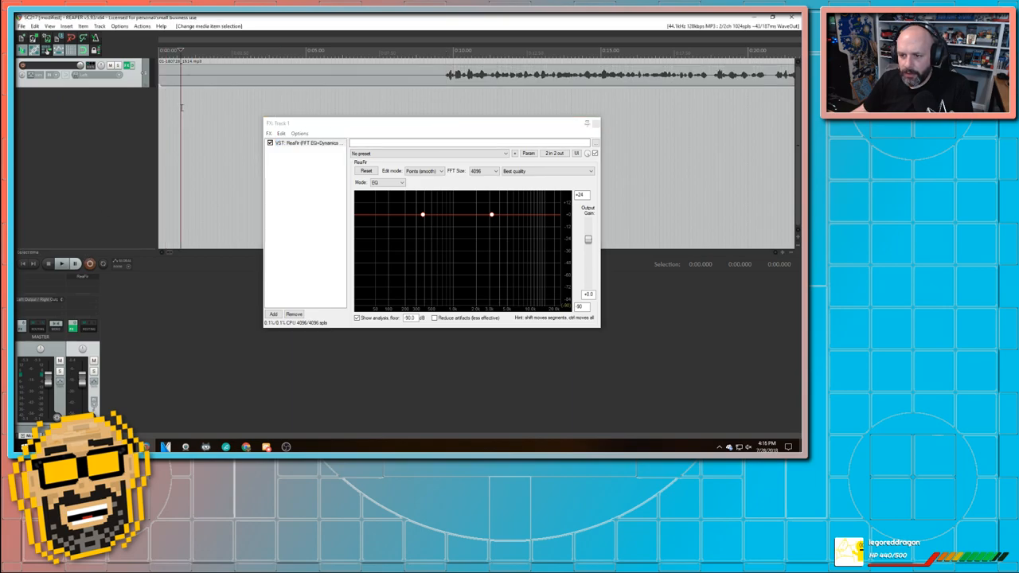
{"action": "left_click", "coordinate": [62, 264]}
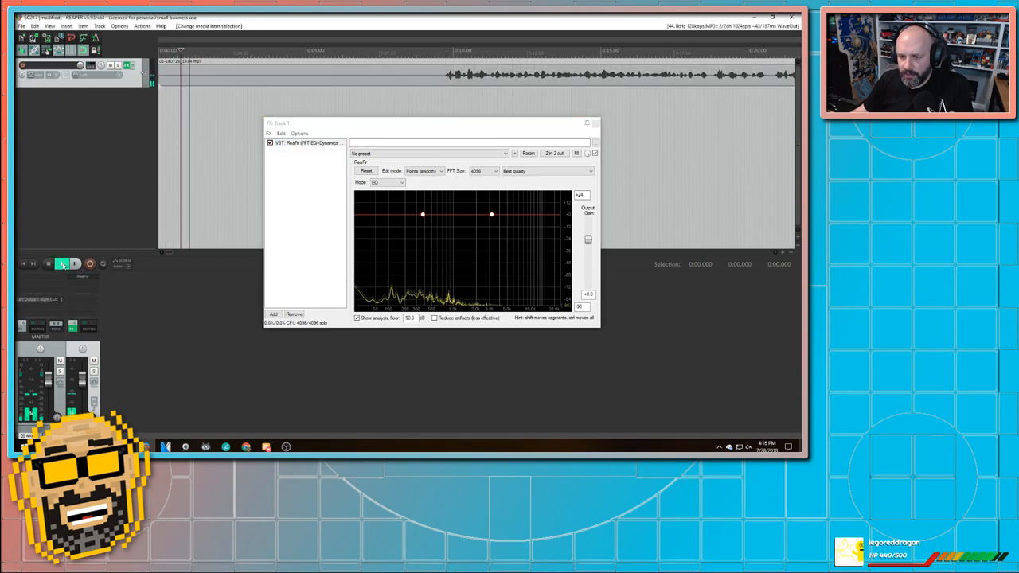
{"action": "left_click", "coordinate": [62, 264]}
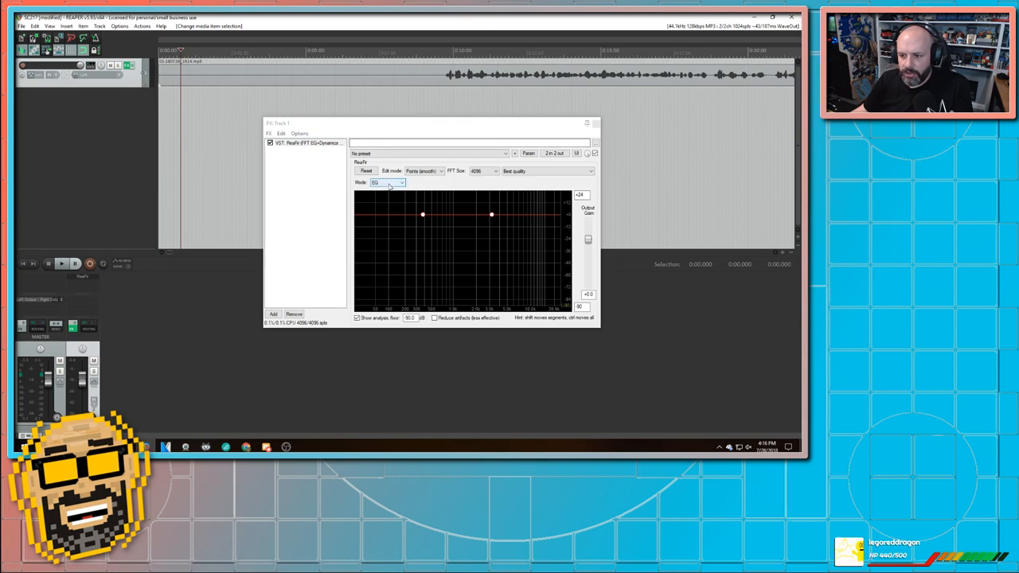
- Set ReaFir to Subtract, learn the noise during playback, then disable automatic noise profile building
{"action": "left_click", "coordinate": [387, 182]}
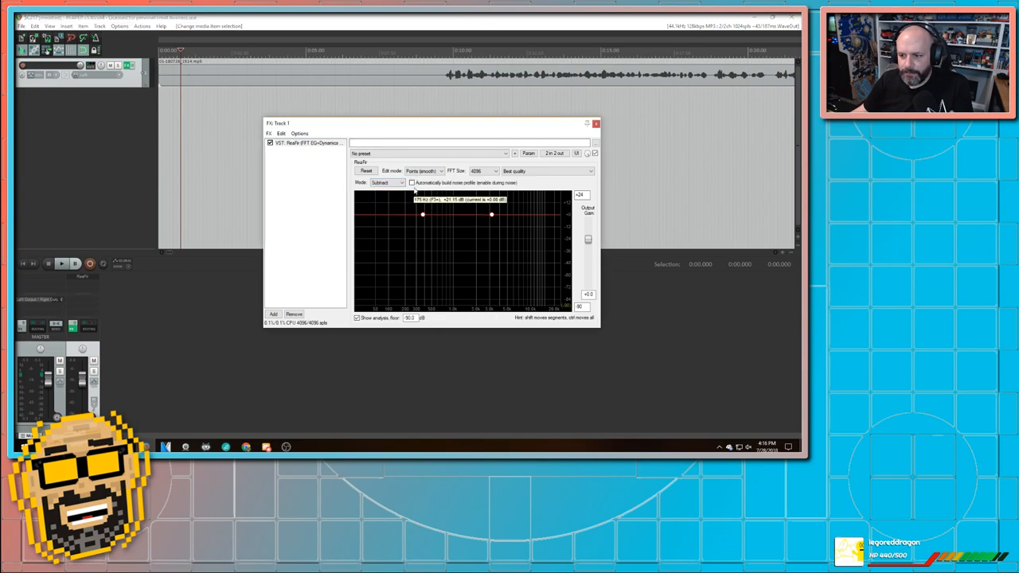
{"action": "left_click", "coordinate": [412, 183]}
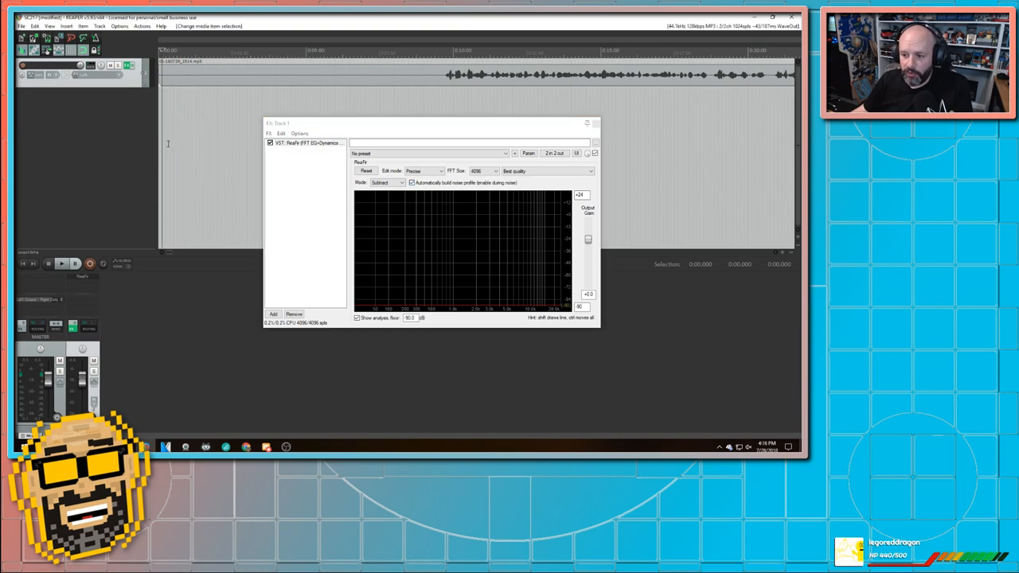
{"action": "left_click", "coordinate": [62, 264]}
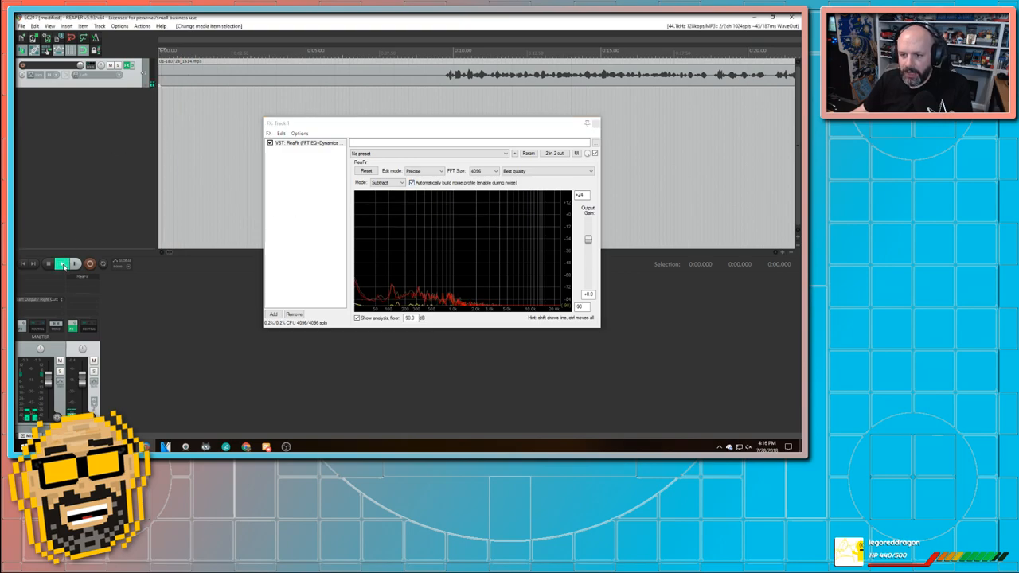
{"action": "mouse_move", "coordinate": [62, 263]}
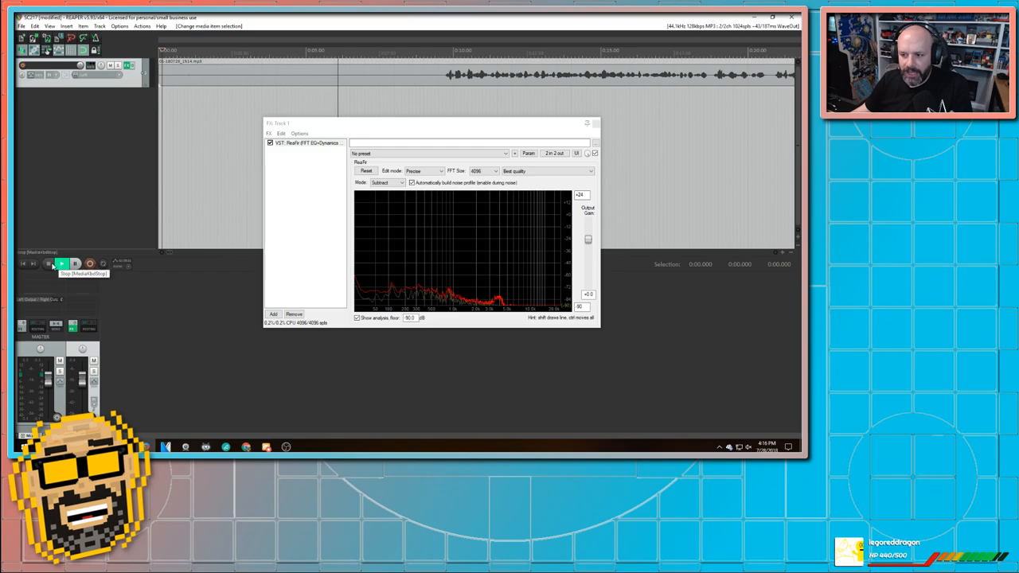
{"action": "left_click", "coordinate": [62, 264]}
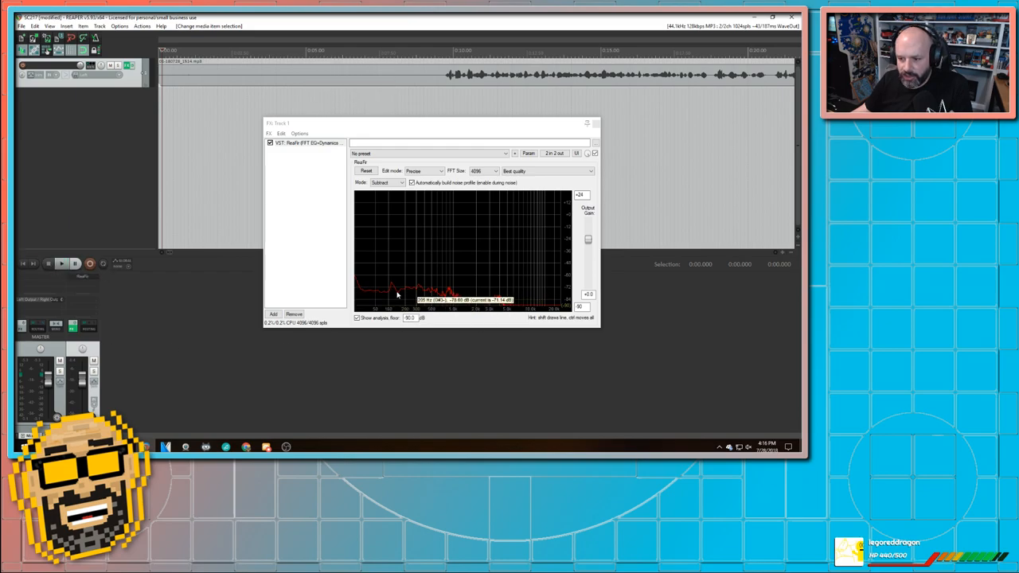
{"action": "mouse_move", "coordinate": [398, 297]}
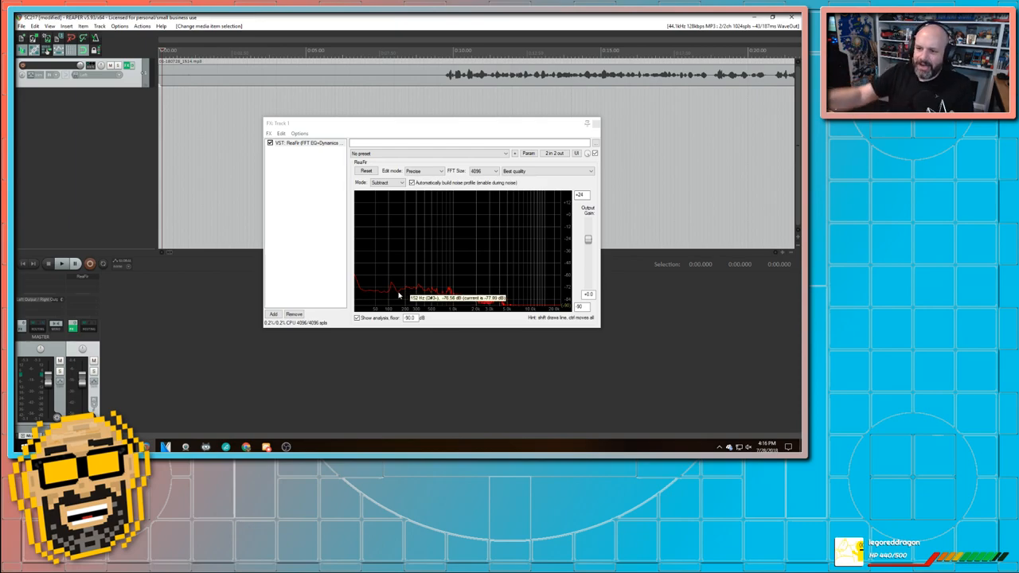
{"action": "left_click", "coordinate": [412, 183]}
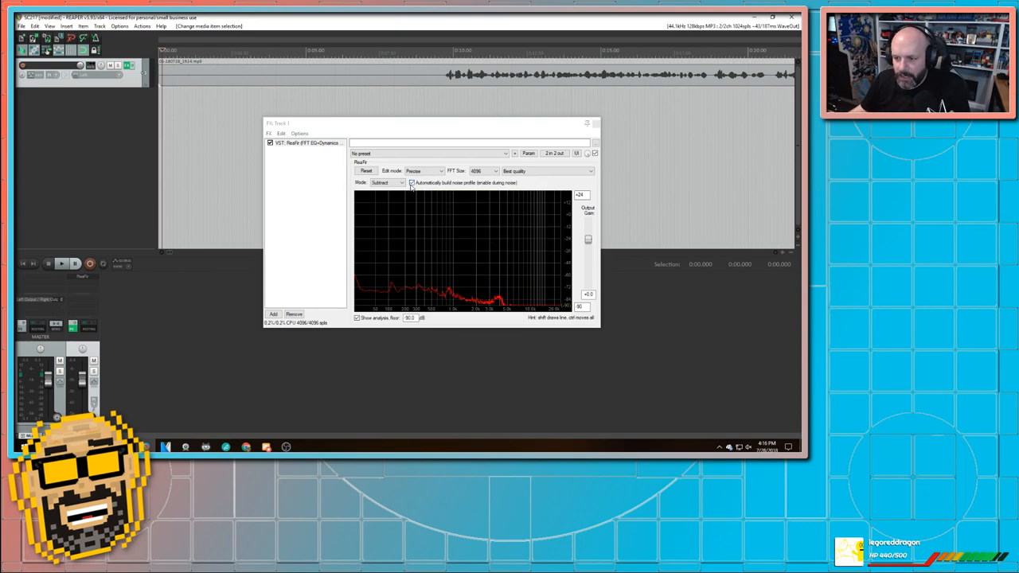
{"action": "left_click", "coordinate": [412, 182]}
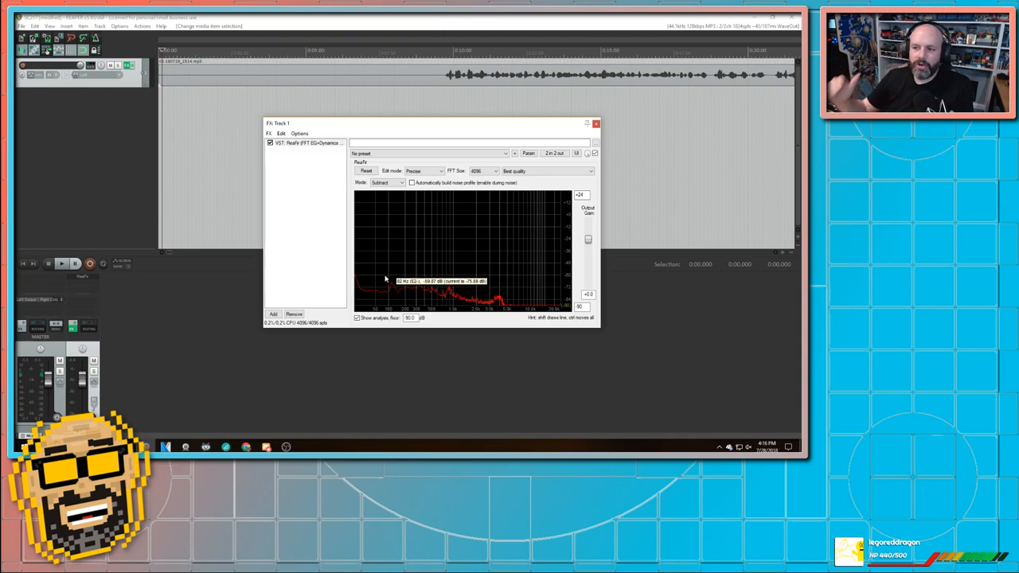
{"action": "mouse_move", "coordinate": [382, 278]}
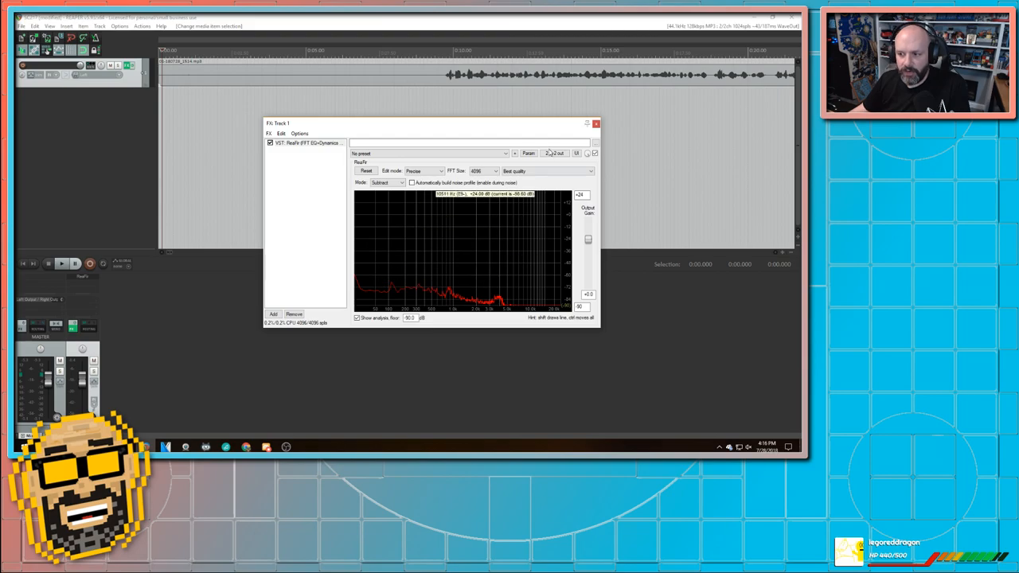
{"action": "left_click", "coordinate": [596, 123]}
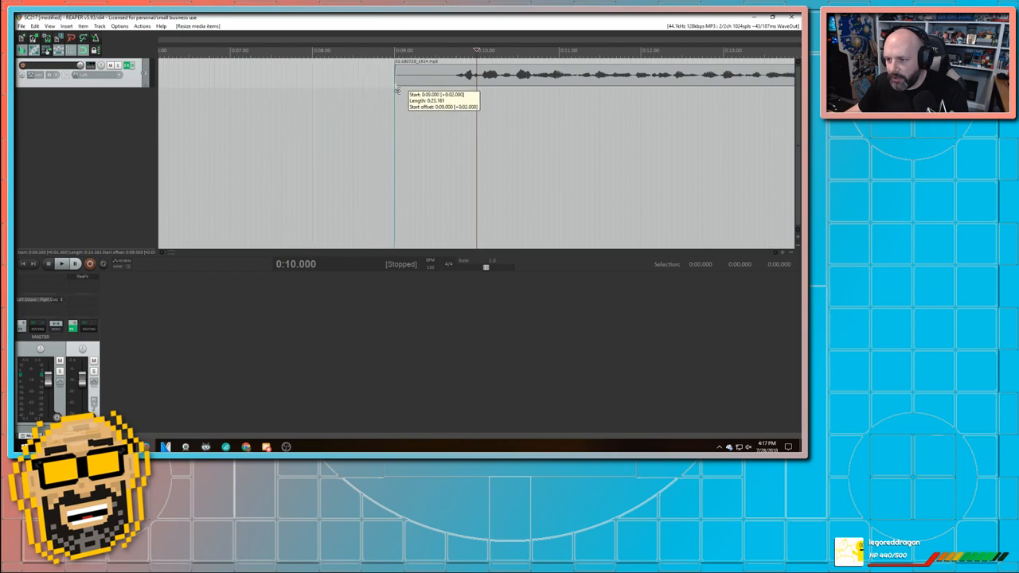
- Drag the trimmed voice clip to the timeline start and pull its end to about twenty seconds
{"action": "left_click_drag", "start_coordinate": [398, 76], "coordinate": [451, 76]}
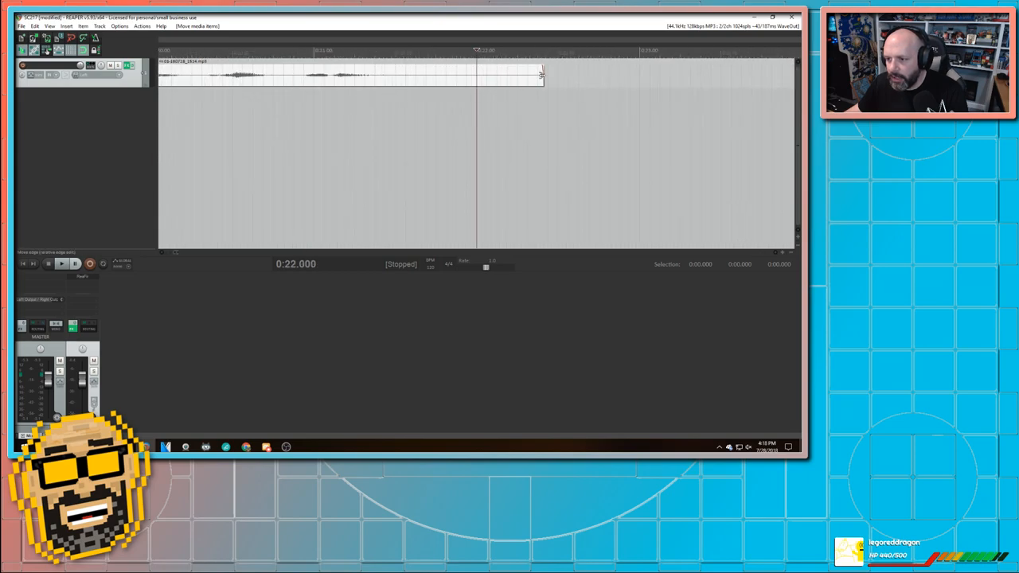
{"action": "left_click_drag", "start_coordinate": [541, 75], "coordinate": [386, 75]}
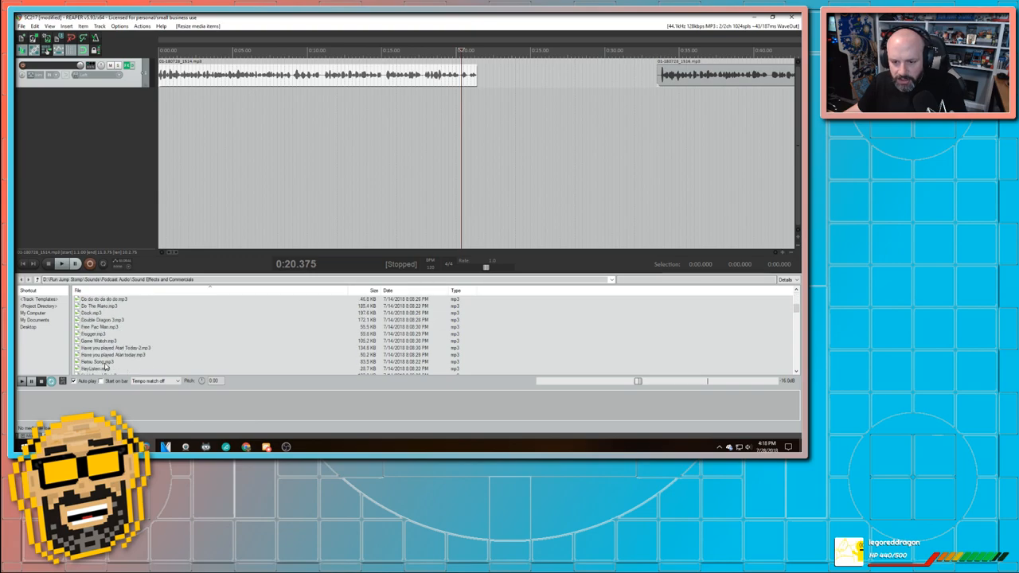
- Browse the Sound Effects folder in Media Explorer and audition DK.mp3 and another effect
{"action": "left_click", "coordinate": [95, 361]}
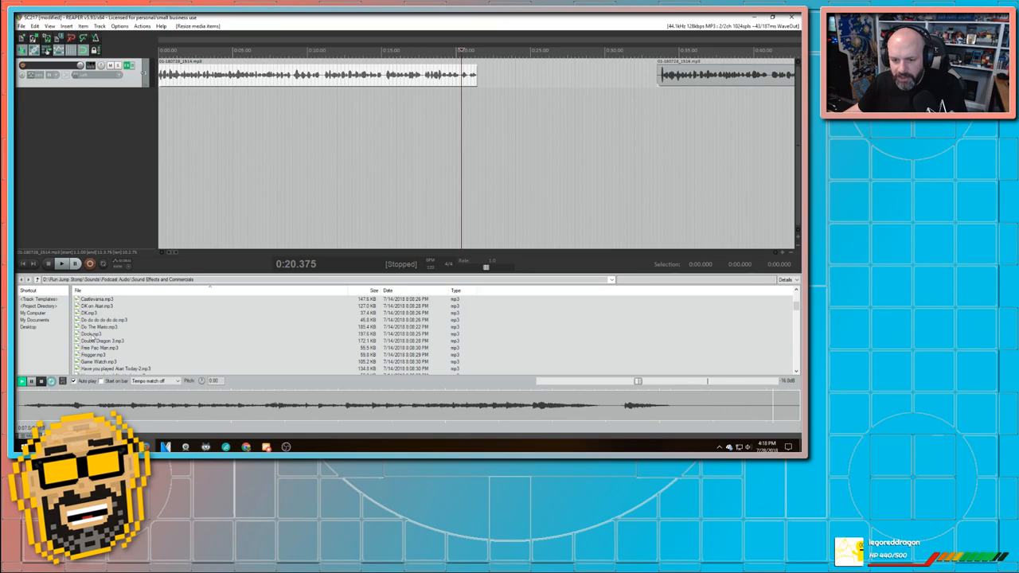
{"action": "left_click", "coordinate": [91, 334]}
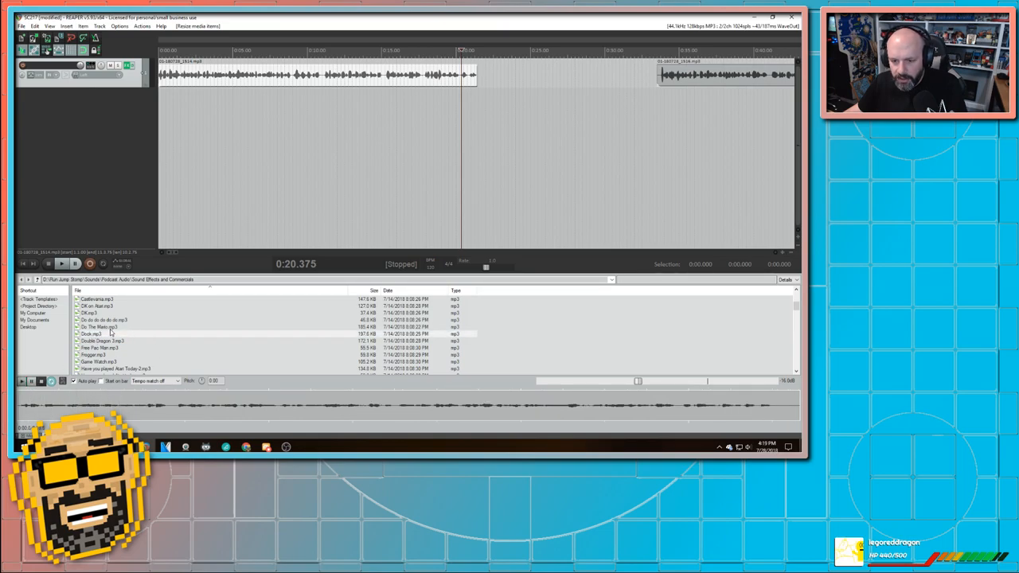
{"action": "left_click", "coordinate": [96, 313]}
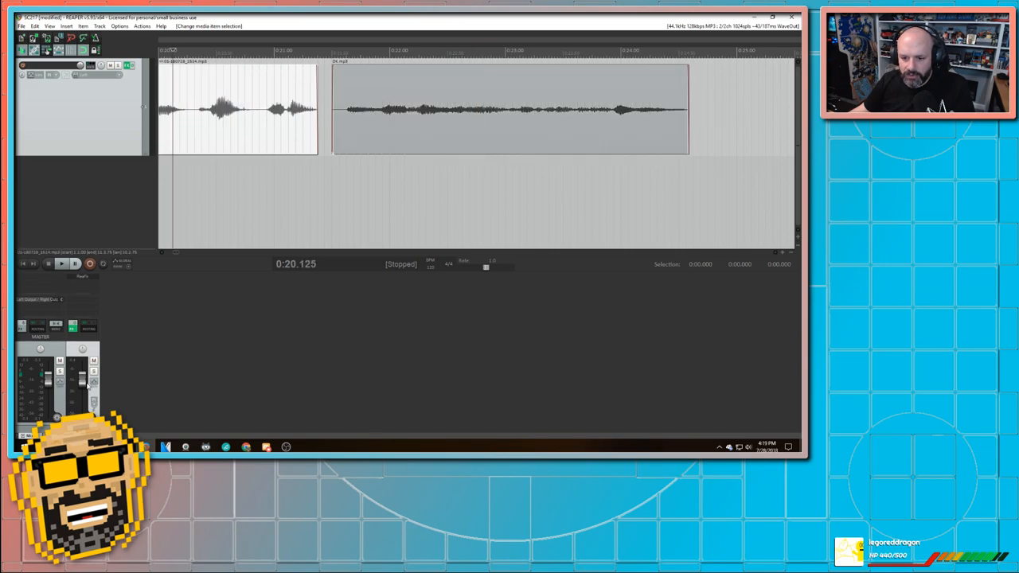
{"action": "left_click", "coordinate": [62, 264]}
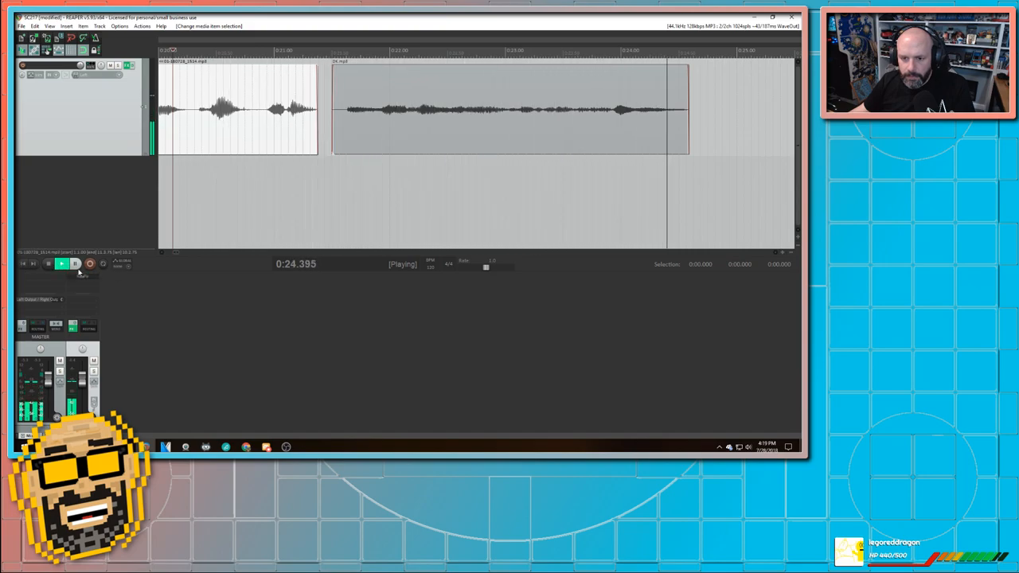
{"action": "left_click", "coordinate": [75, 263]}
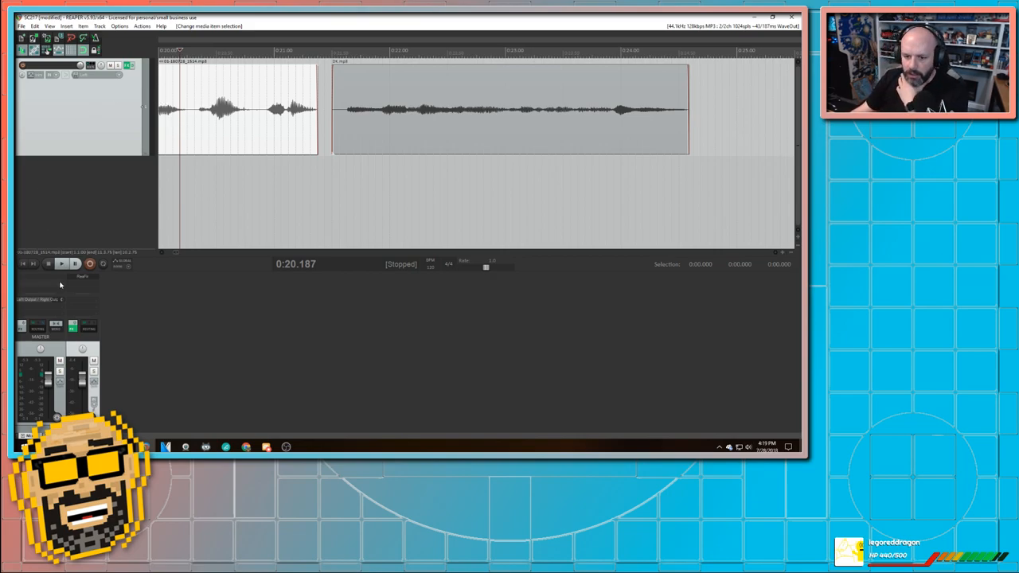
{"action": "left_click", "coordinate": [62, 263]}
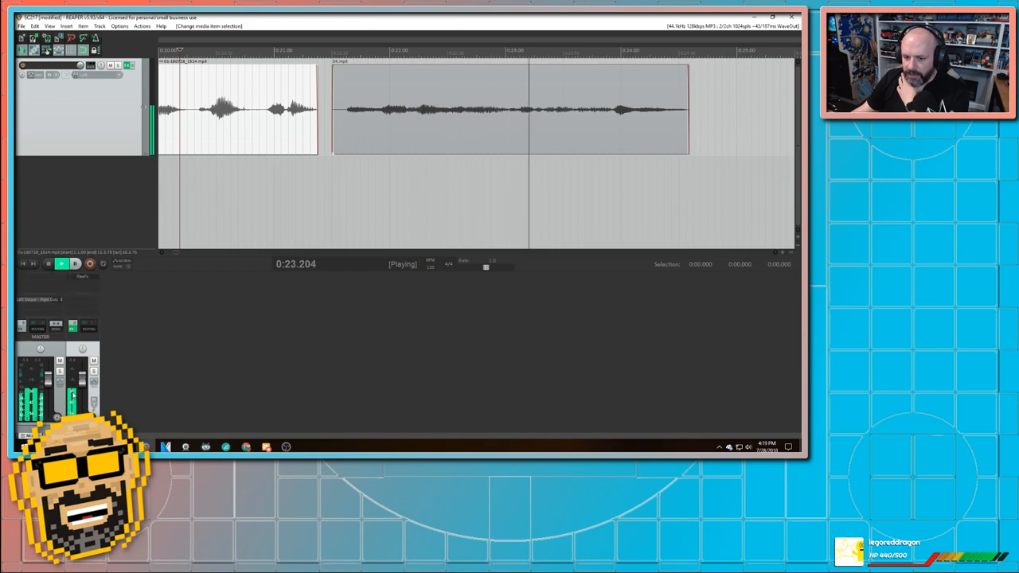
{"action": "left_click", "coordinate": [48, 263]}
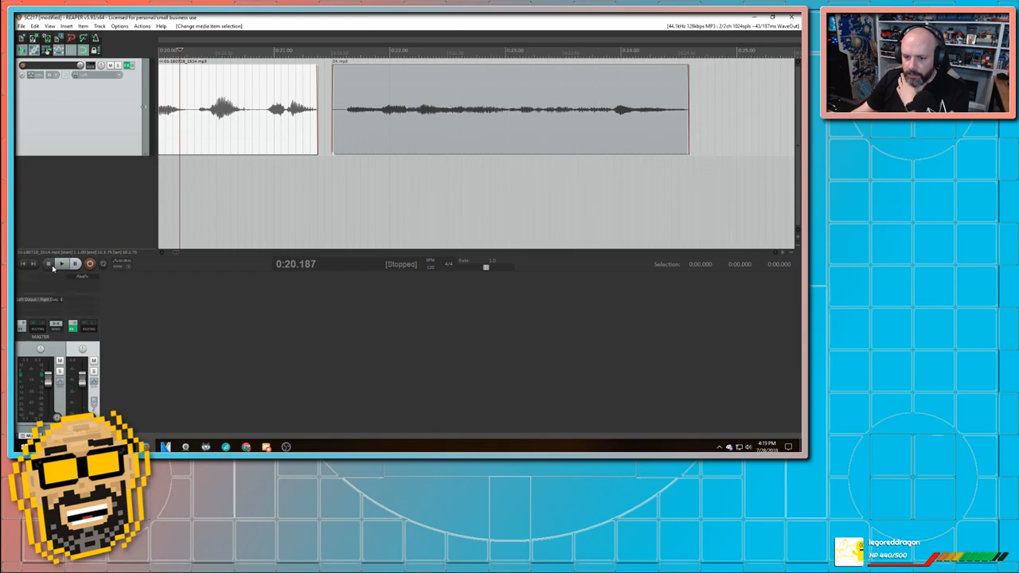
- Raise the DK.mp3 item's volume to +6.58 dB in Media Item Properties and close it
{"action": "double_click", "coordinate": [509, 110]}
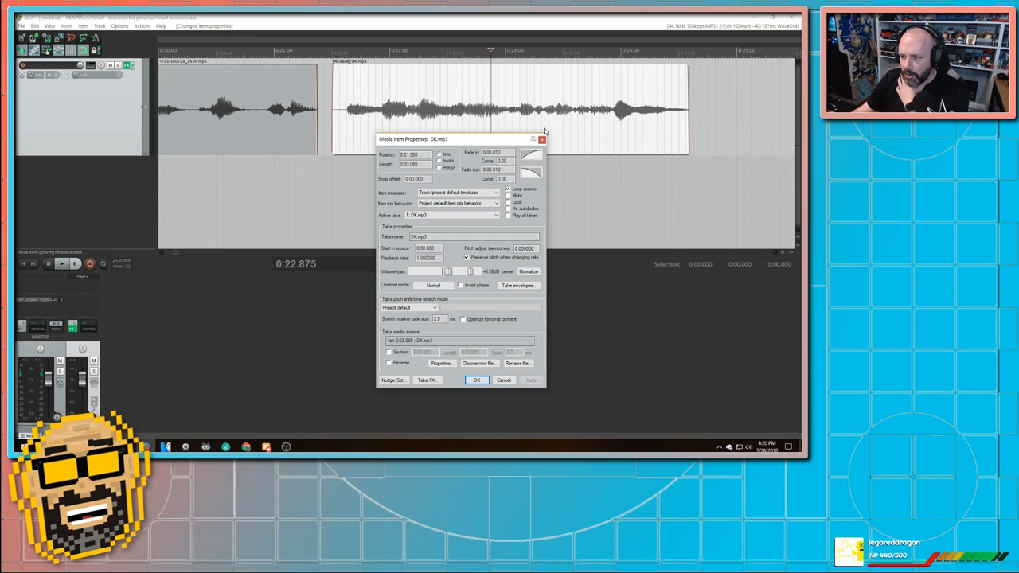
{"action": "left_click", "coordinate": [476, 379]}
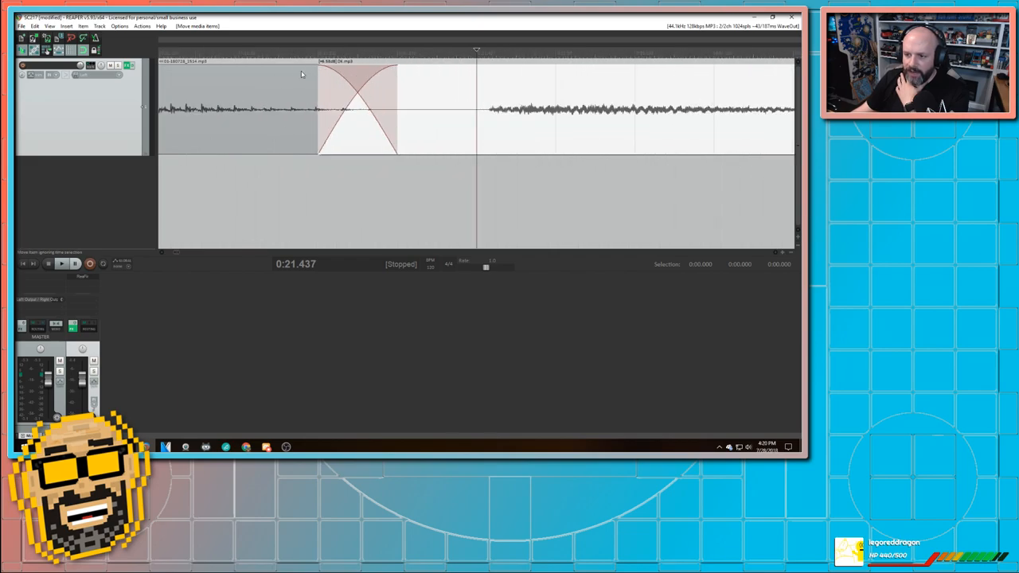
{"action": "mouse_move", "coordinate": [350, 151]}
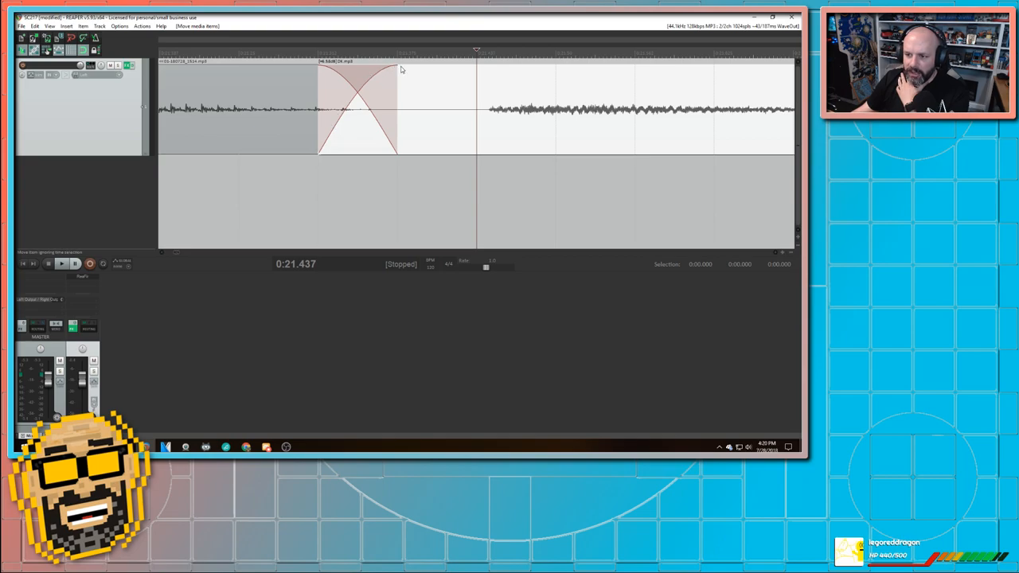
{"action": "mouse_move", "coordinate": [456, 127]}
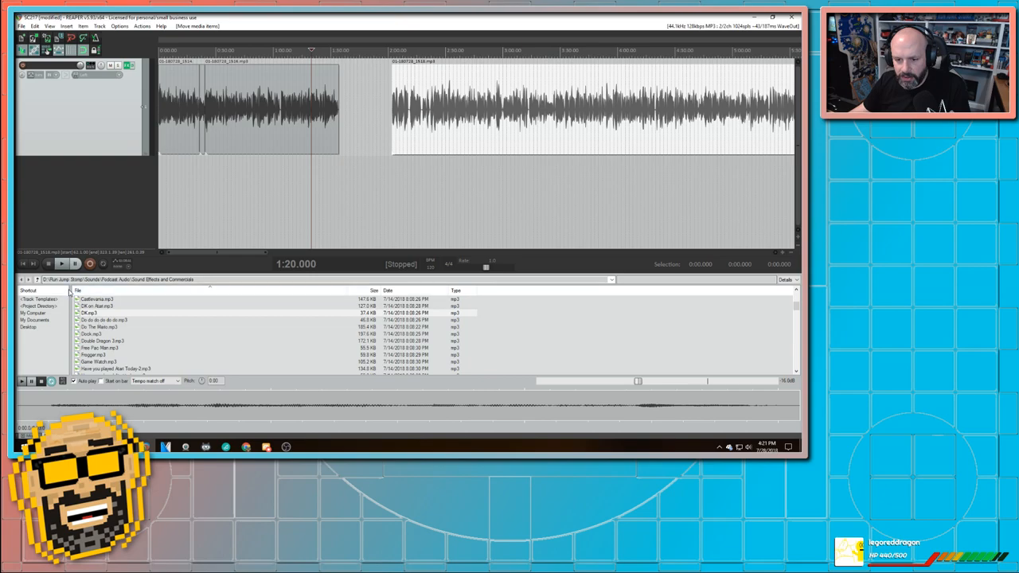
- Navigate Media Explorer from Podcast Audio into Music > Approved > Slime Girls
{"action": "left_click", "coordinate": [36, 279]}
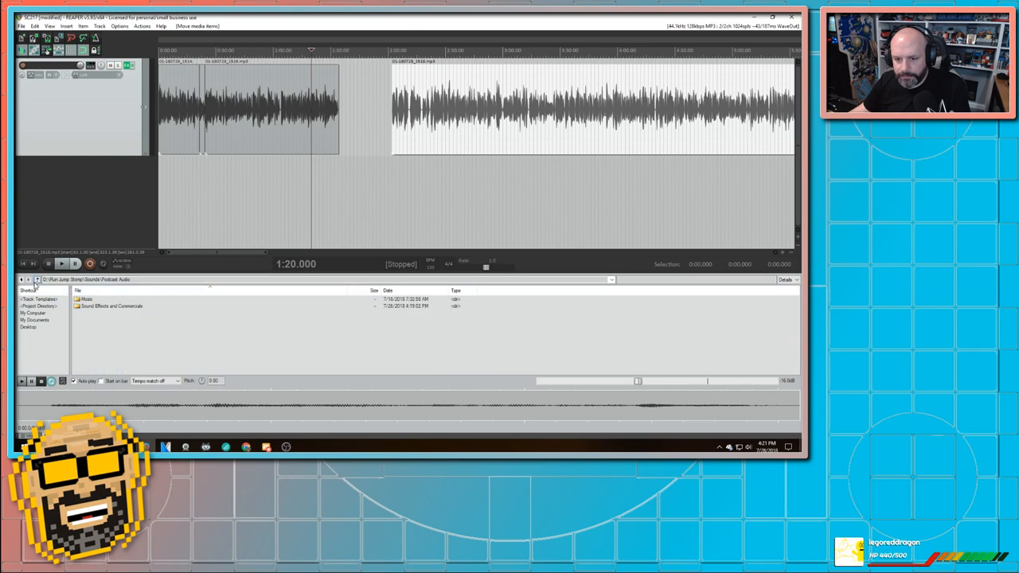
{"action": "double_click", "coordinate": [88, 299]}
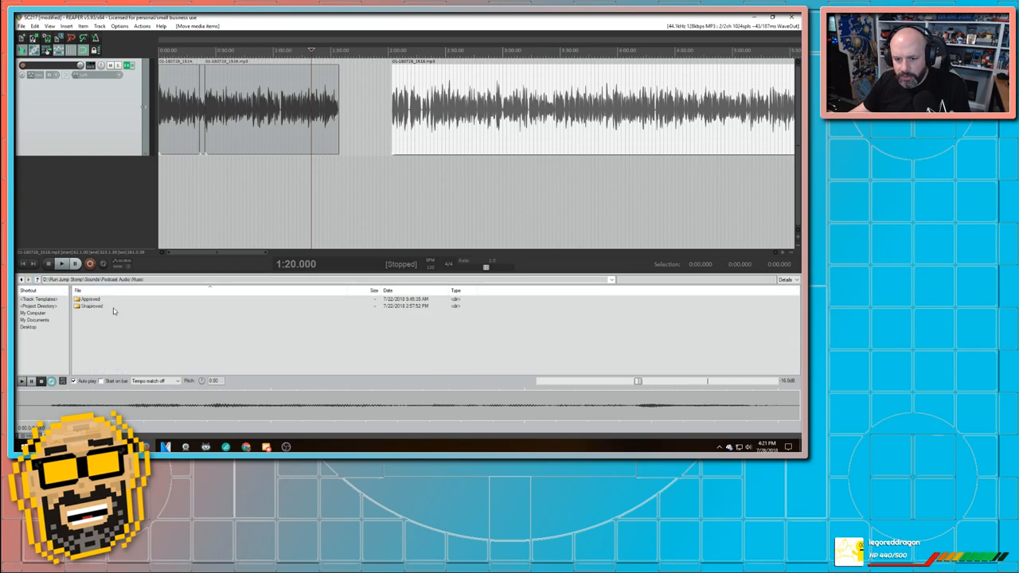
{"action": "double_click", "coordinate": [90, 298]}
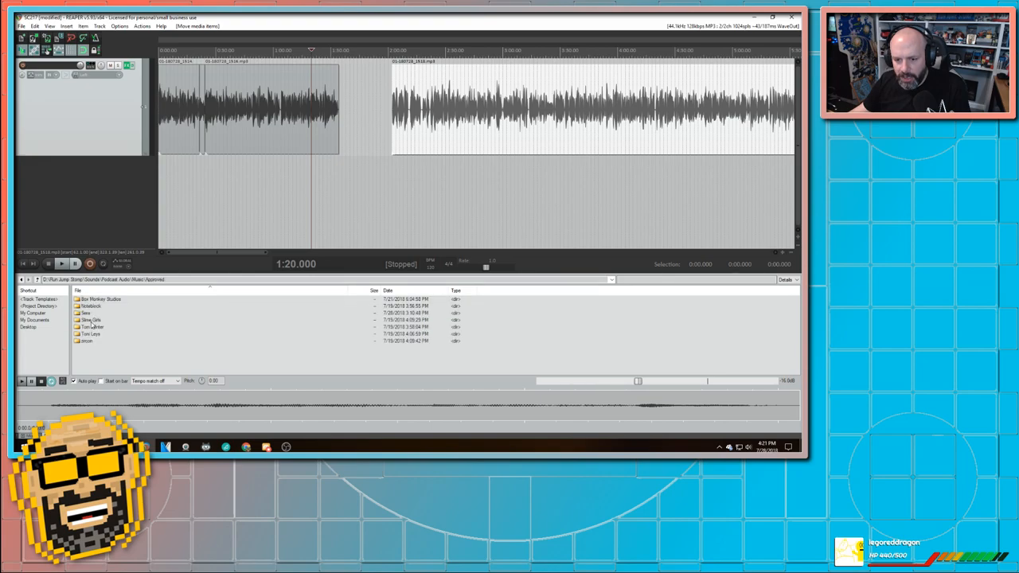
{"action": "double_click", "coordinate": [90, 320]}
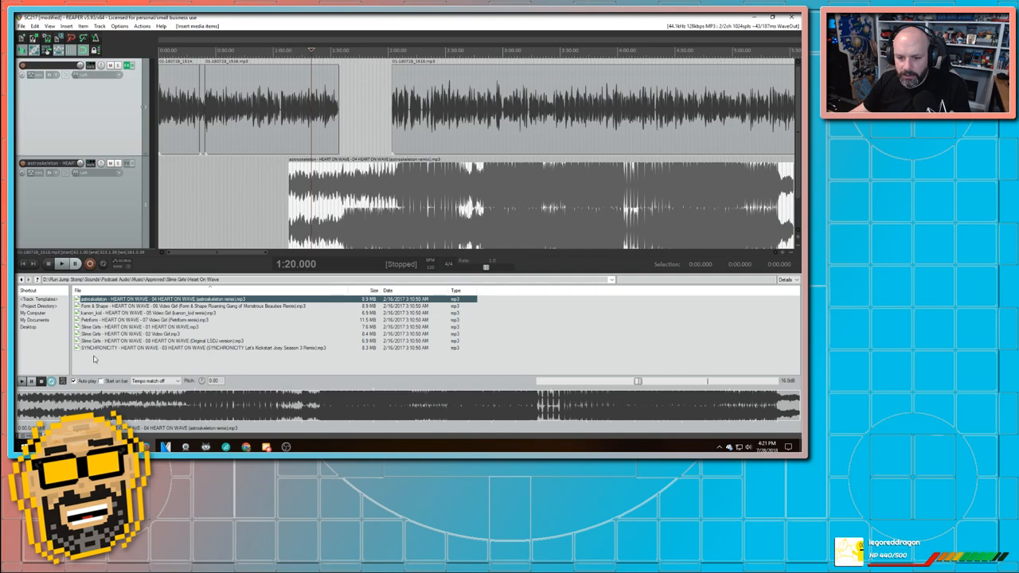
{"action": "left_click", "coordinate": [22, 382]}
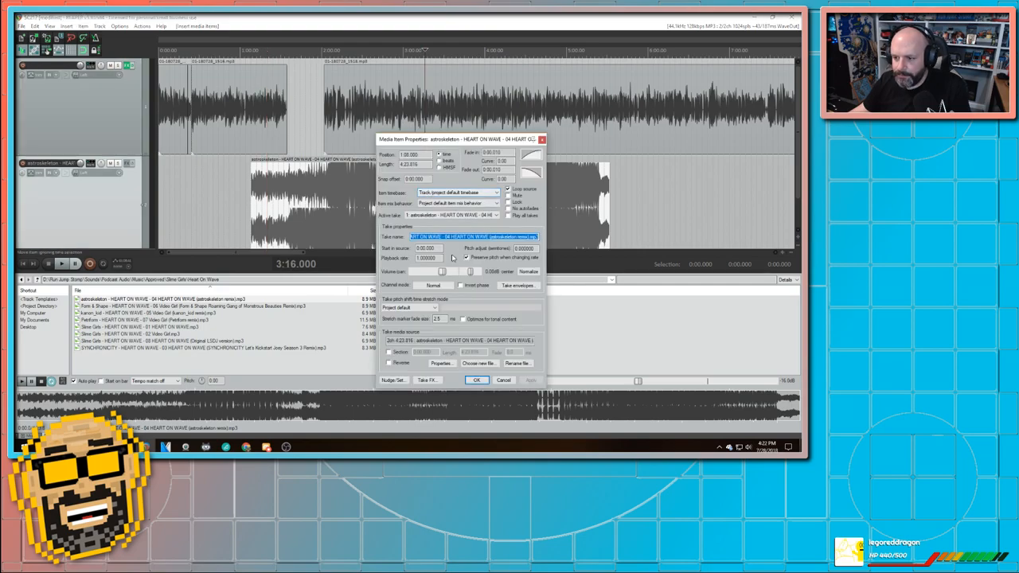
- Lower the Heart On Wave item about 5.9 dB, place it at 1:08, and confirm
{"action": "left_click_drag", "start_coordinate": [454, 271], "coordinate": [436, 271]}
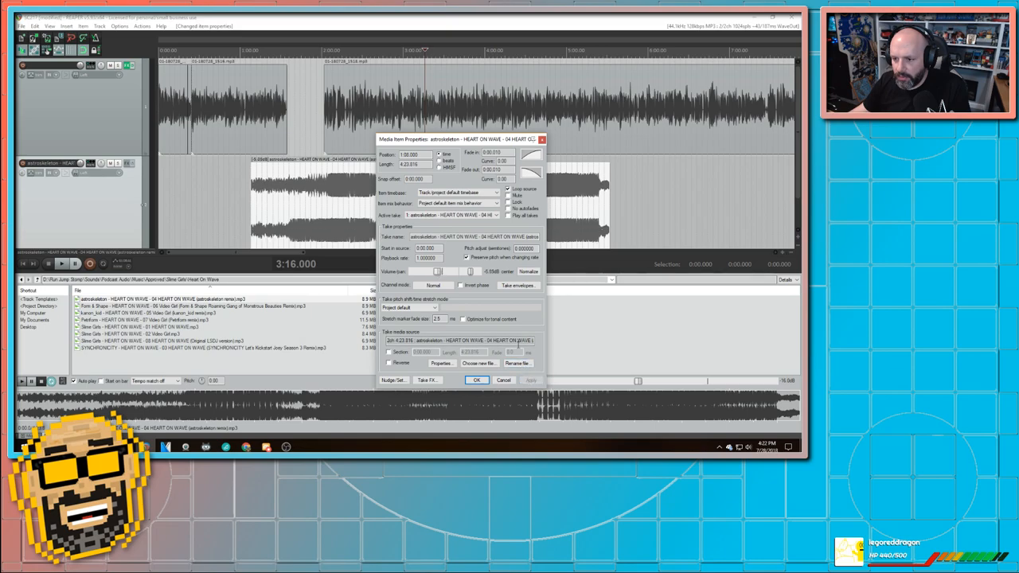
{"action": "left_click", "coordinate": [477, 380]}
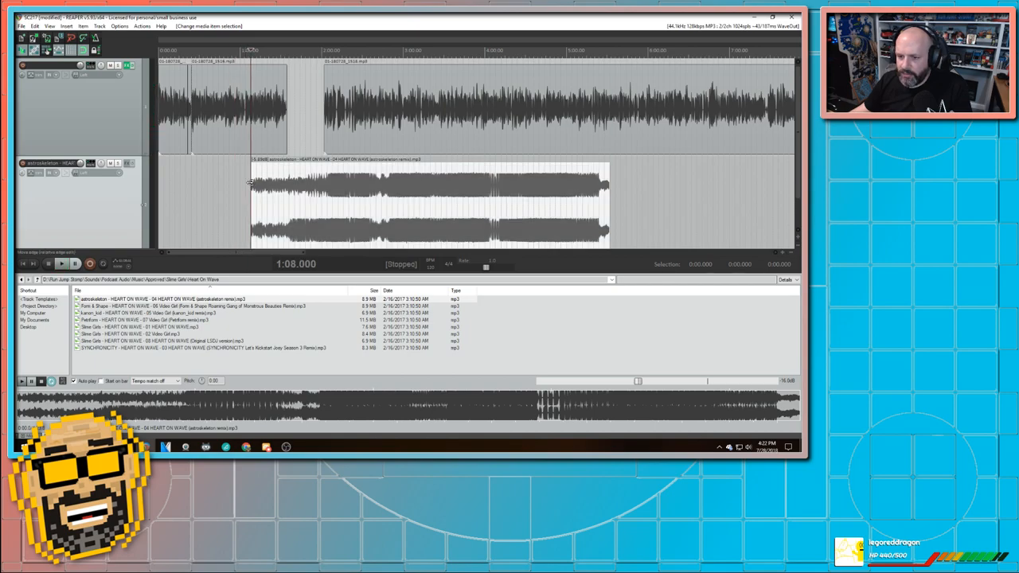
{"action": "left_click", "coordinate": [61, 264]}
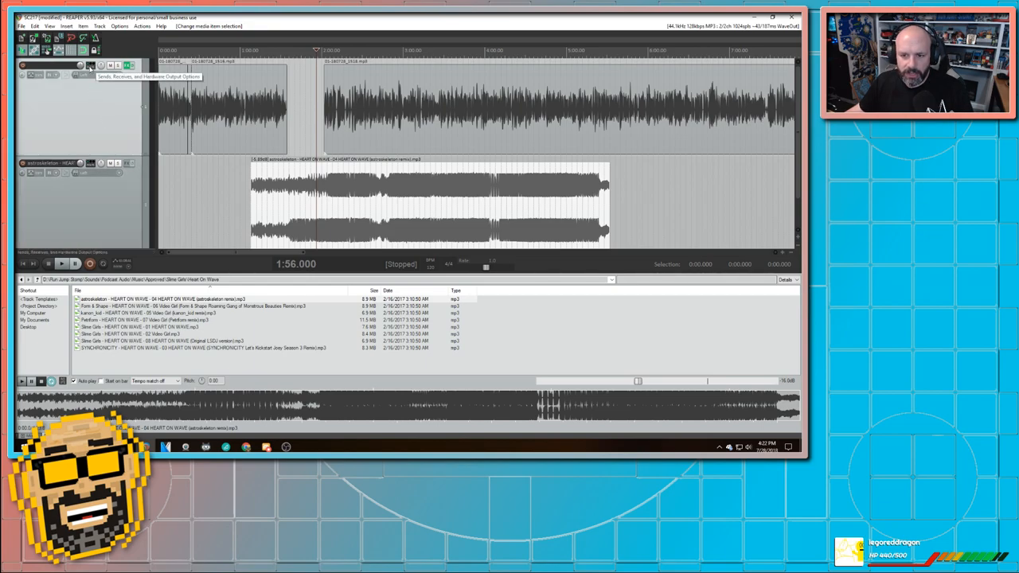
{"action": "mouse_move", "coordinate": [117, 188]}
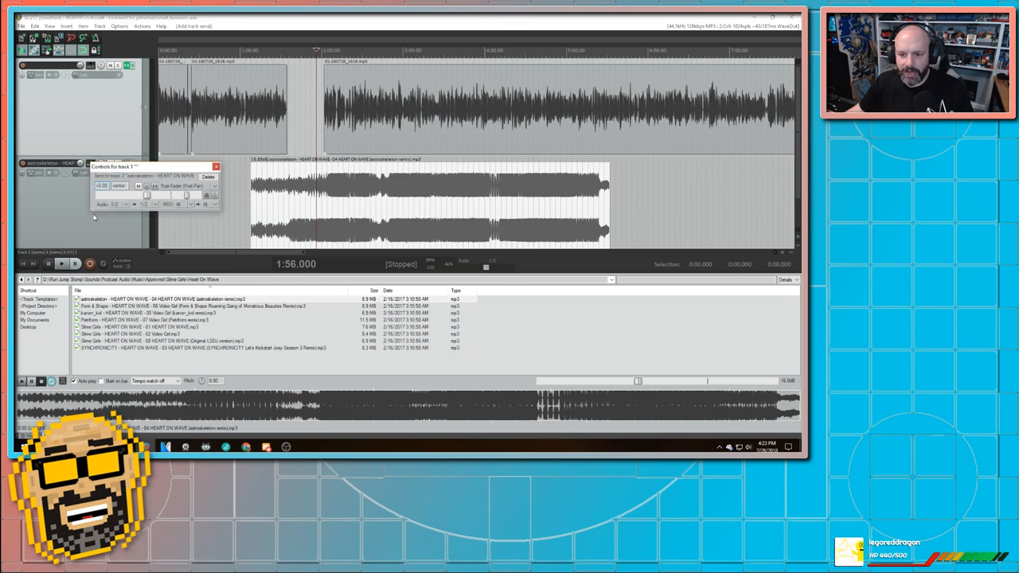
- Switch track 1's send to the music track to Pre-FX mode and close the send window
{"action": "left_click", "coordinate": [124, 205]}
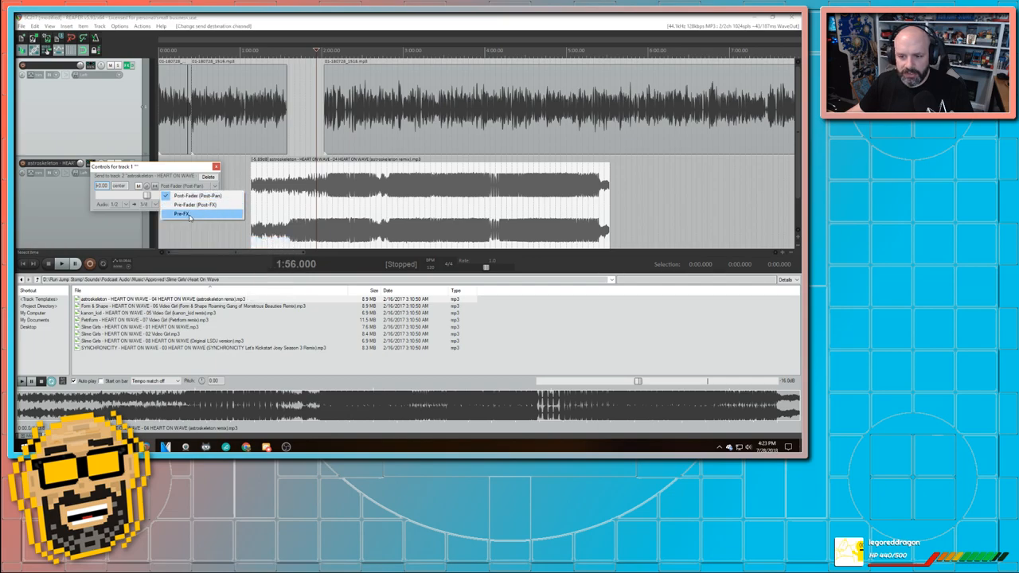
{"action": "left_click", "coordinate": [182, 213]}
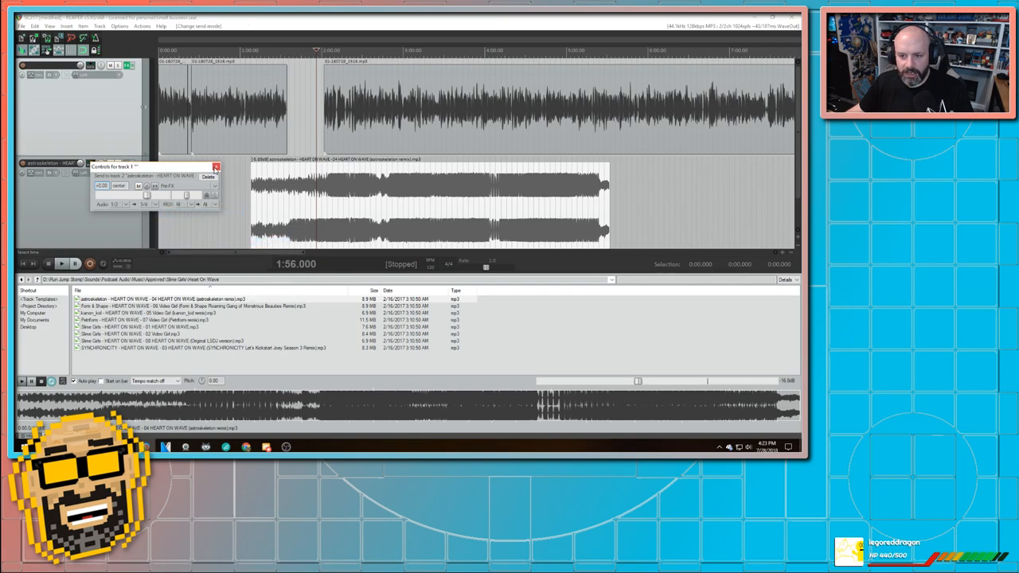
{"action": "left_click", "coordinate": [215, 167]}
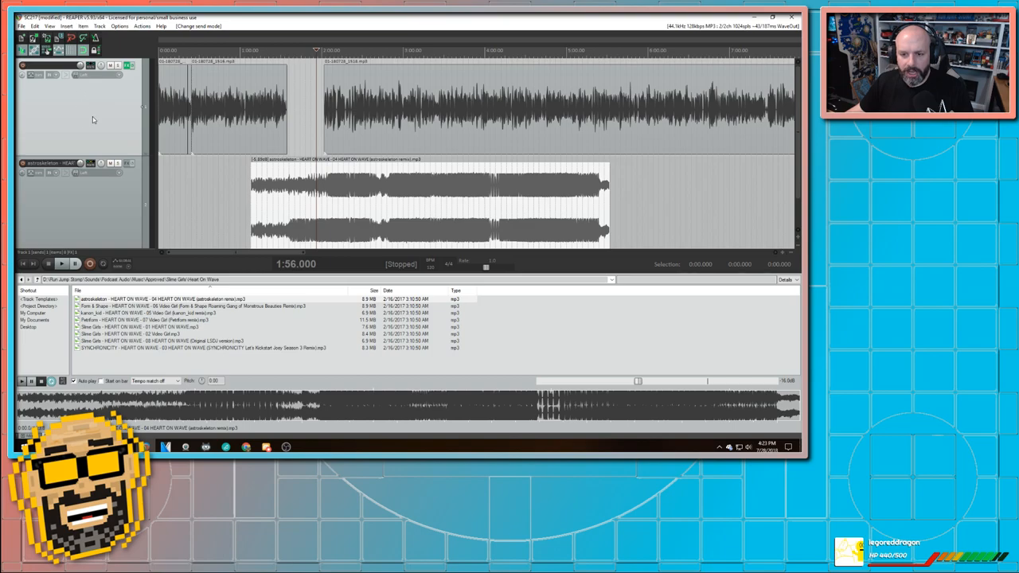
{"action": "mouse_move", "coordinate": [95, 117]}
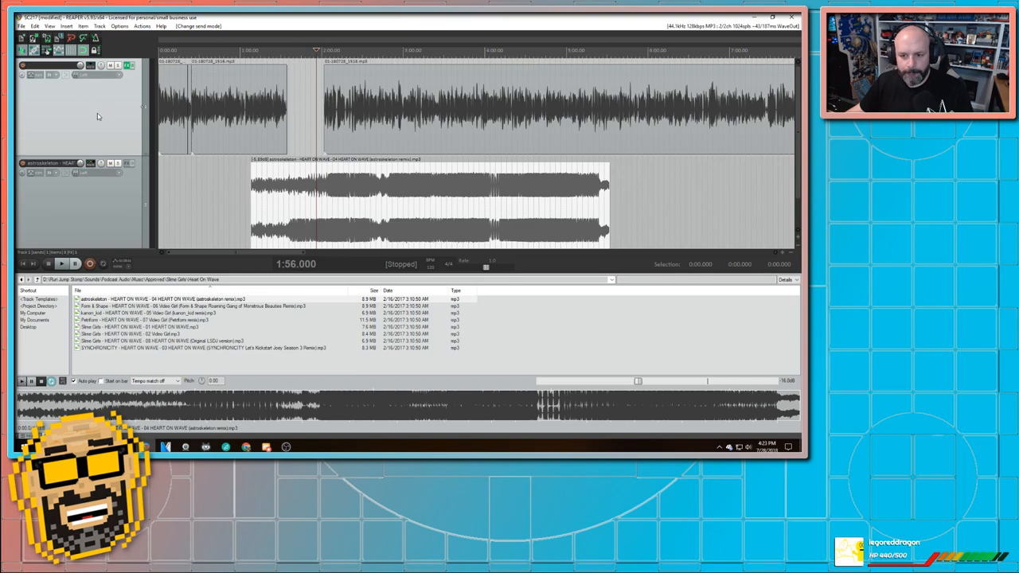
{"action": "mouse_move", "coordinate": [95, 127]}
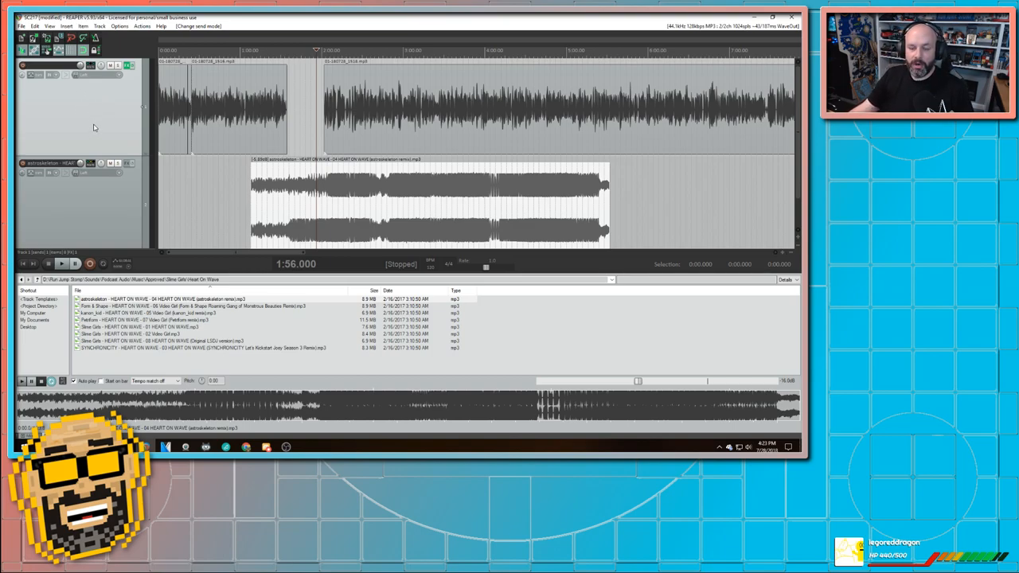
{"action": "mouse_move", "coordinate": [86, 140]}
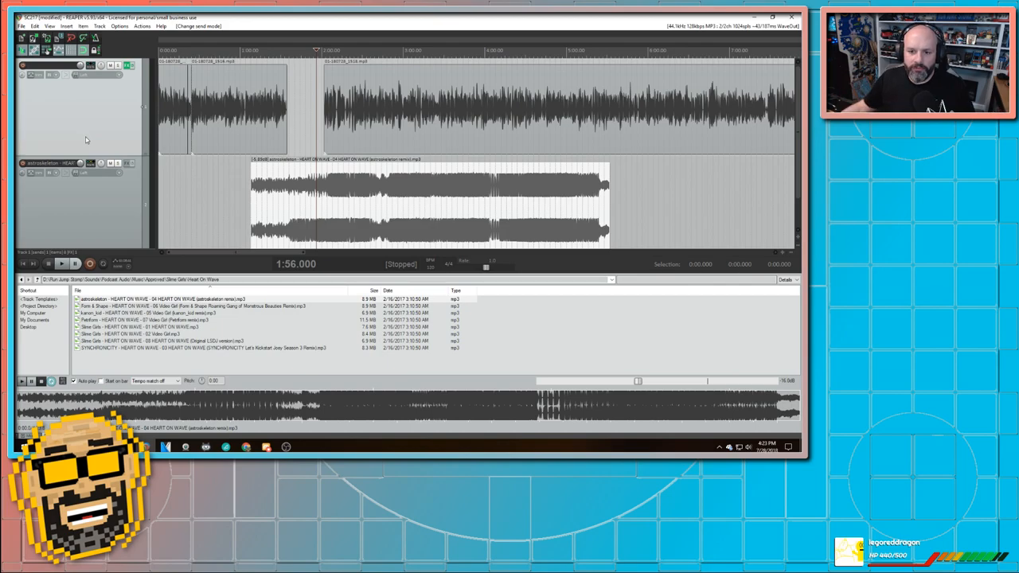
{"action": "mouse_move", "coordinate": [101, 136]}
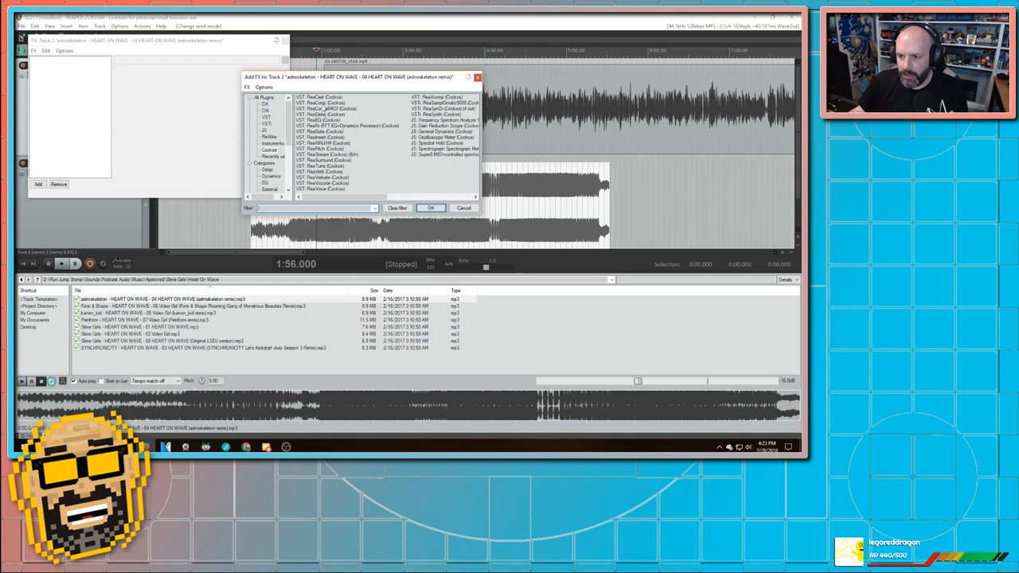
- Add VST: ReaComp (Cockos) to the music track's effects chain
{"action": "left_click", "coordinate": [321, 103]}
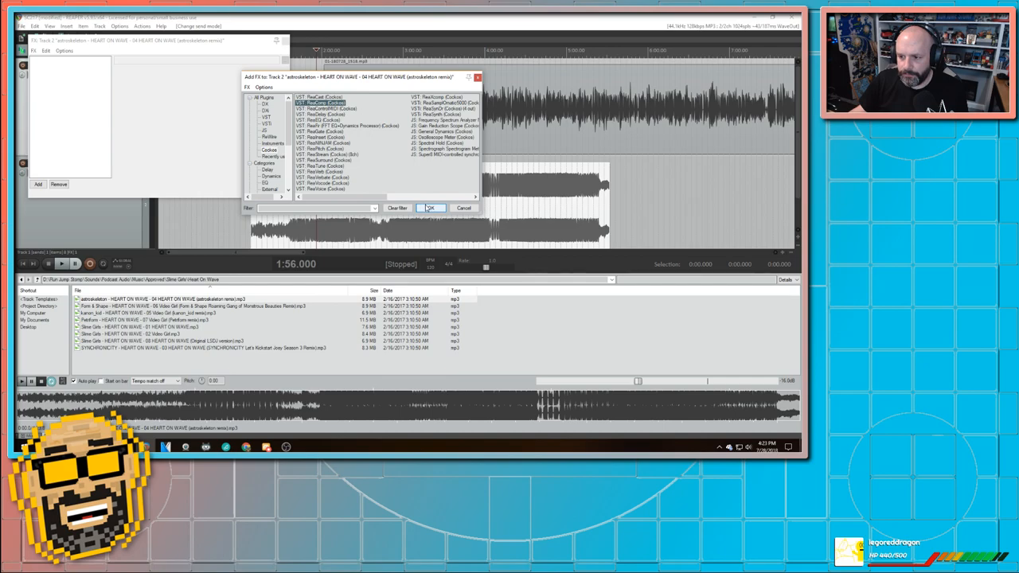
{"action": "left_click", "coordinate": [430, 208]}
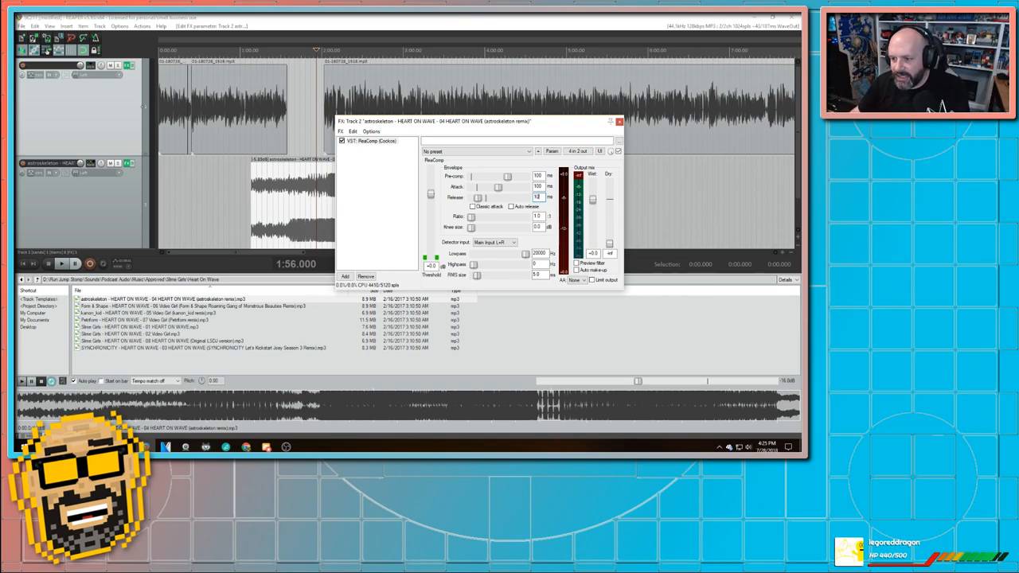
- Set ReaComp release to 1000 ms and detector input to Auxiliary Input L+R
{"action": "type", "text": "1000"}
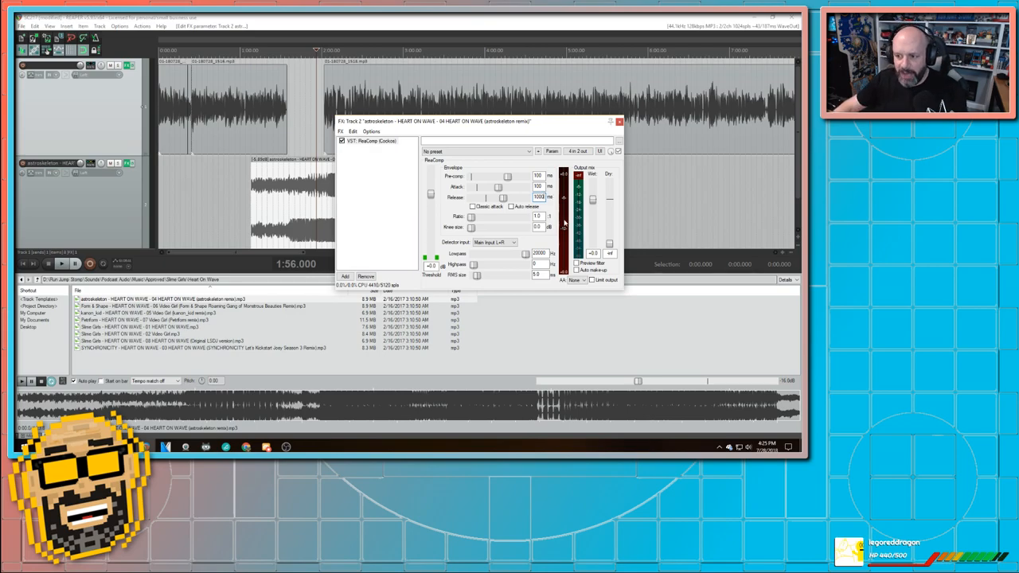
{"action": "mouse_move", "coordinate": [513, 219]}
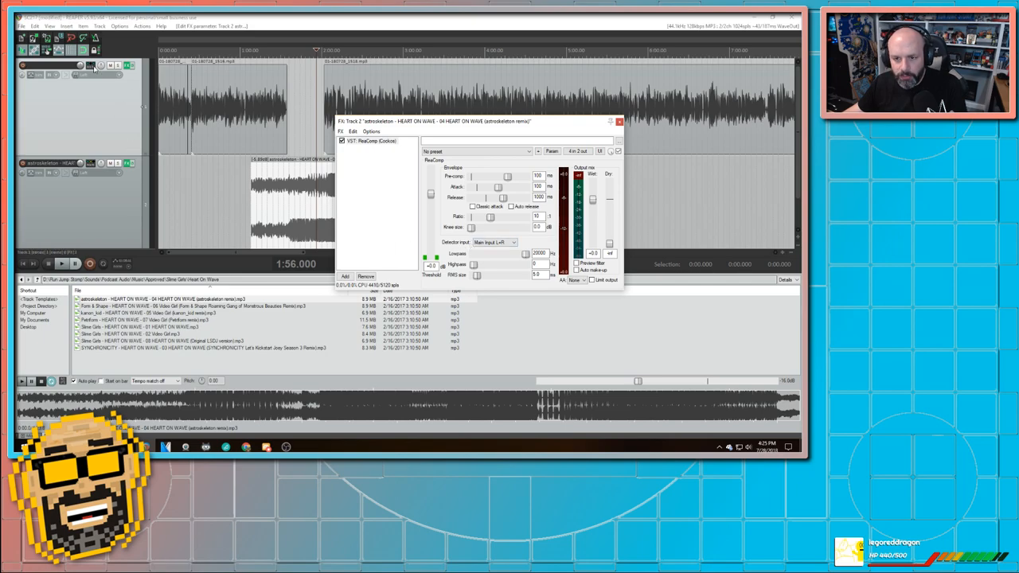
{"action": "left_click", "coordinate": [494, 242]}
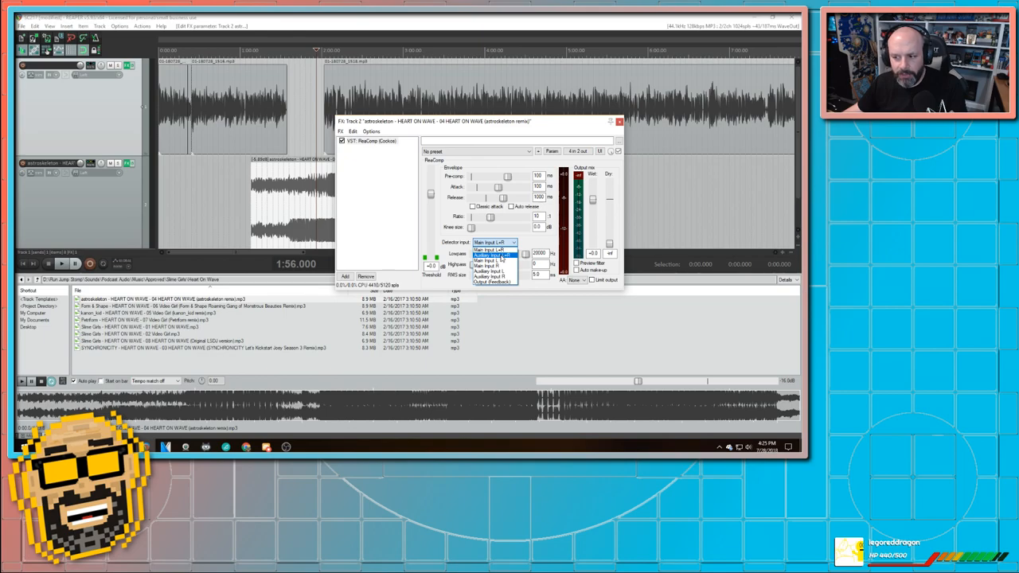
{"action": "left_click", "coordinate": [493, 255]}
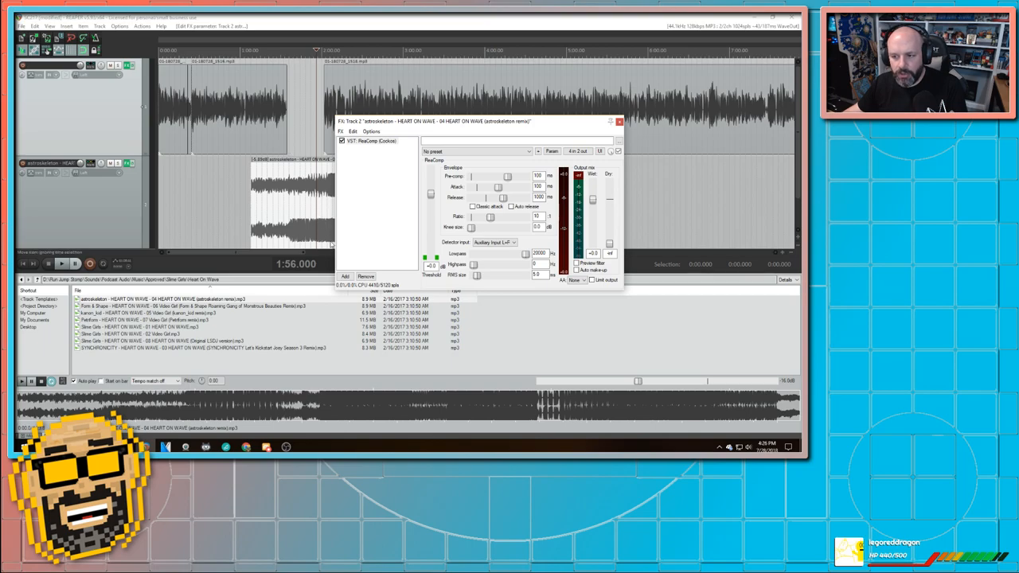
{"action": "mouse_move", "coordinate": [300, 200]}
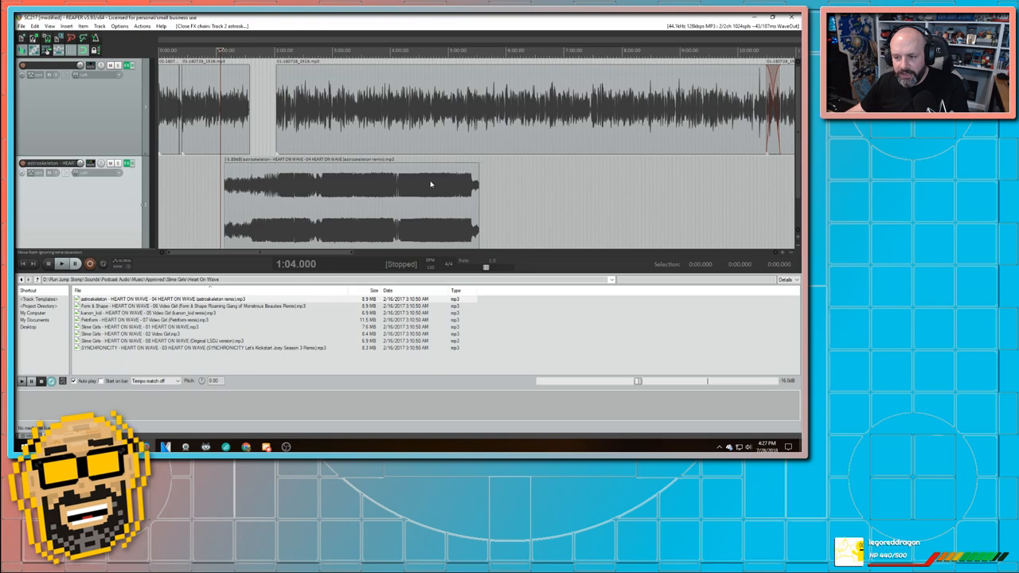
{"action": "mouse_move", "coordinate": [391, 204]}
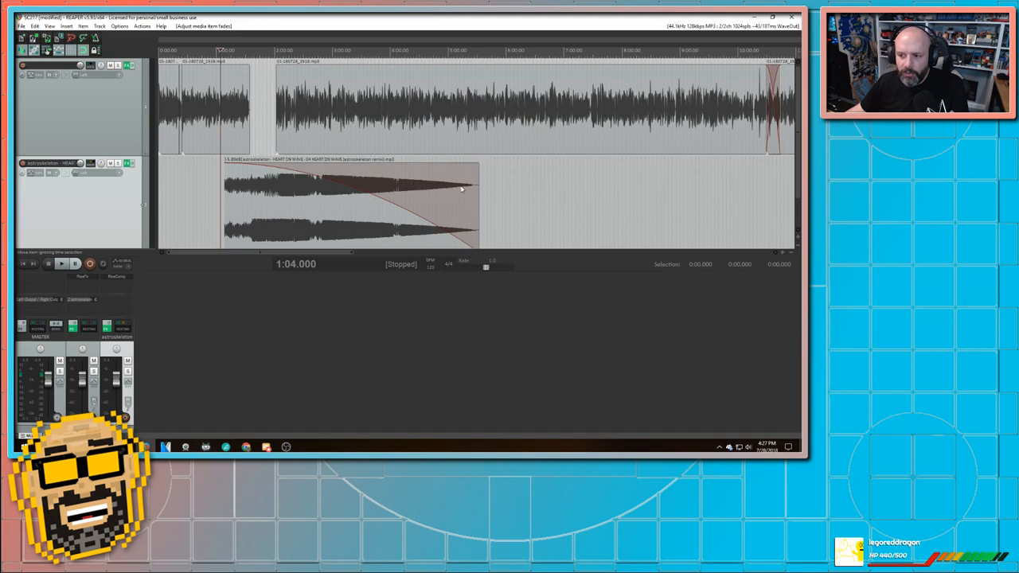
{"action": "mouse_move", "coordinate": [360, 212]}
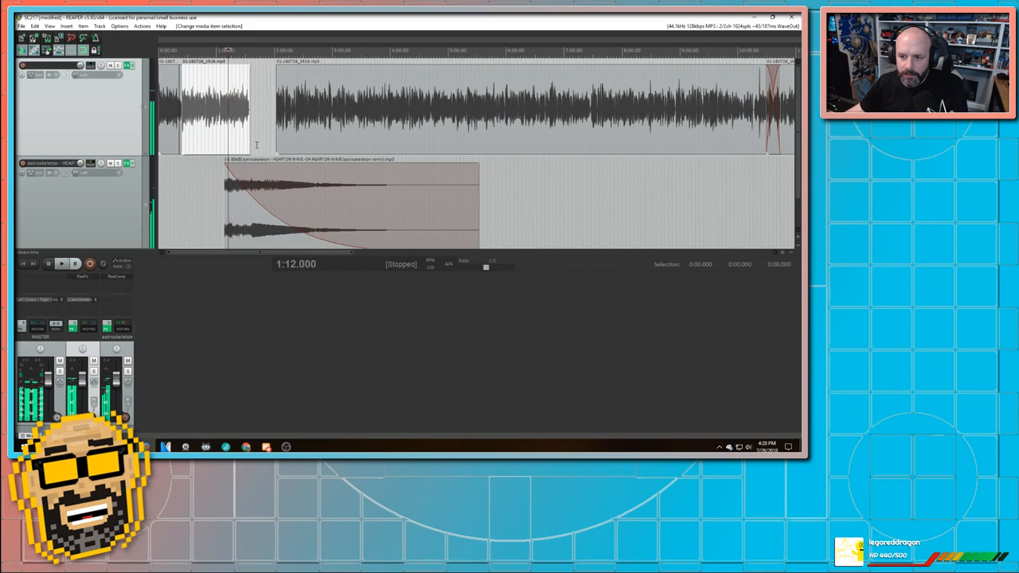
{"action": "left_click", "coordinate": [61, 264]}
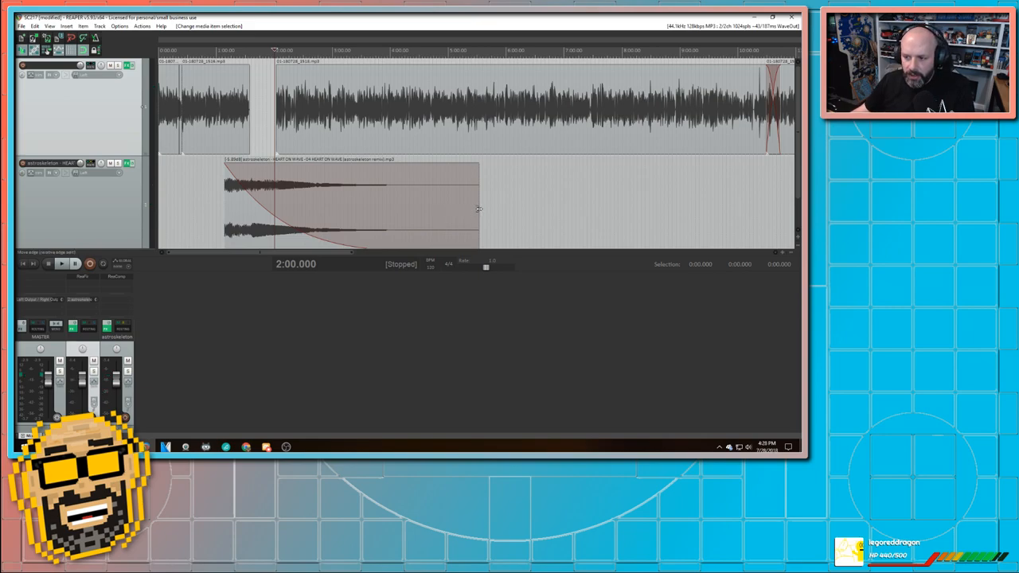
- Trim the end of the Heart On Wave intro clip back to around four minutes
{"action": "left_click_drag", "start_coordinate": [477, 207], "coordinate": [466, 208]}
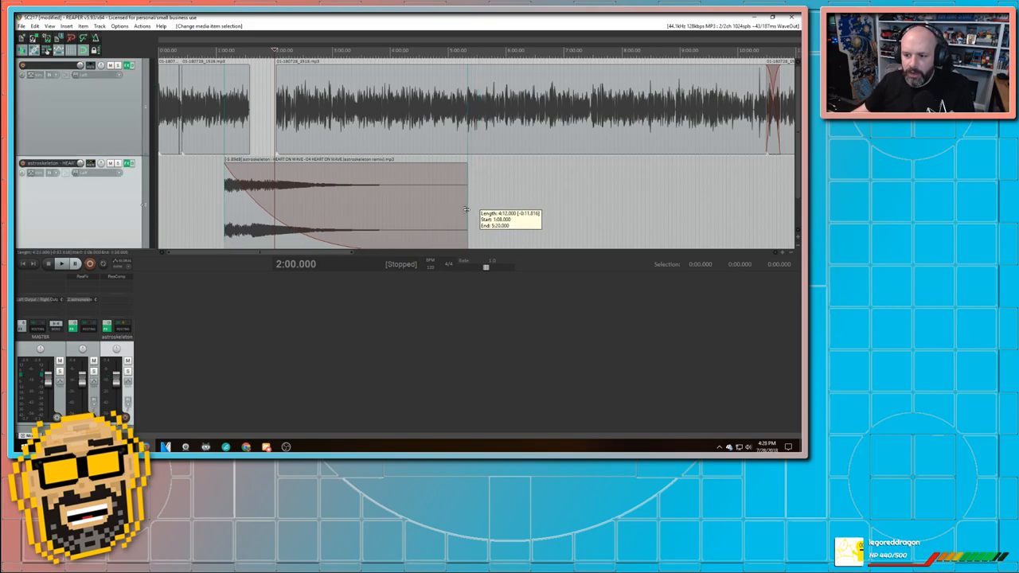
{"action": "left_click_drag", "start_coordinate": [466, 211], "coordinate": [413, 219]}
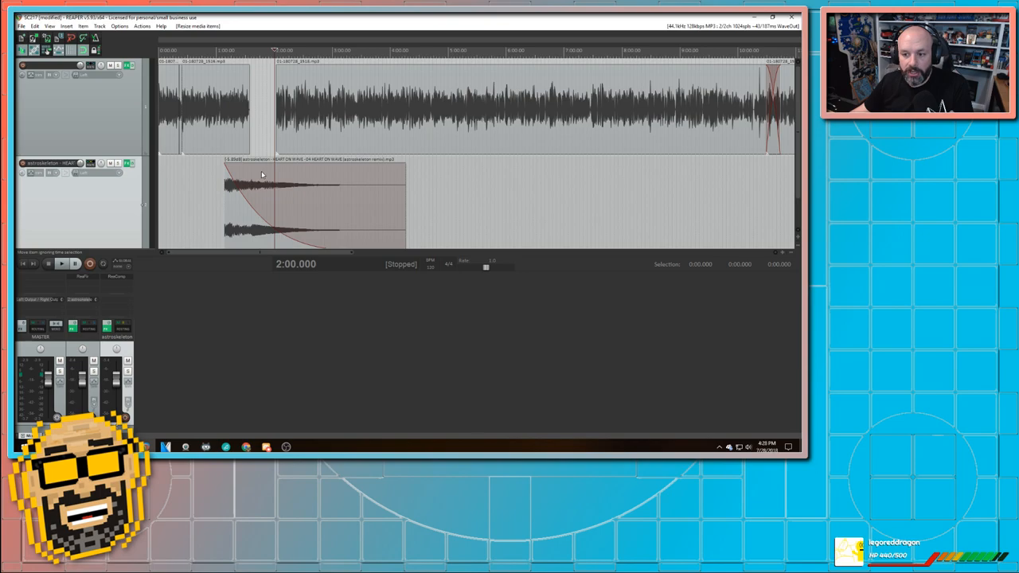
{"action": "mouse_move", "coordinate": [275, 176]}
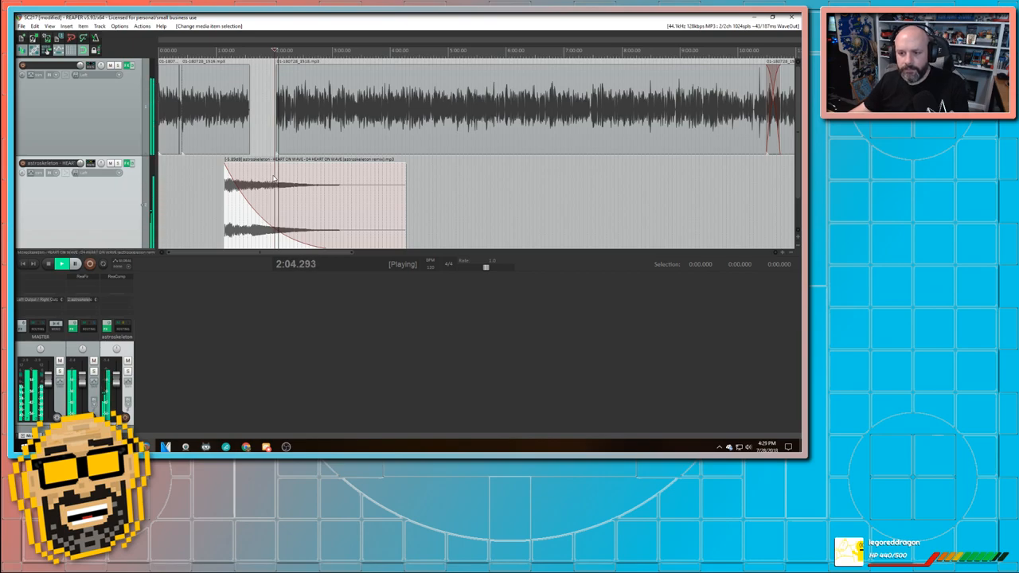
- Audition the shortened Heart On Wave intro, stopping with the cursor at 2:00
{"action": "left_click", "coordinate": [62, 264]}
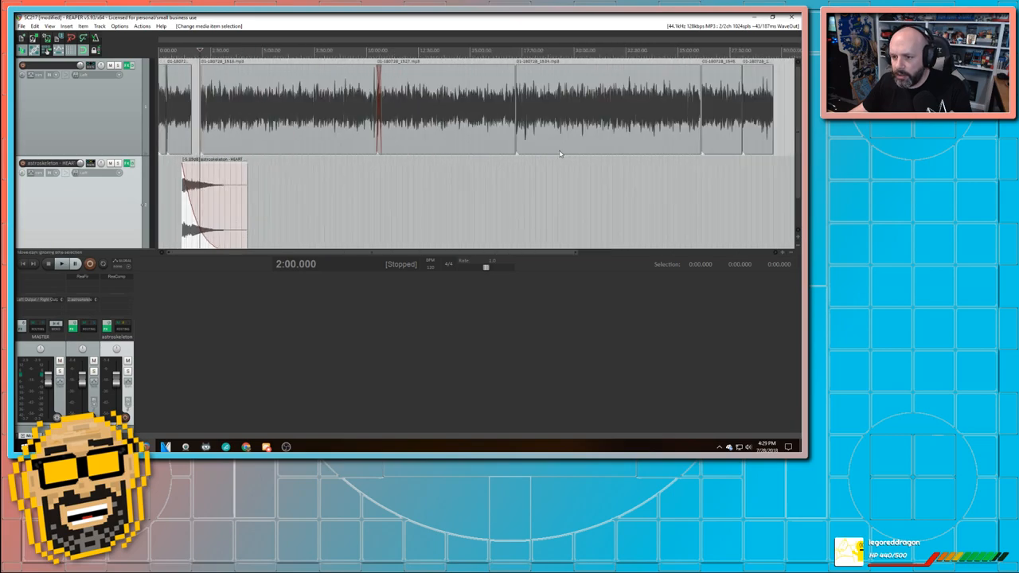
{"action": "mouse_move", "coordinate": [764, 109]}
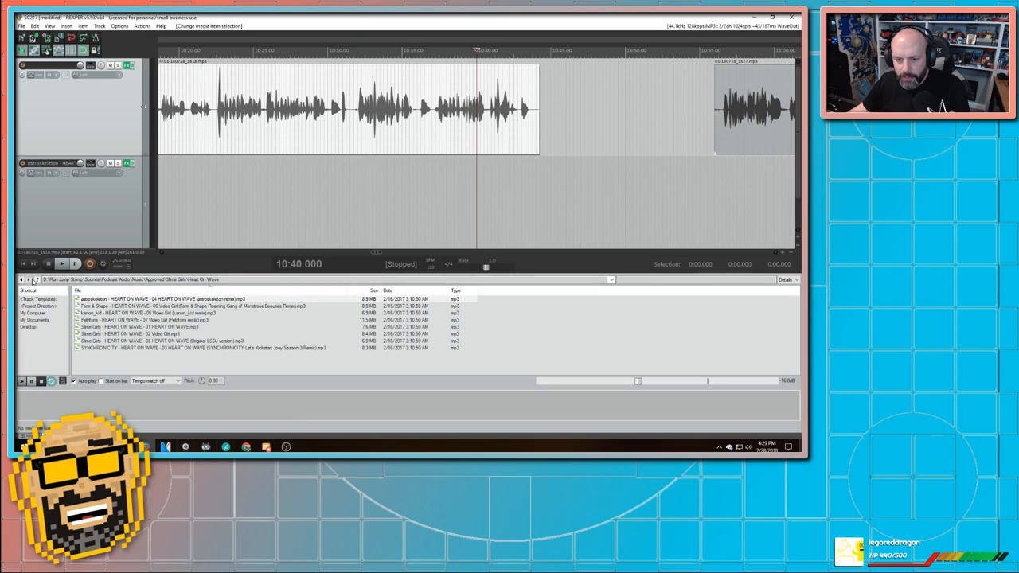
- Browse Media Explorer to Sounds > Podcast Audio > Sound Effects and Commercials and preview Castlevania.mp3
{"action": "left_click", "coordinate": [37, 279]}
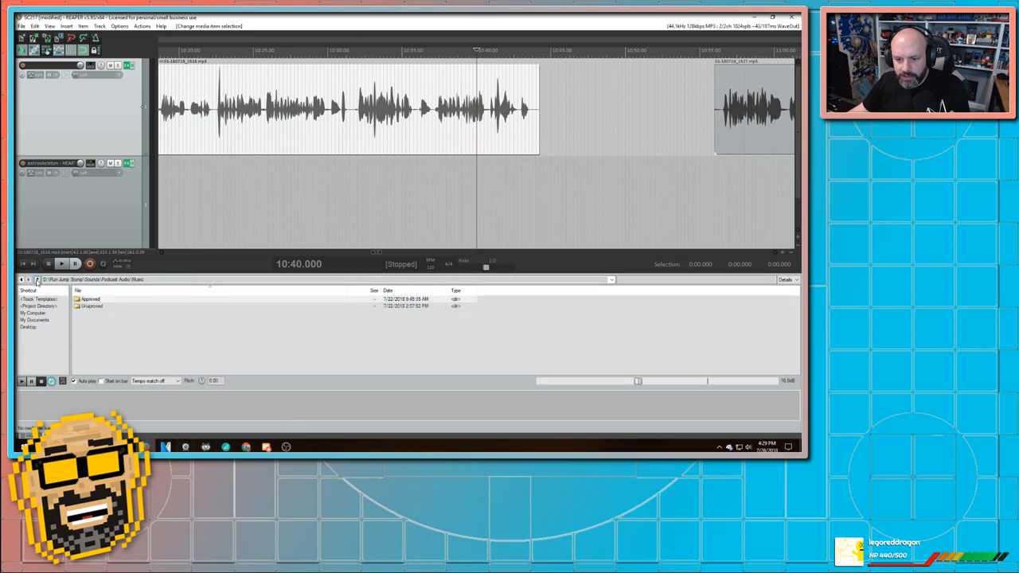
{"action": "left_click", "coordinate": [35, 278]}
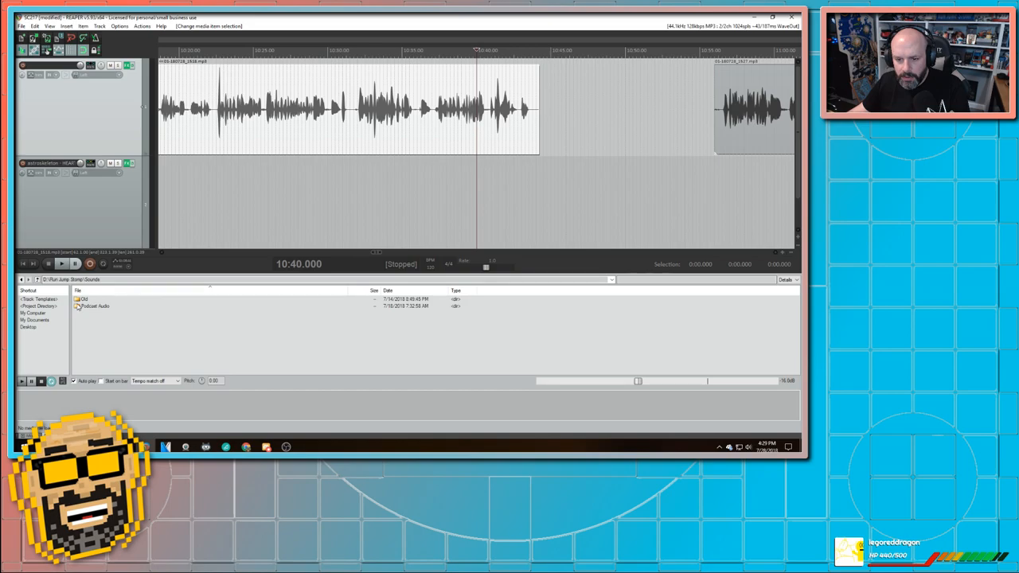
{"action": "double_click", "coordinate": [94, 306]}
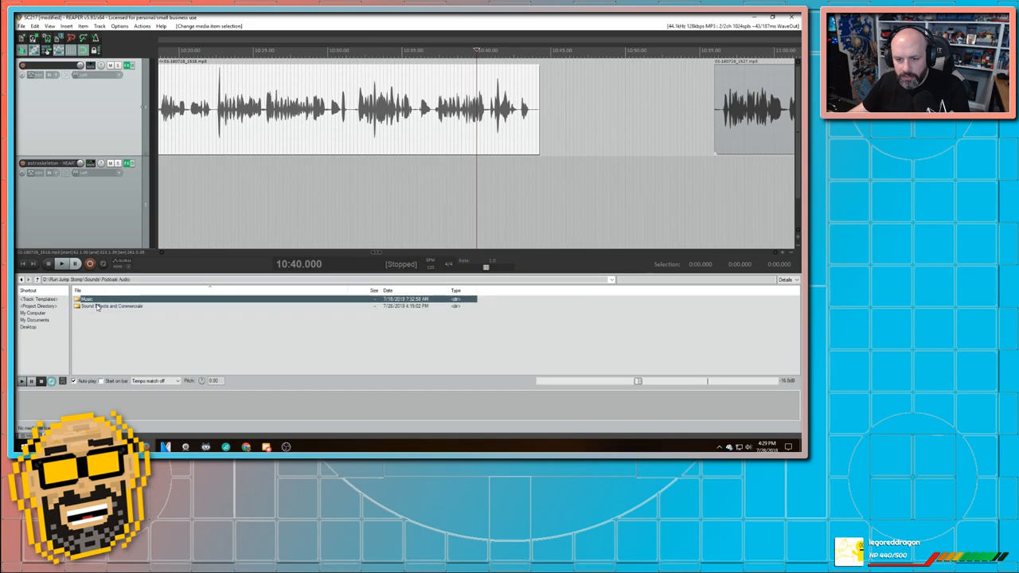
{"action": "double_click", "coordinate": [111, 307]}
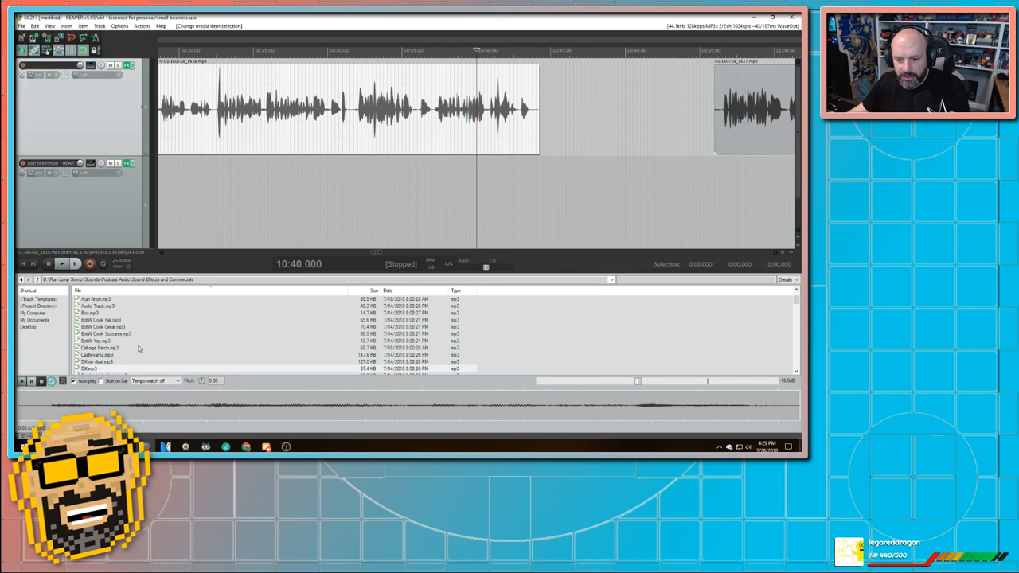
{"action": "left_click", "coordinate": [99, 334]}
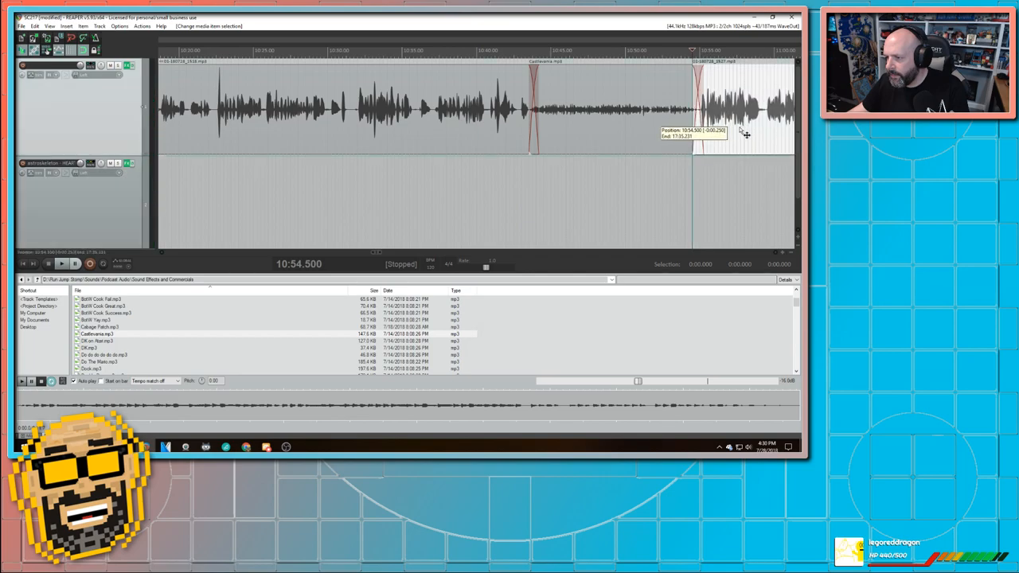
- Place the edit cursor at 17:36 in the gap between the two voice clips
{"action": "left_click", "coordinate": [61, 263]}
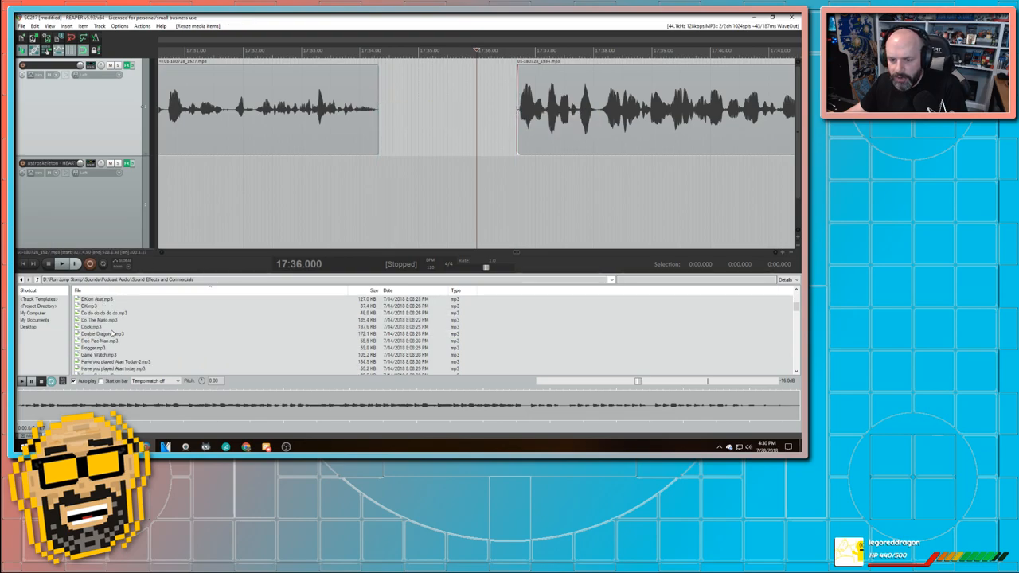
- Scroll the sound effects list and select Hold A and B.mp3
{"action": "scroll", "scroll_direction": "down", "scroll_amount": 3}
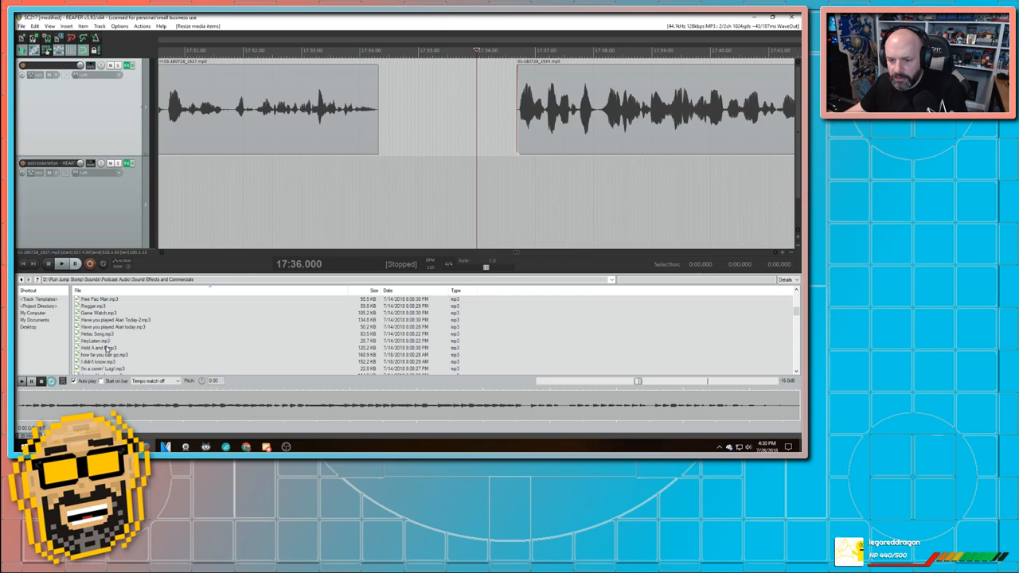
{"action": "left_click", "coordinate": [103, 348]}
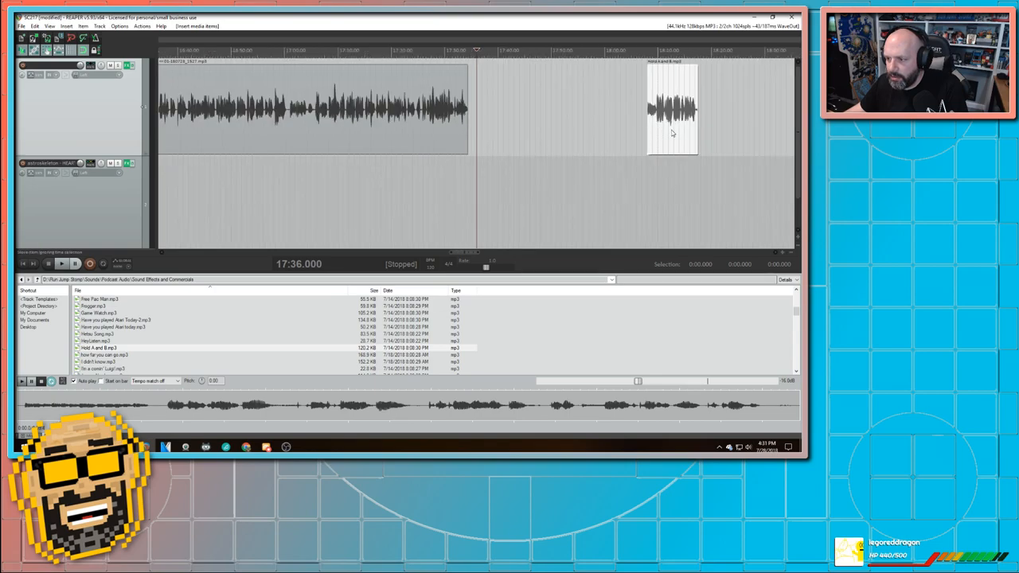
- Move the Hold A and B clip left so it ends around 17:43
{"action": "left_click_drag", "start_coordinate": [672, 109], "coordinate": [497, 109]}
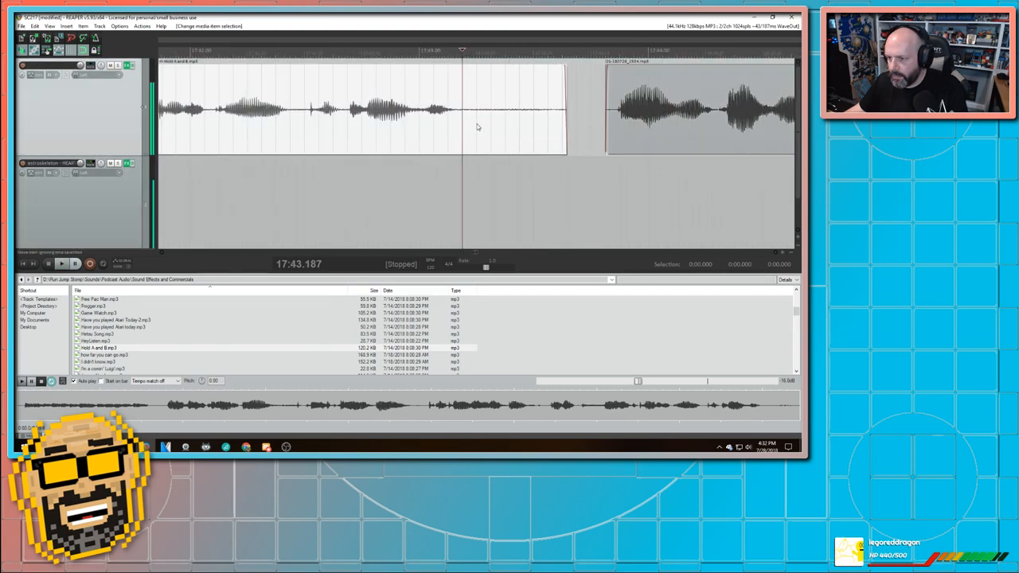
- Scroll the sound effects list and select Ms. Pac Man.mp3 for the 26:33 spot
{"action": "left_click", "coordinate": [61, 264]}
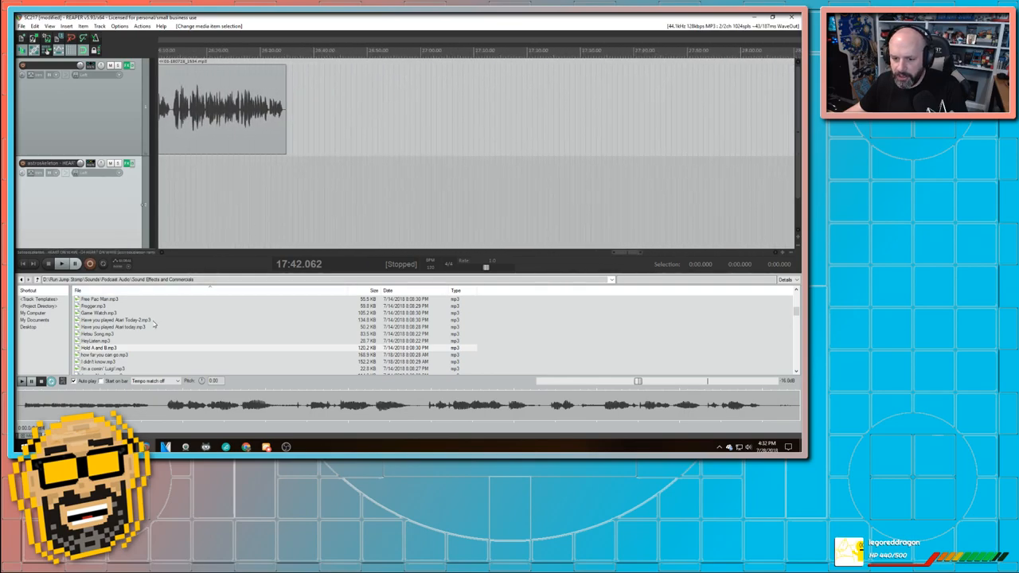
{"action": "scroll", "scroll_direction": "down", "scroll_amount": 3}
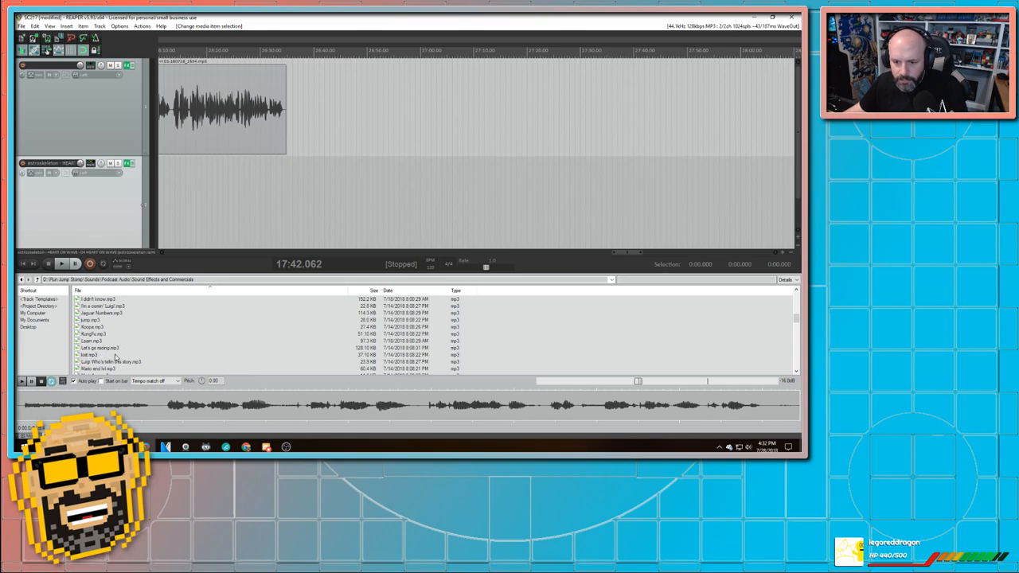
{"action": "scroll", "scroll_direction": "down", "scroll_amount": 3}
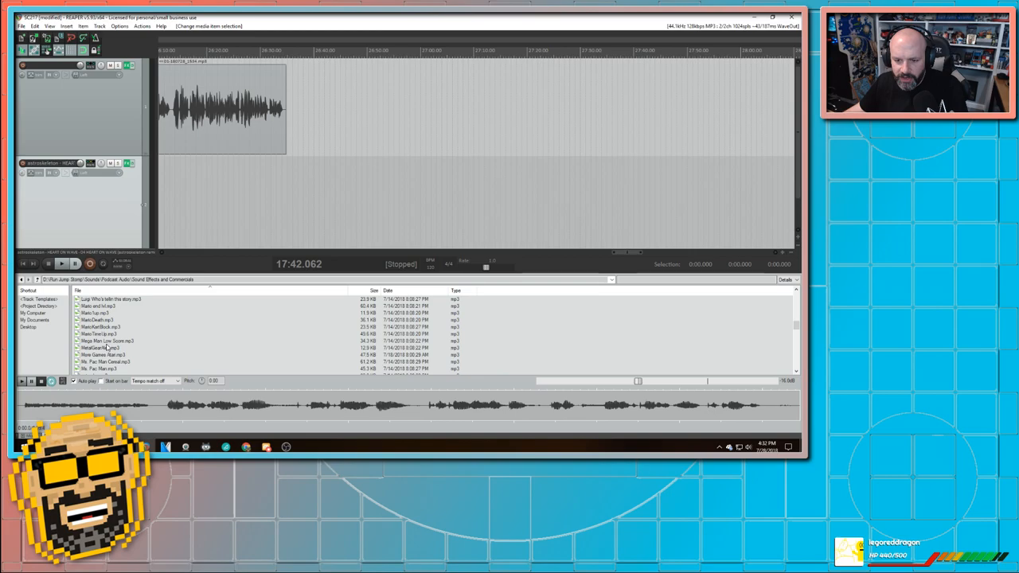
{"action": "left_click", "coordinate": [103, 348]}
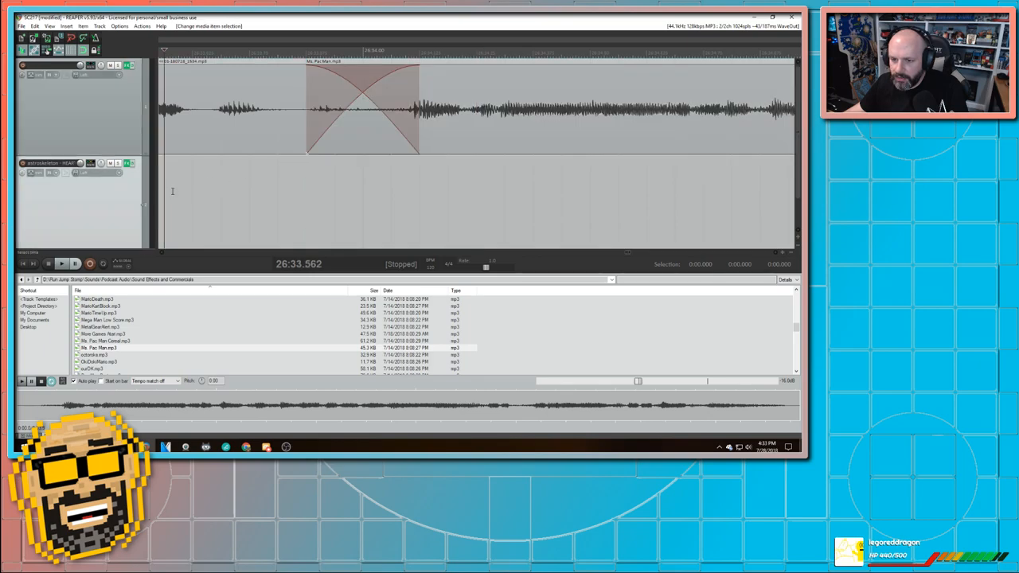
- Place the edit cursor at 28:34 between the separated voice clips
{"action": "left_click", "coordinate": [61, 263]}
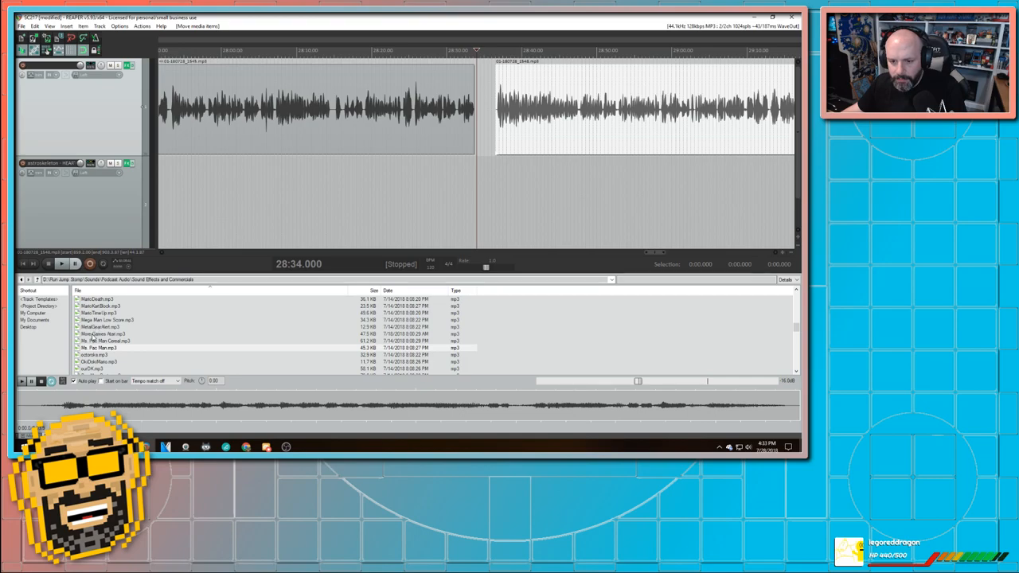
- Preview SNES commercial 3.mp3 and Sonic 2 free.mp3 in Media Explorer
{"action": "scroll", "scroll_direction": "down", "scroll_amount": 3}
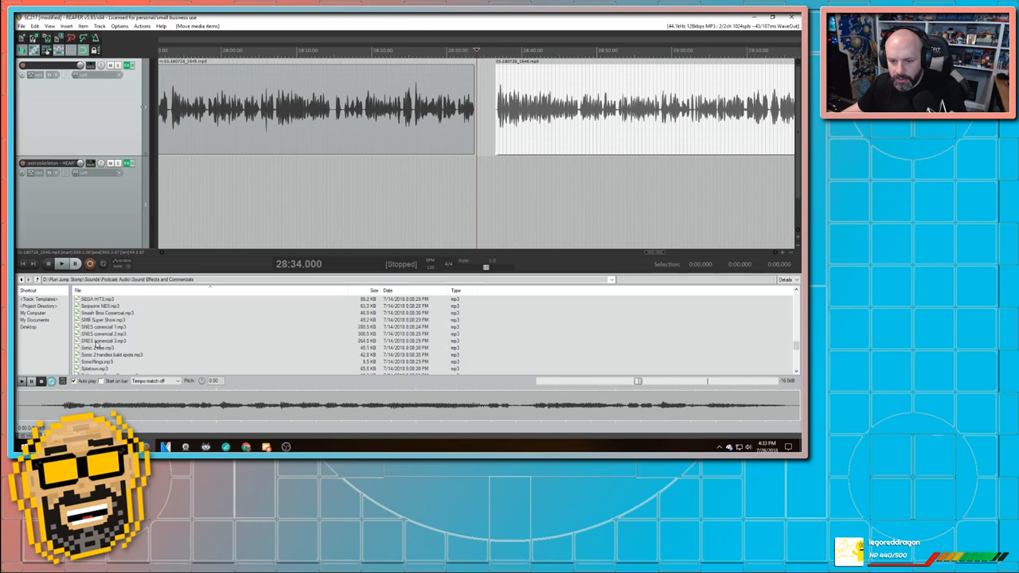
{"action": "left_click", "coordinate": [103, 341]}
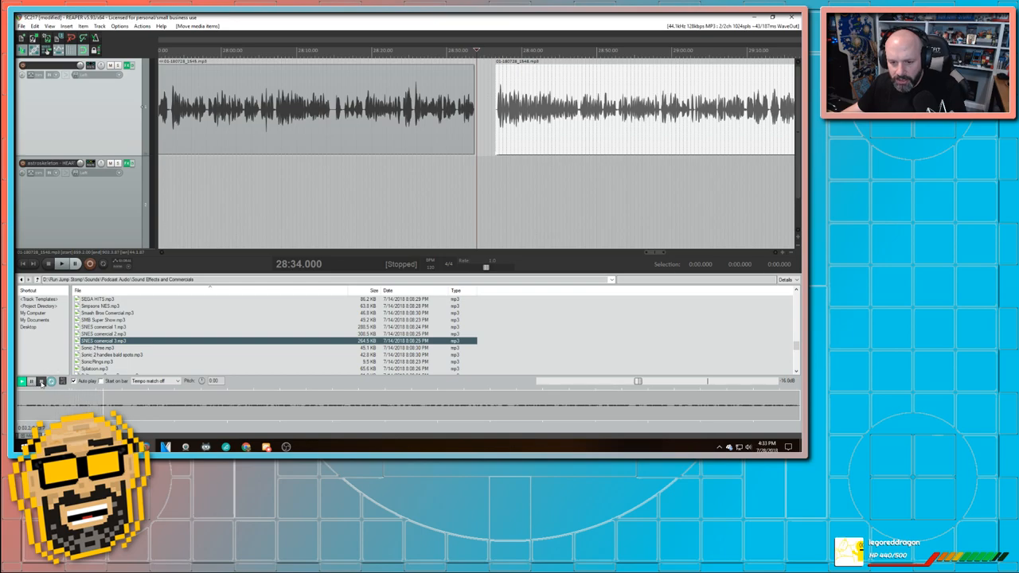
{"action": "left_click", "coordinate": [104, 348]}
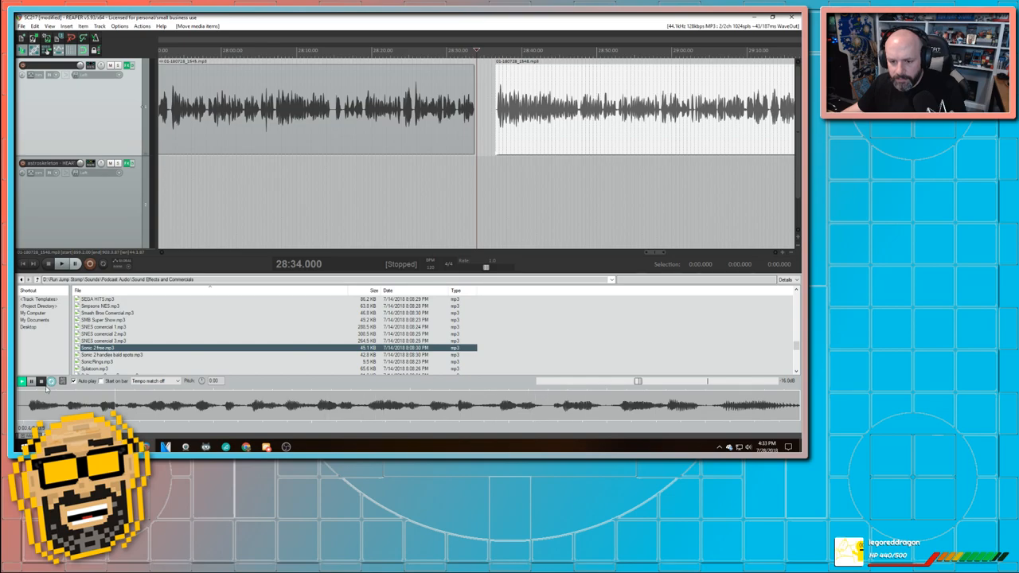
{"action": "left_click", "coordinate": [103, 348]}
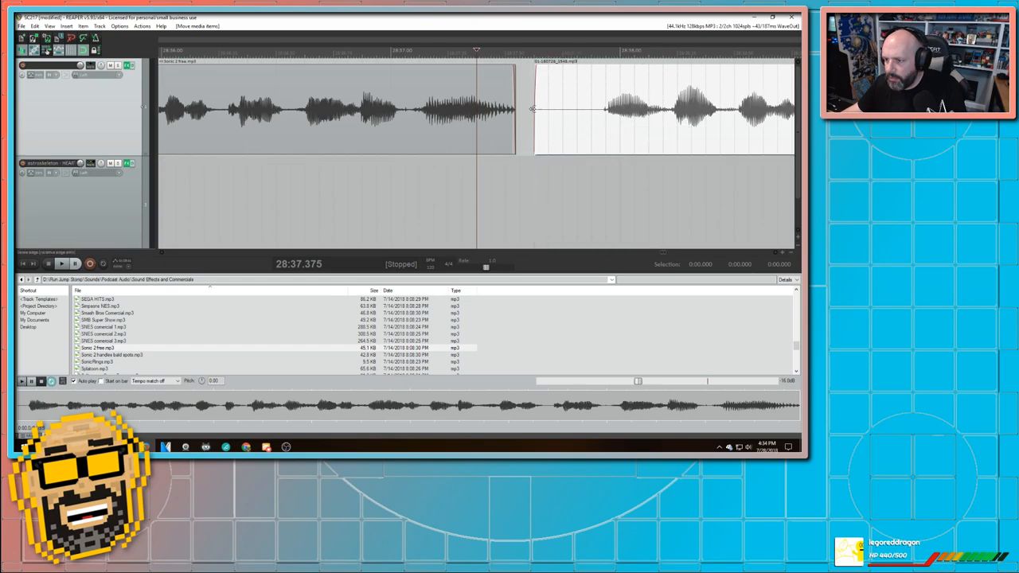
- Trim the boundary between the effect and the voice clip
{"action": "left_click_drag", "start_coordinate": [535, 110], "coordinate": [593, 109]}
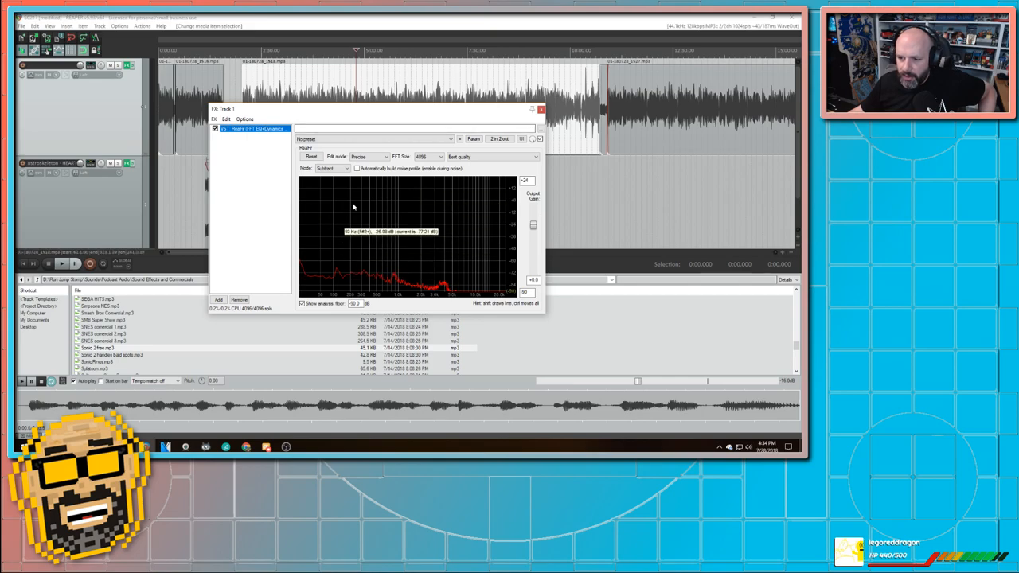
- Add ReaEQ after ReaFir on the voice track, with a +6 dB high shelf near 4746 Hz
{"action": "left_click", "coordinate": [219, 300]}
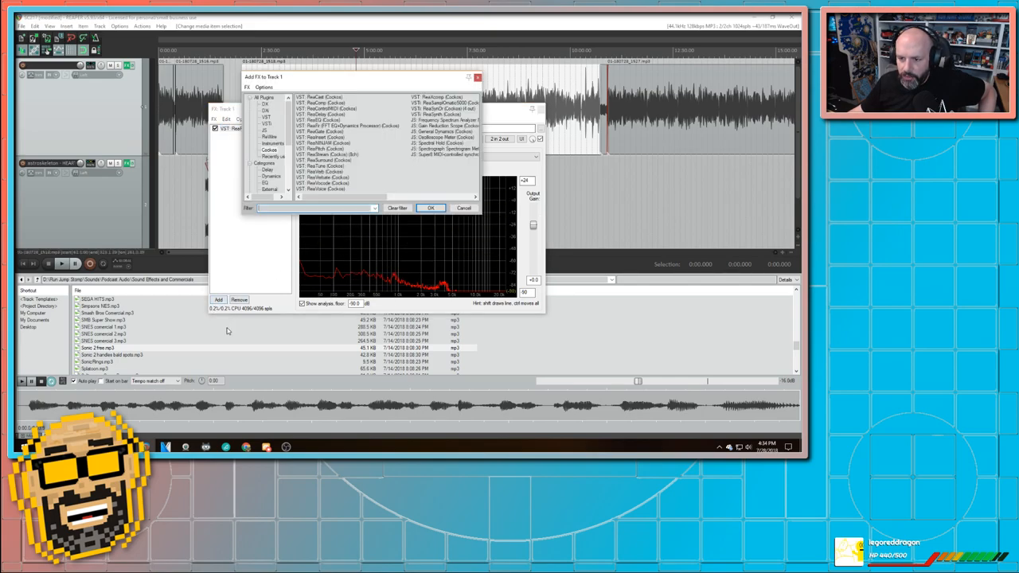
{"action": "left_click", "coordinate": [318, 120]}
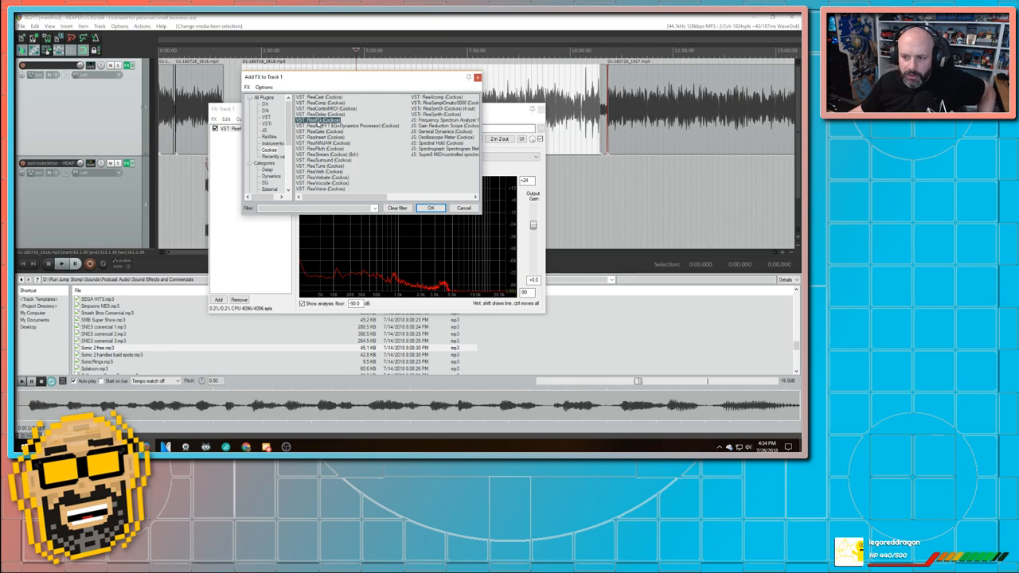
{"action": "left_click", "coordinate": [430, 208]}
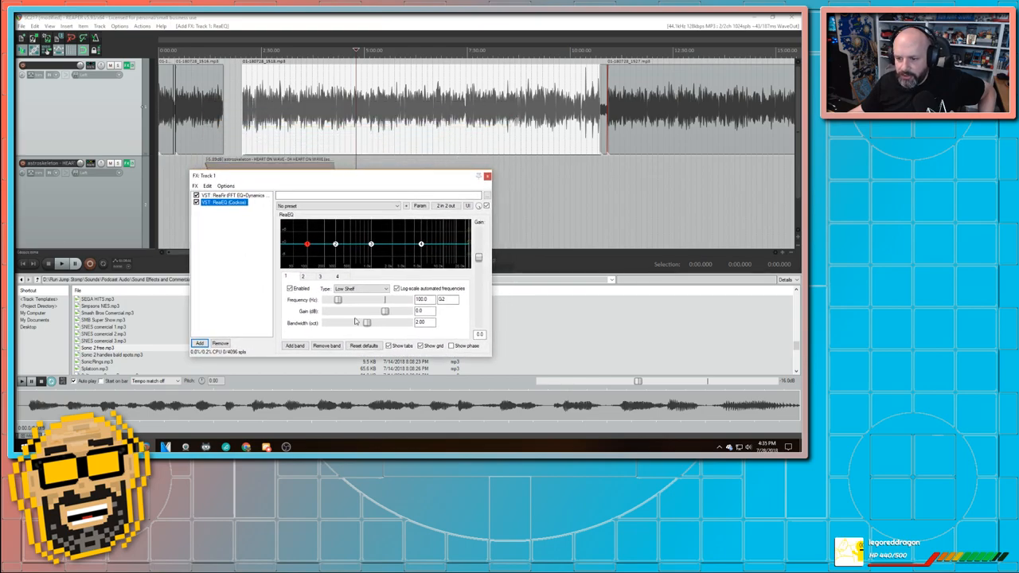
{"action": "left_click", "coordinate": [487, 176]}
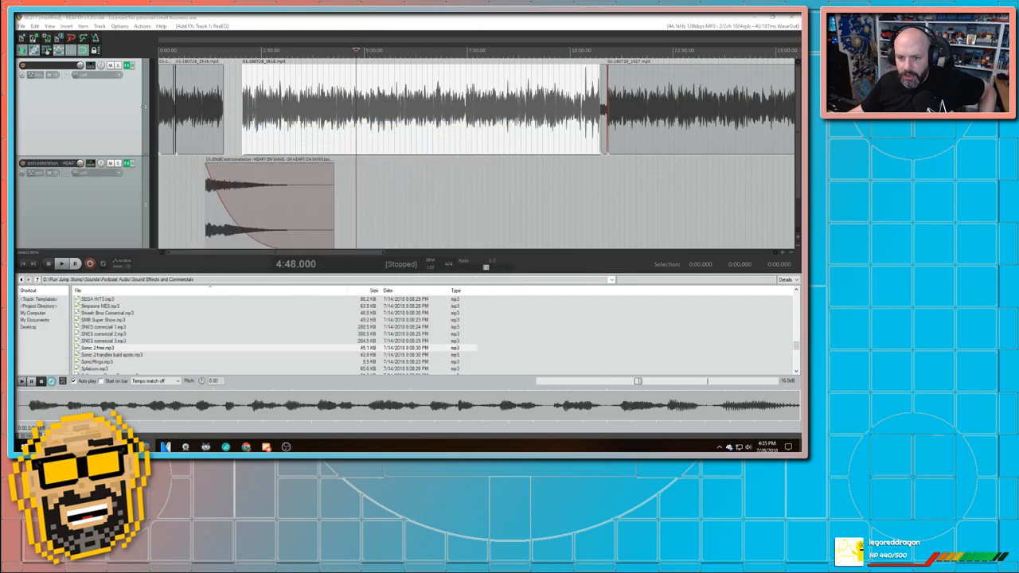
{"action": "left_click", "coordinate": [61, 264]}
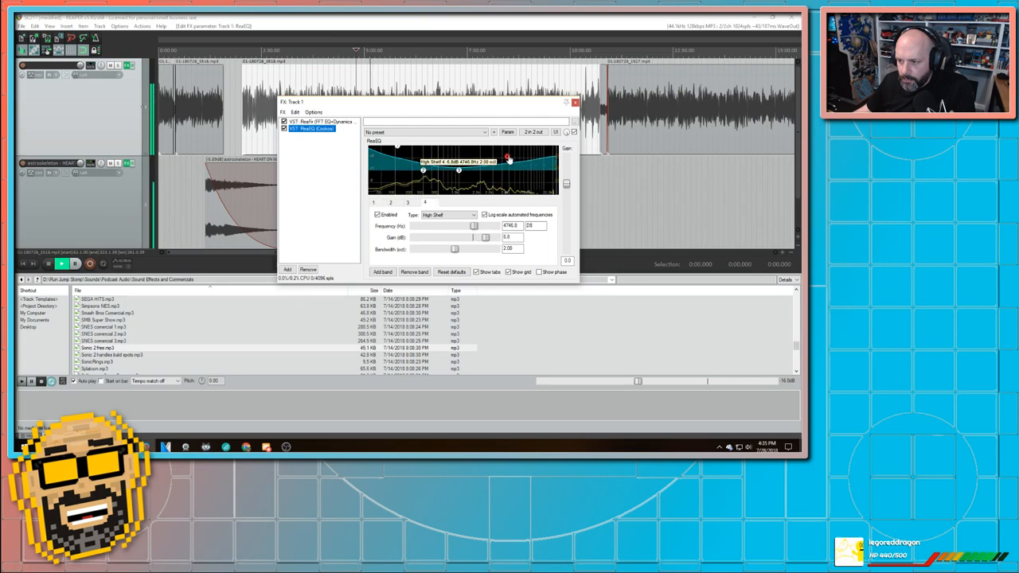
- Nudge the voice high shelf, cut the mids near 1.1 kHz, reshape the low band, and close the FX window
{"action": "left_click_drag", "start_coordinate": [508, 158], "coordinate": [505, 154]}
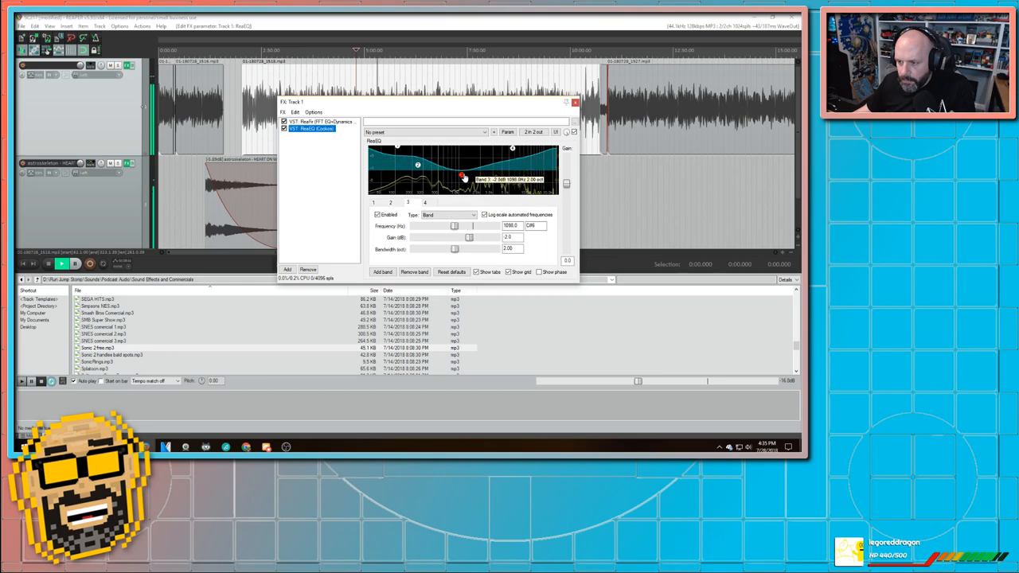
{"action": "left_click_drag", "start_coordinate": [463, 176], "coordinate": [463, 174]}
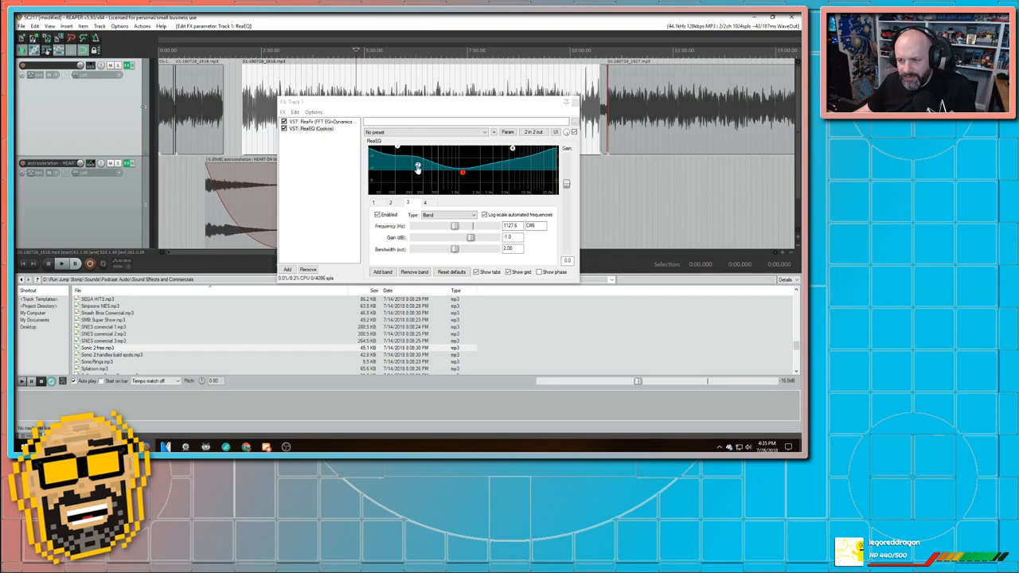
{"action": "left_click_drag", "start_coordinate": [417, 164], "coordinate": [460, 173]}
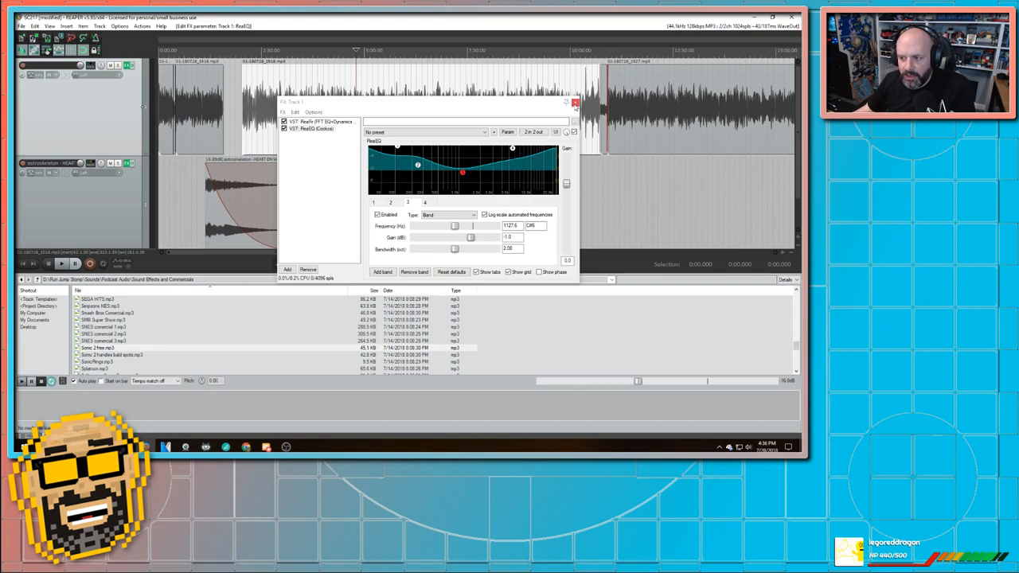
{"action": "left_click", "coordinate": [575, 102]}
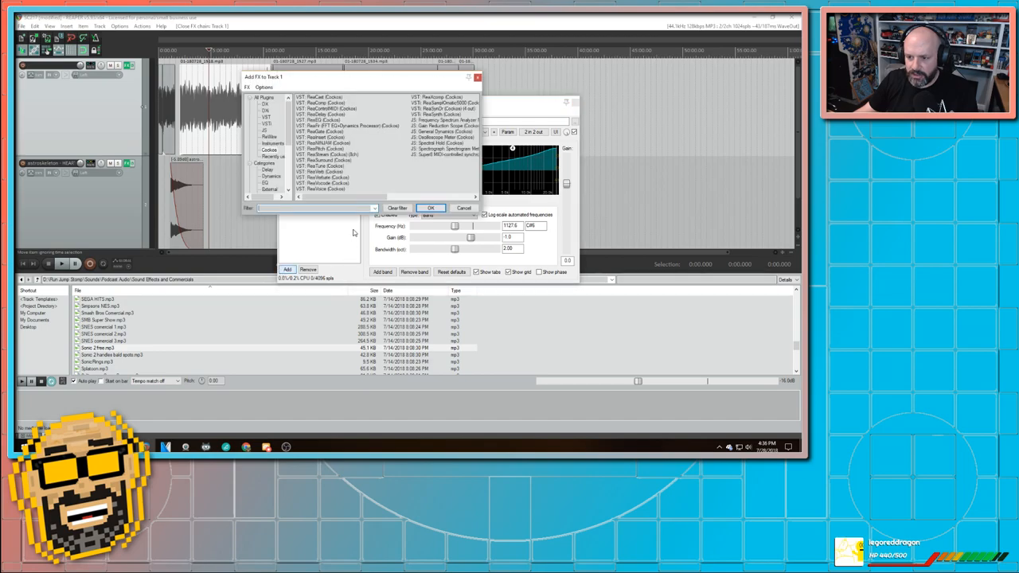
{"action": "left_click", "coordinate": [320, 103]}
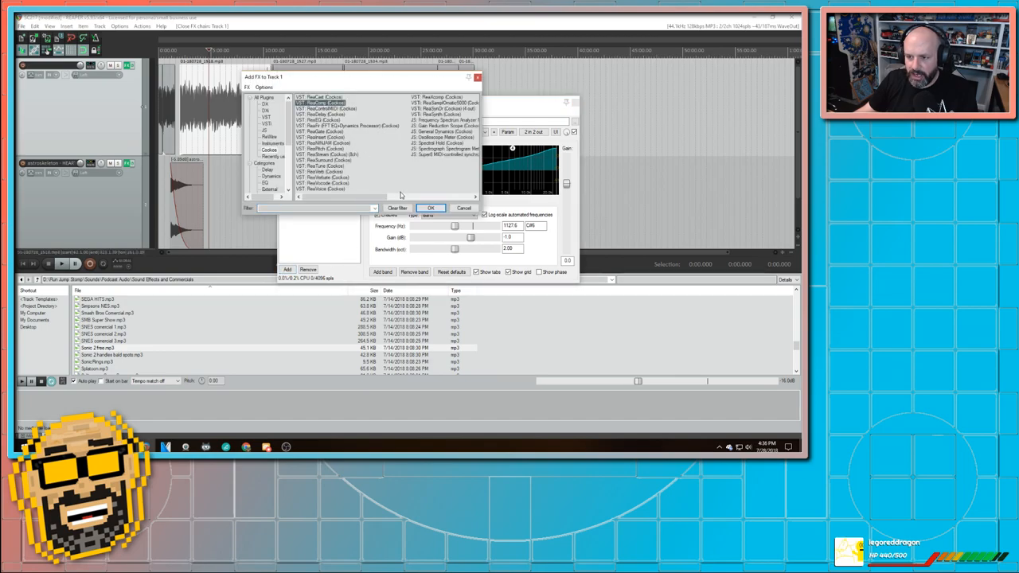
{"action": "left_click", "coordinate": [429, 208]}
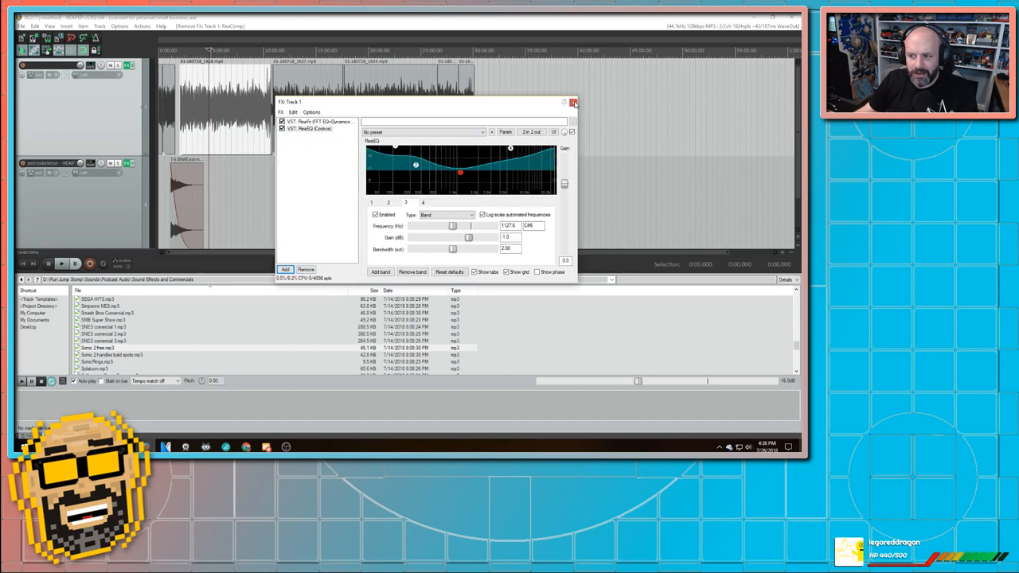
{"action": "left_click", "coordinate": [573, 103]}
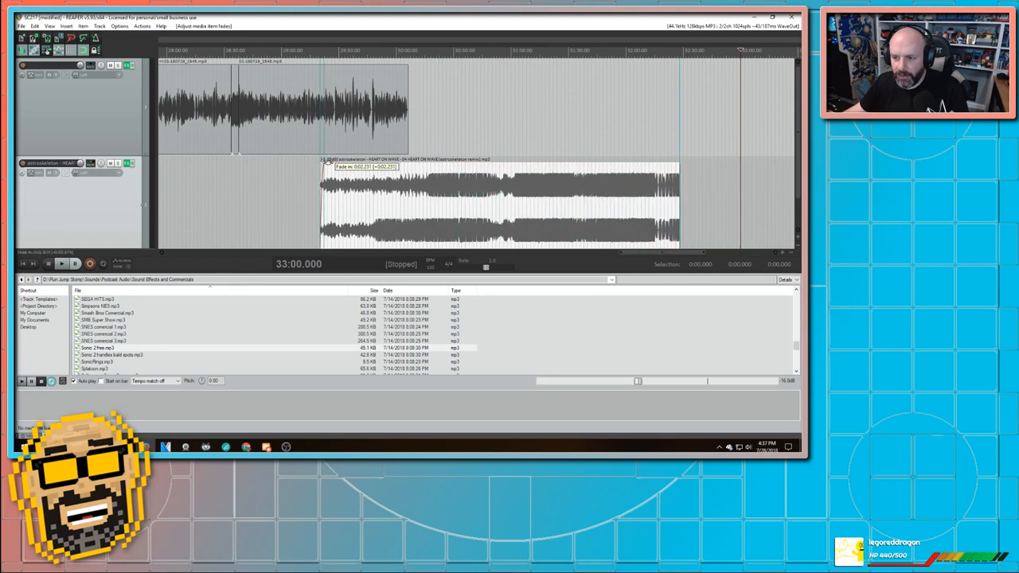
- Lengthen the Heart On Wave outro clip's fade-in so it rises beneath the voice's ending
{"action": "left_click_drag", "start_coordinate": [325, 163], "coordinate": [683, 165]}
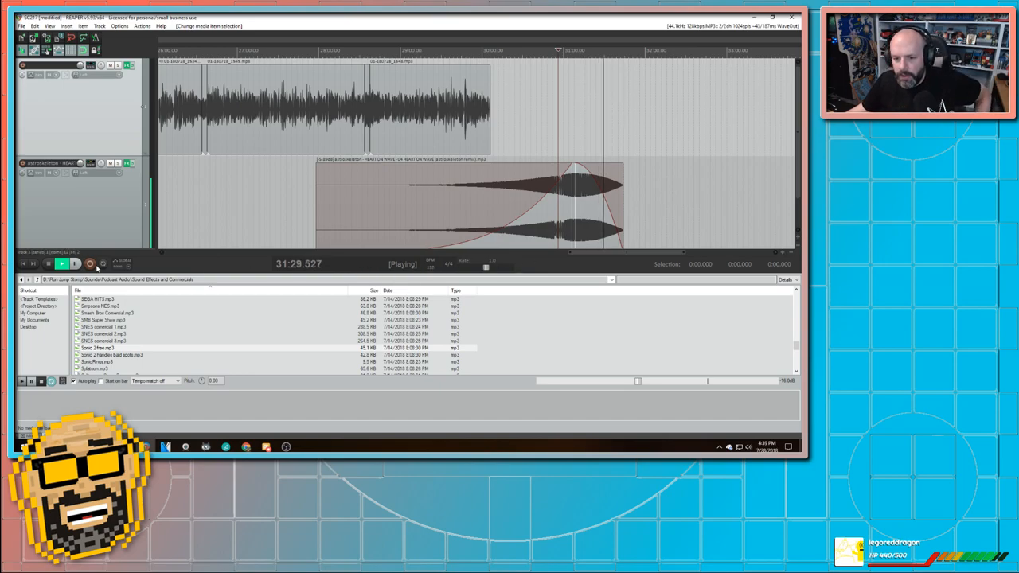
- Stop playback and bring up the File menu
{"action": "left_click", "coordinate": [47, 263]}
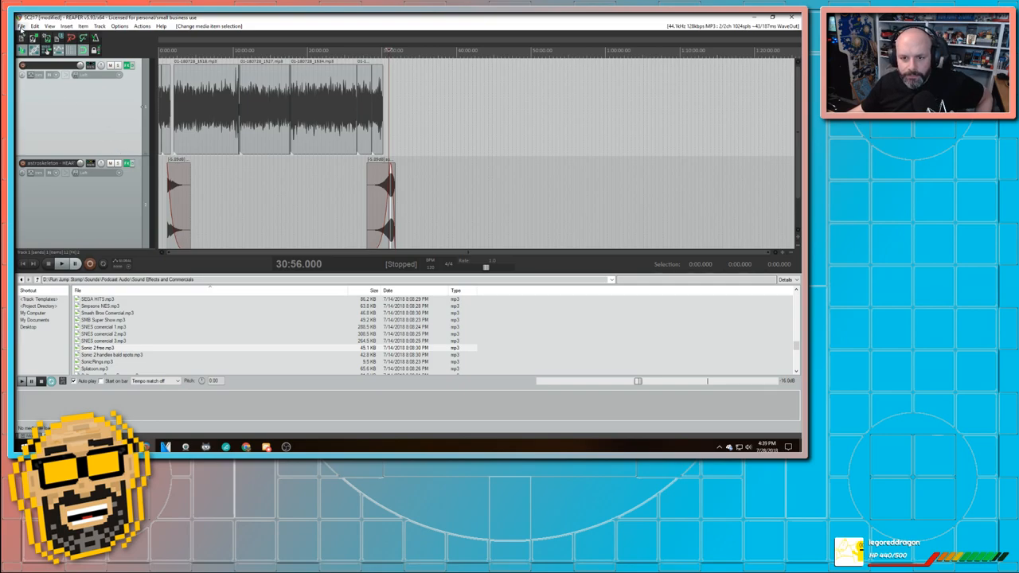
{"action": "left_click", "coordinate": [21, 27]}
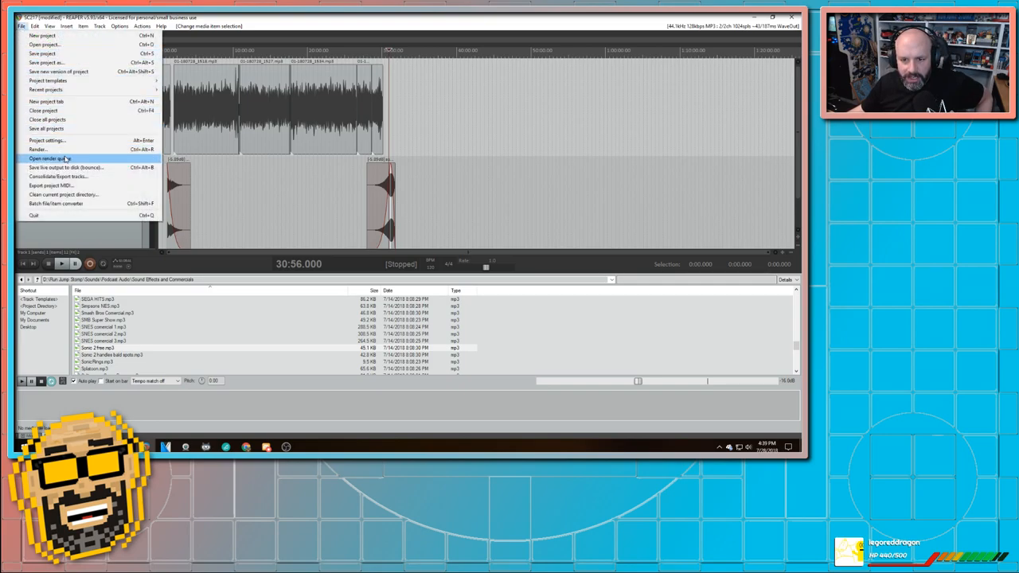
{"action": "mouse_move", "coordinate": [42, 54]}
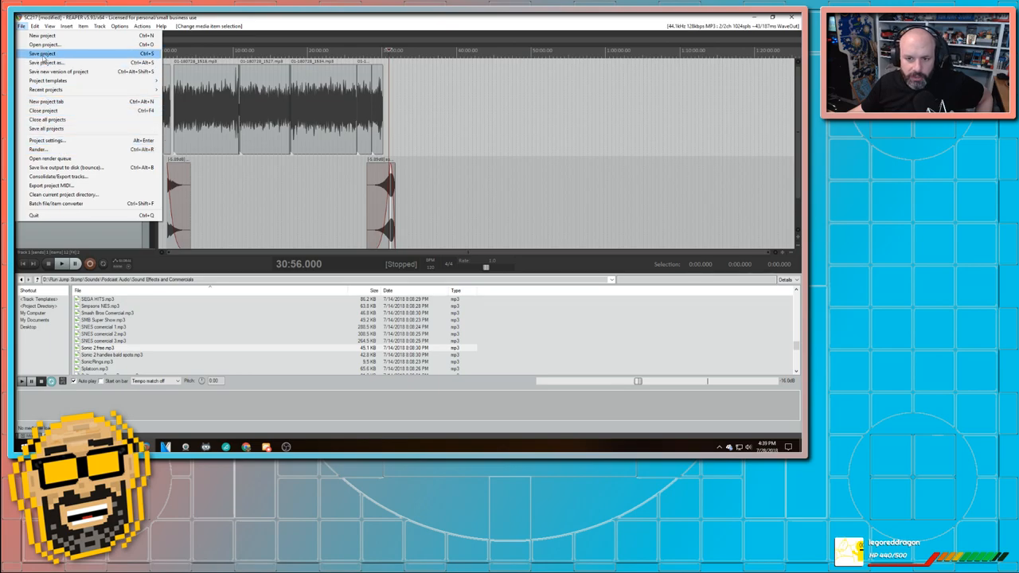
{"action": "mouse_move", "coordinate": [48, 120]}
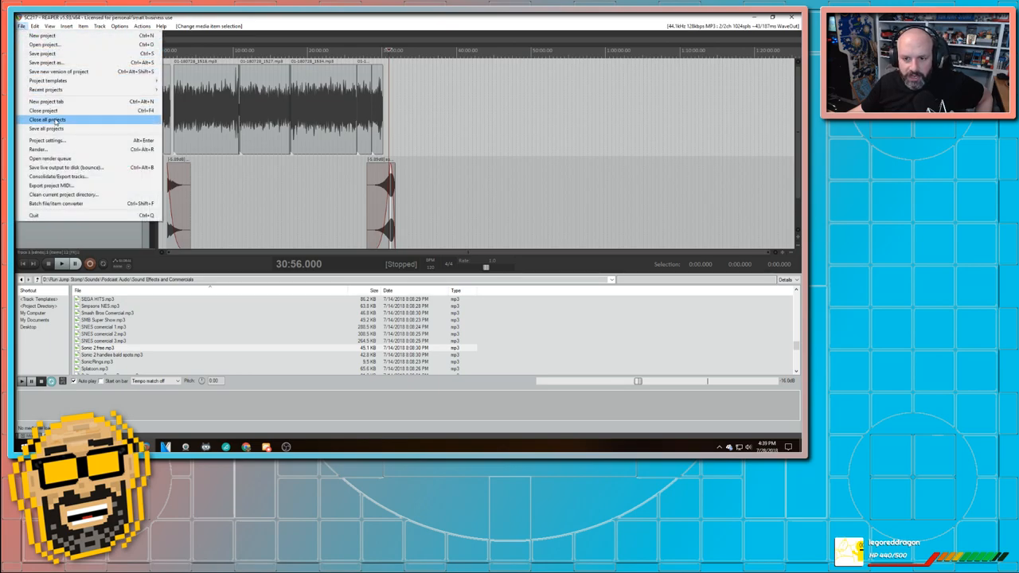
- Open the Render to File settings for the entire project
{"action": "left_click", "coordinate": [37, 150]}
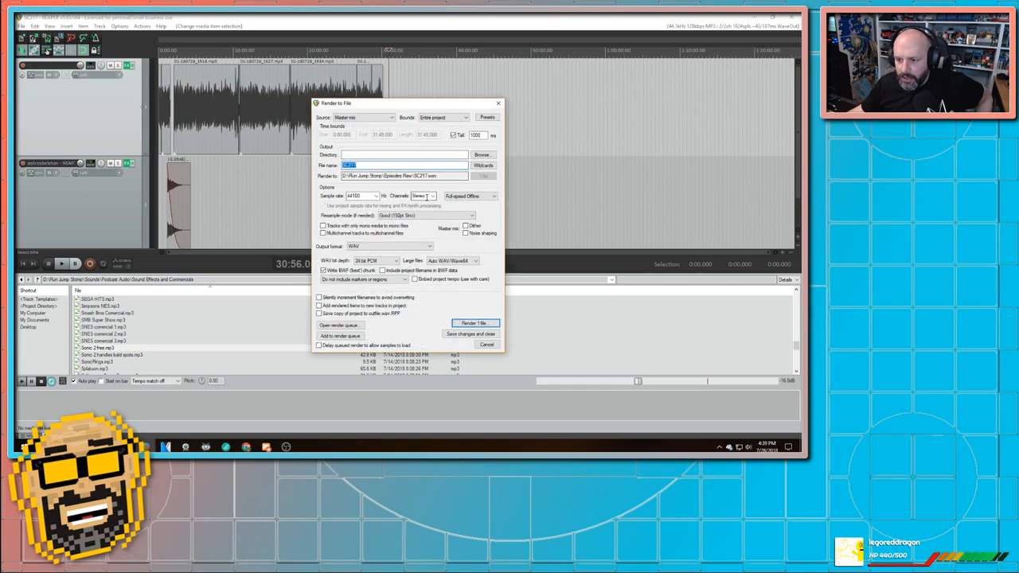
- Set the render output folder to Finished Episodes\SwitchCraft
{"action": "left_click", "coordinate": [483, 154]}
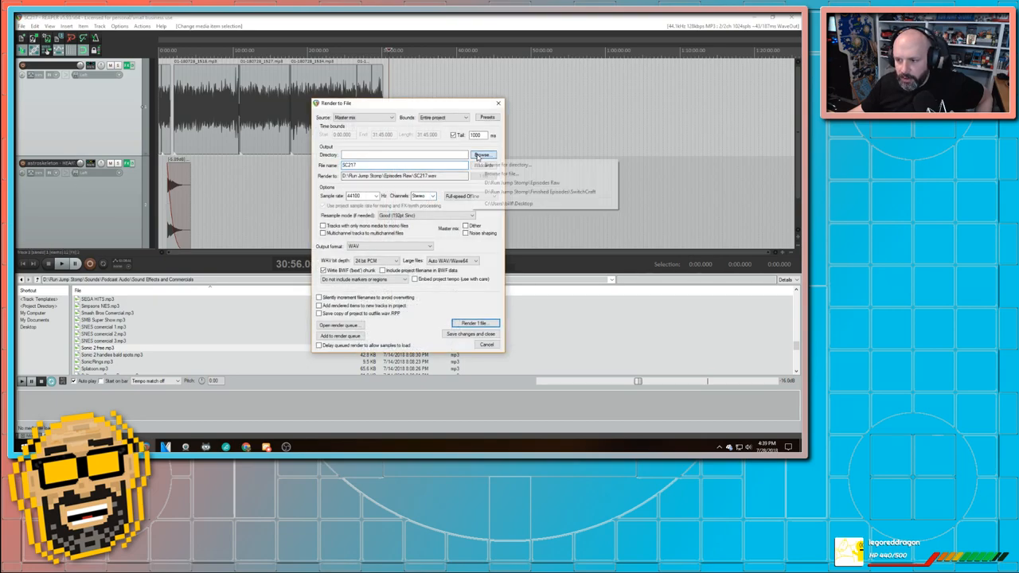
{"action": "left_click", "coordinate": [482, 155]}
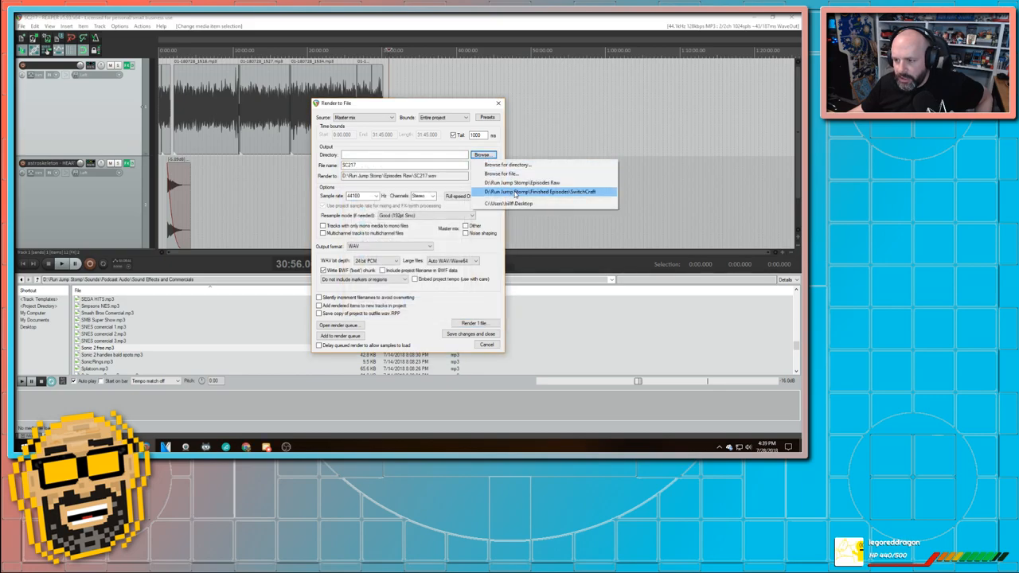
{"action": "left_click", "coordinate": [541, 192]}
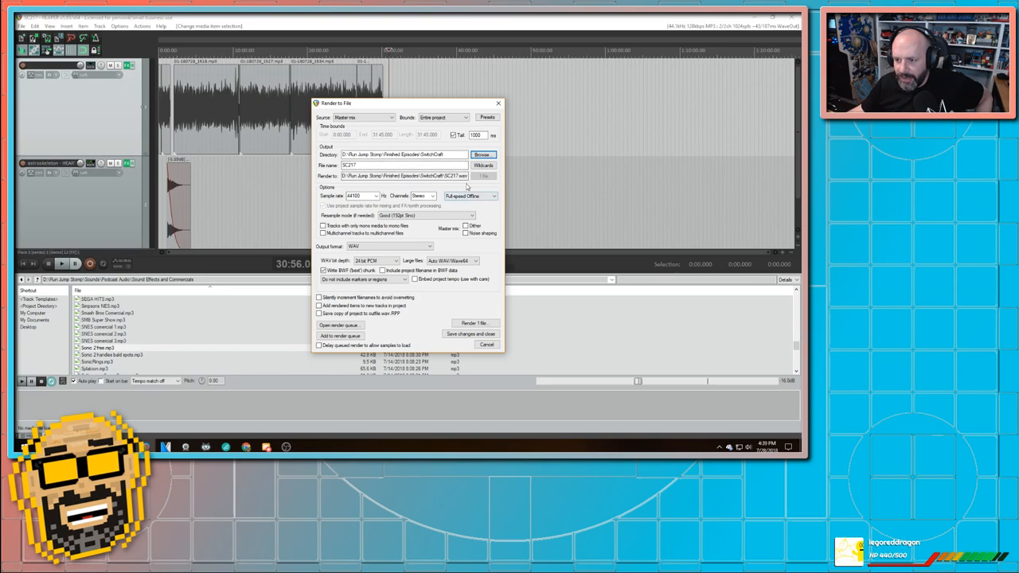
- Switch channels to mono and render SC217.mp3 as a 128 kbps MP3
{"action": "left_click", "coordinate": [430, 196]}
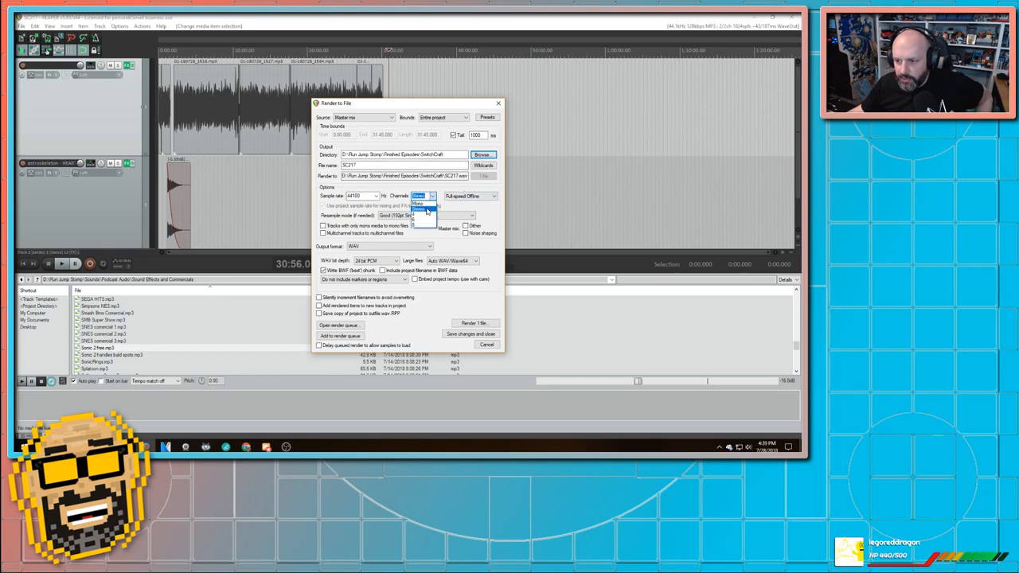
{"action": "left_click", "coordinate": [420, 246]}
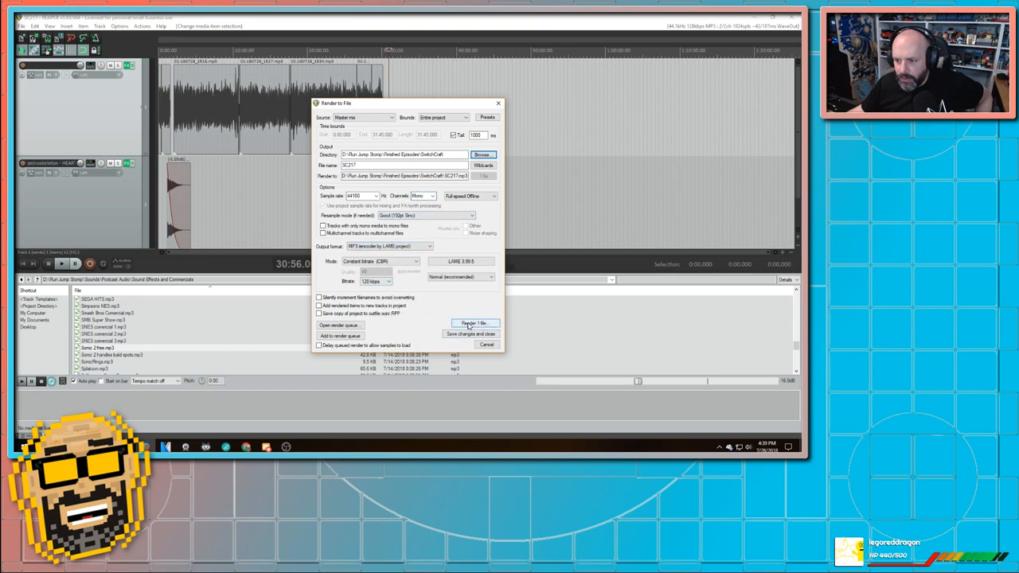
{"action": "left_click", "coordinate": [474, 323]}
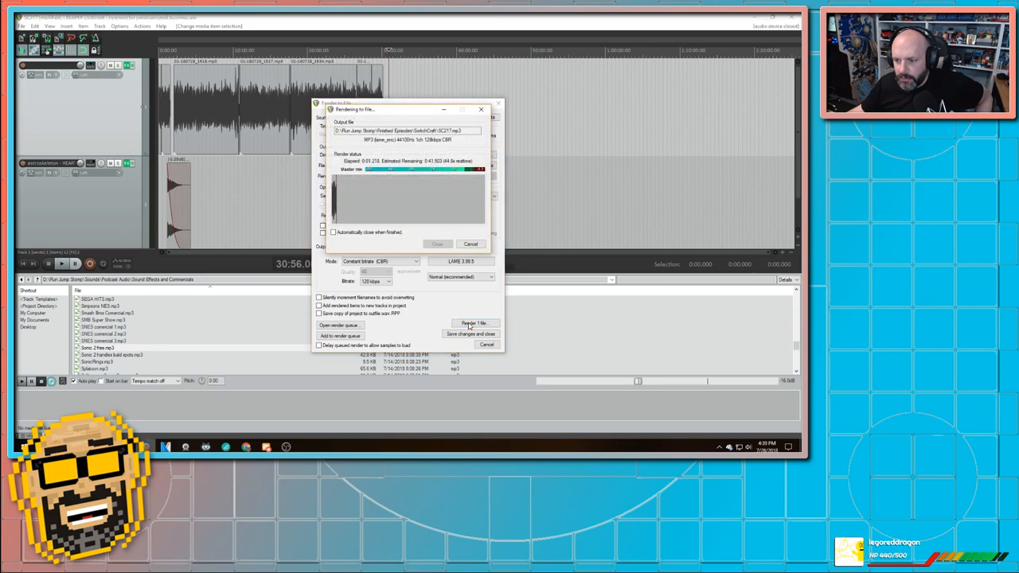